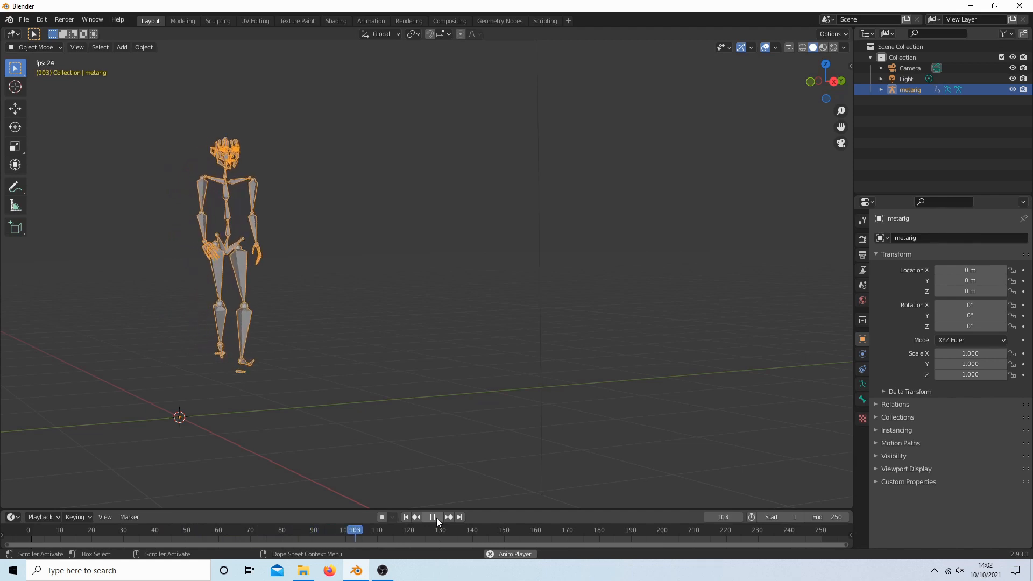
View the shared retarget-bvh-v2.0-20200329.zip in Dropbox with its download sidebar shown.
left_click(432, 517)
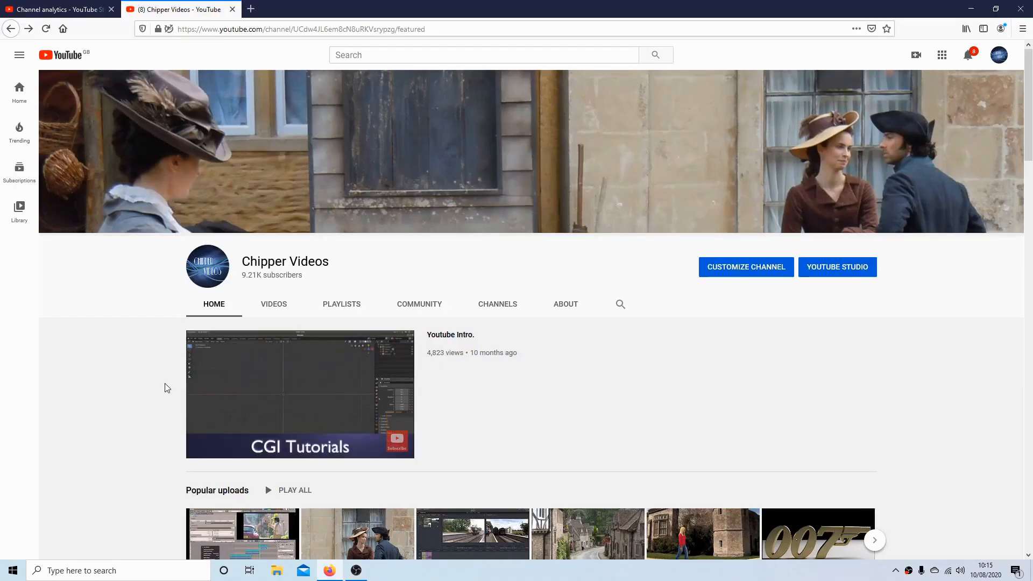
mouse_move(341, 303)
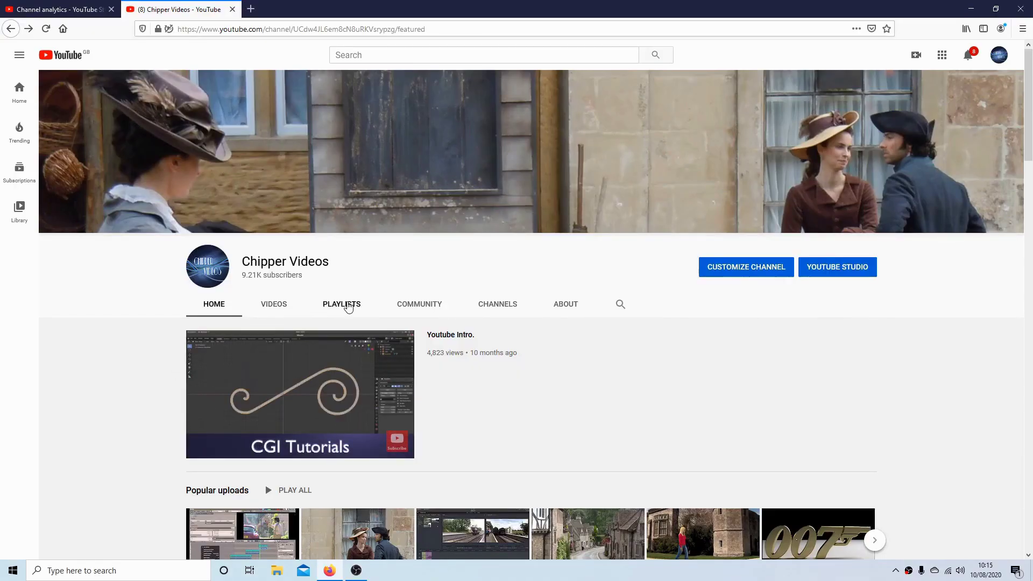
left_click(341, 304)
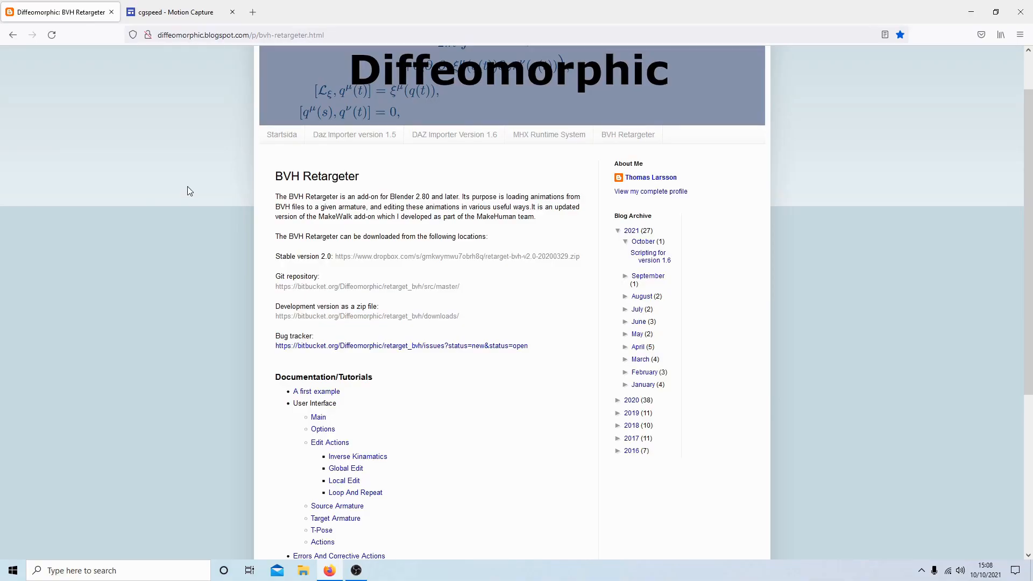
mouse_move(344, 158)
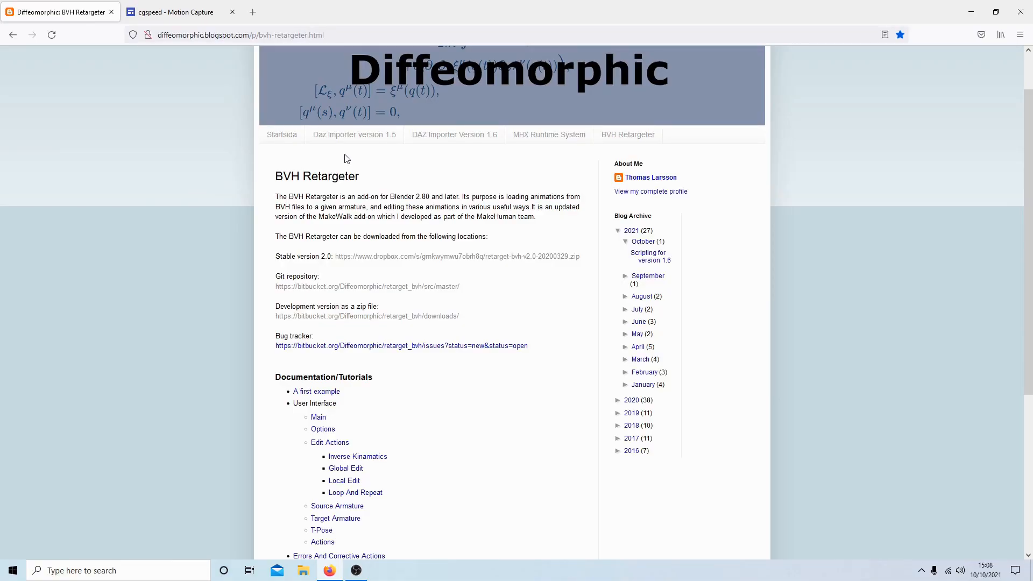
mouse_move(480, 109)
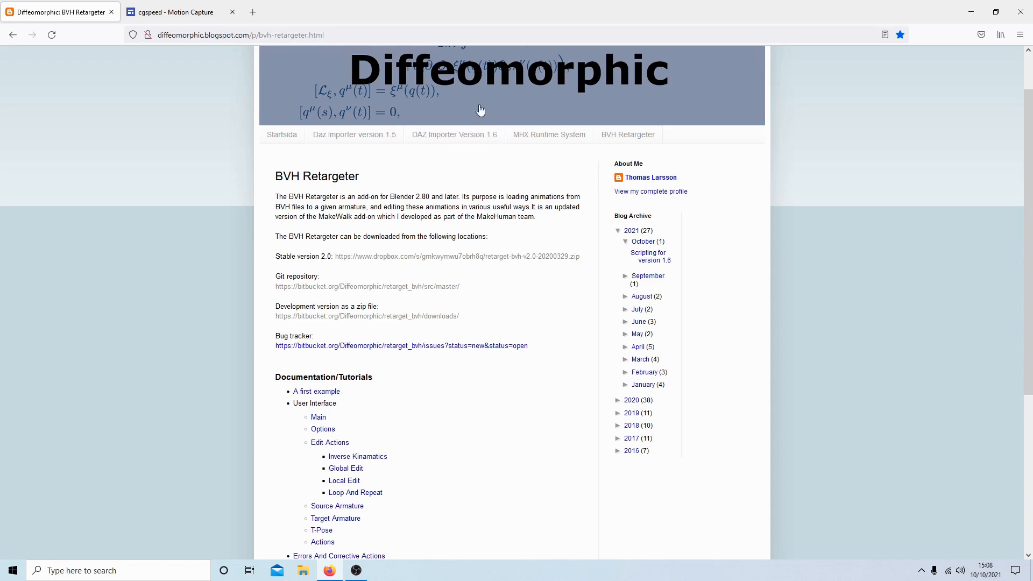
mouse_move(534, 79)
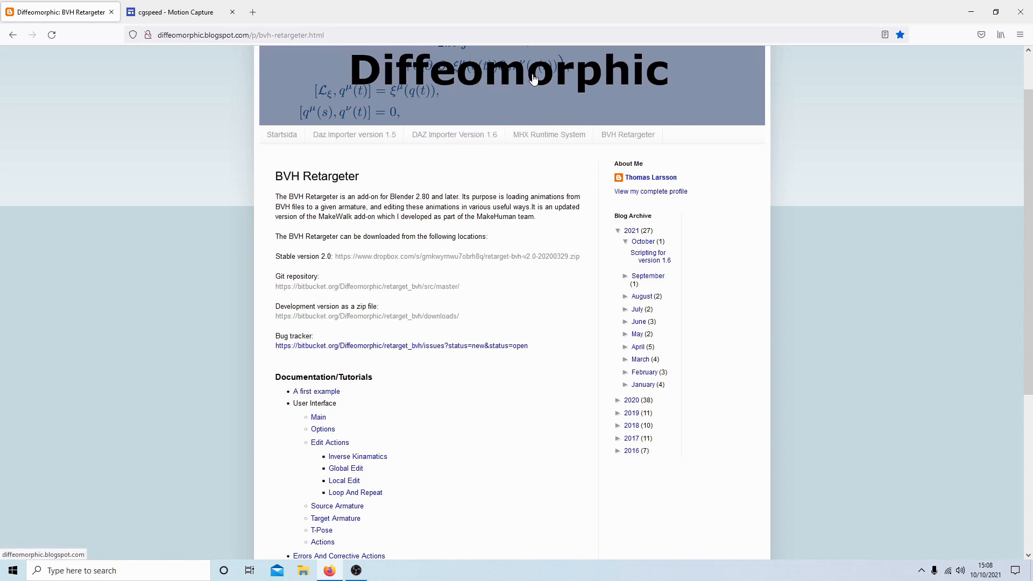
mouse_move(454, 117)
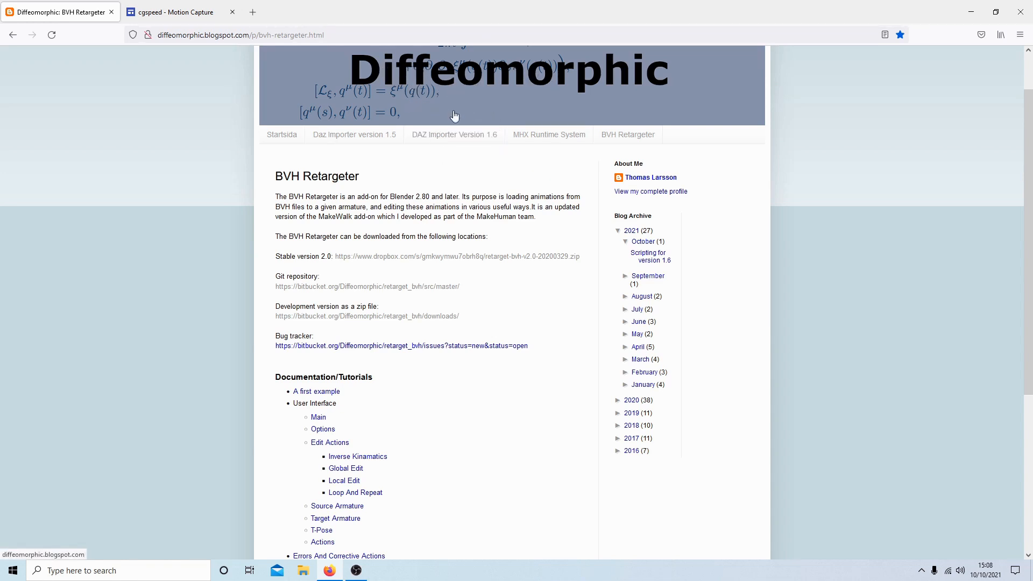
mouse_move(422, 99)
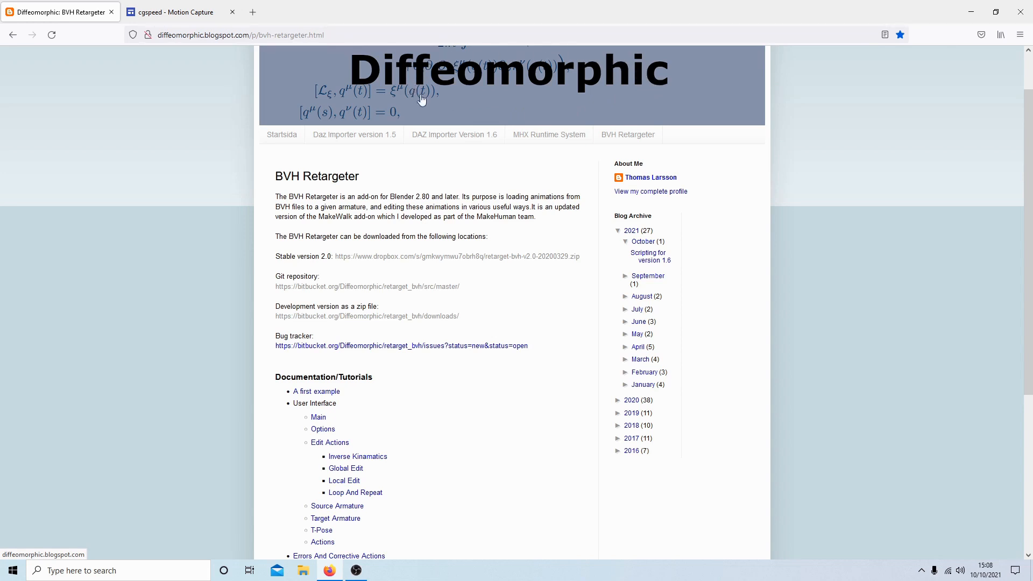
mouse_move(355, 97)
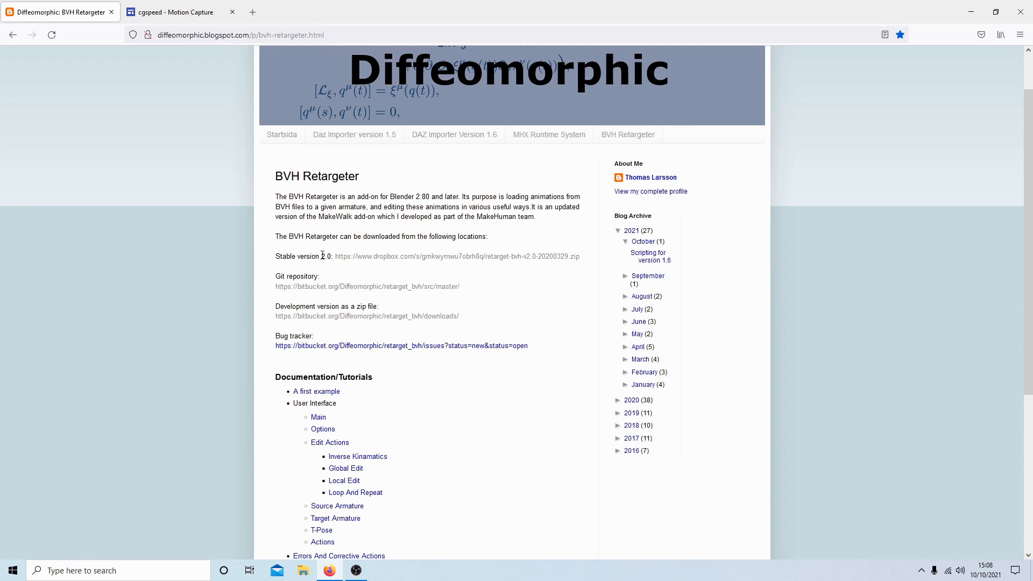
mouse_move(441, 256)
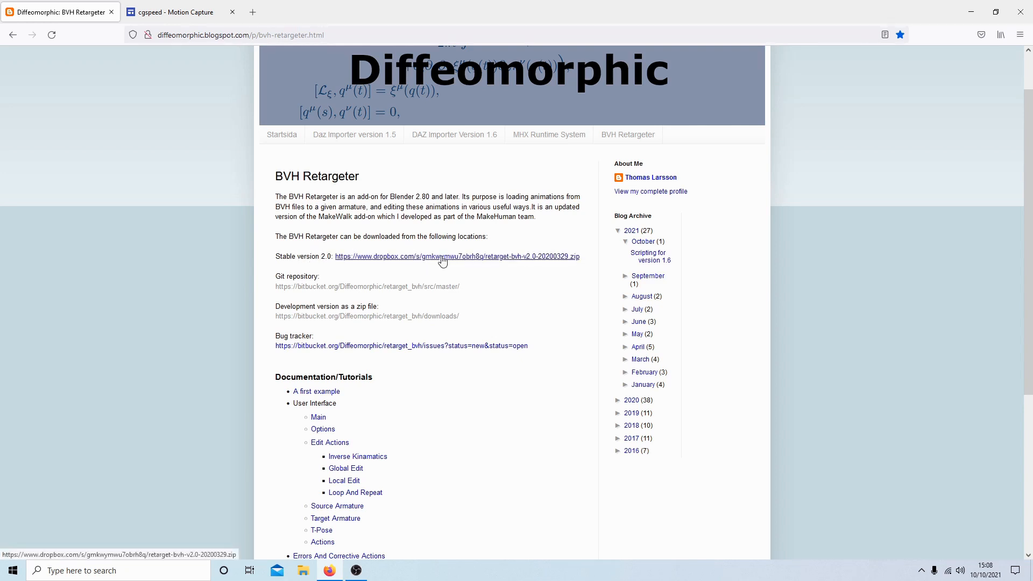
left_click(456, 256)
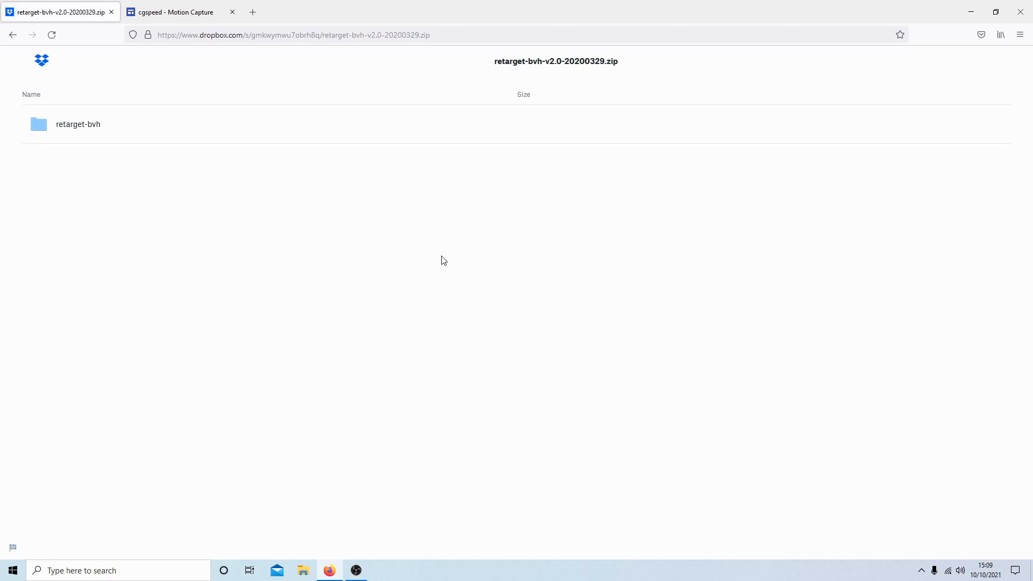
left_click(1018, 117)
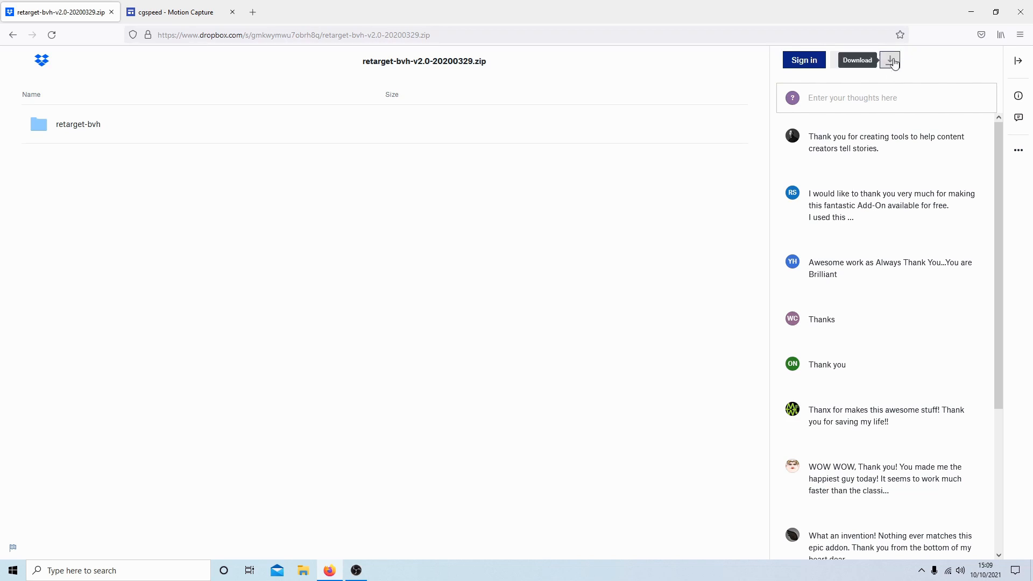
mouse_move(896, 66)
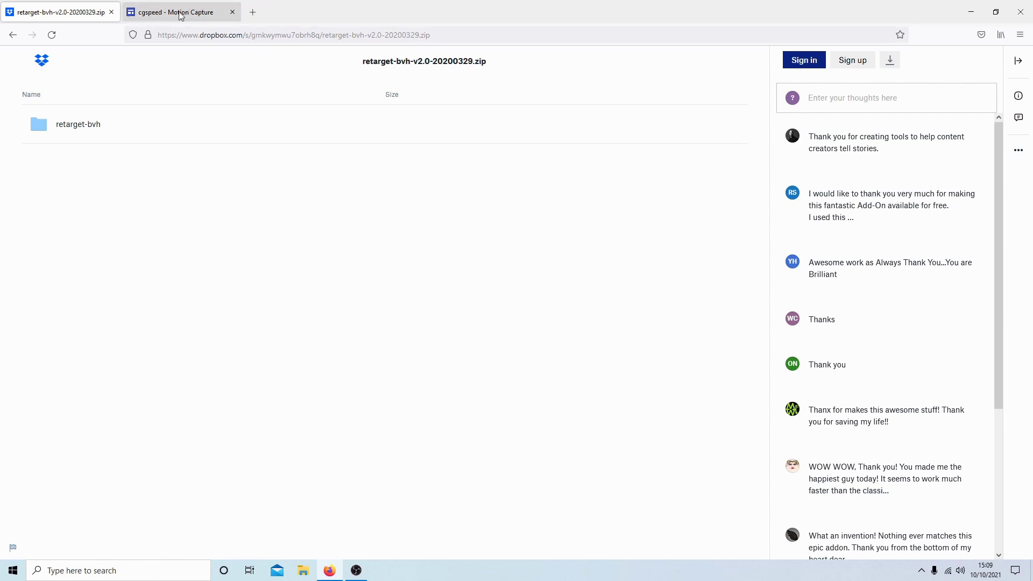
mouse_move(59, 12)
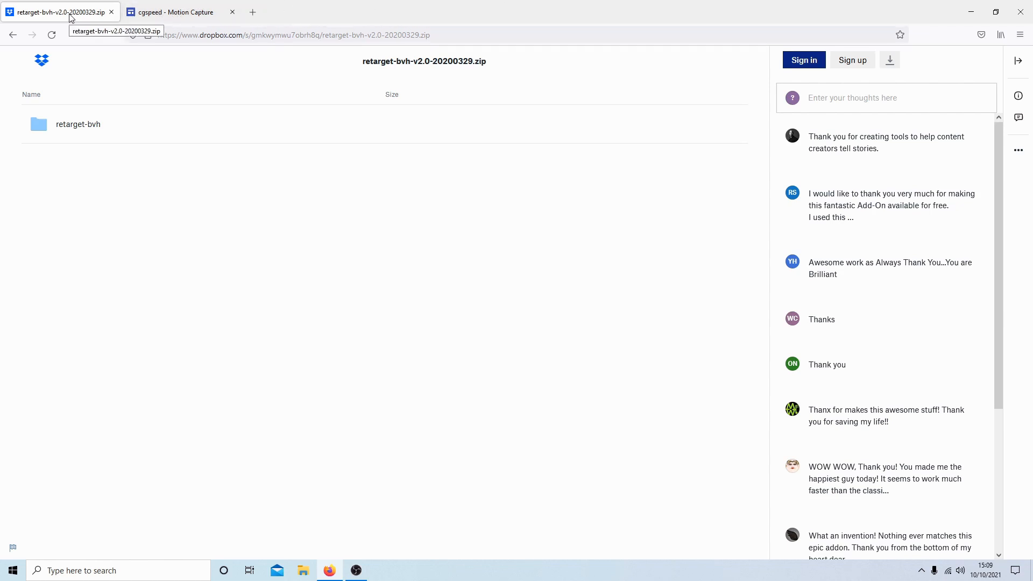
Switch to the cgspeed Motion Capture browser tab.
left_click(178, 12)
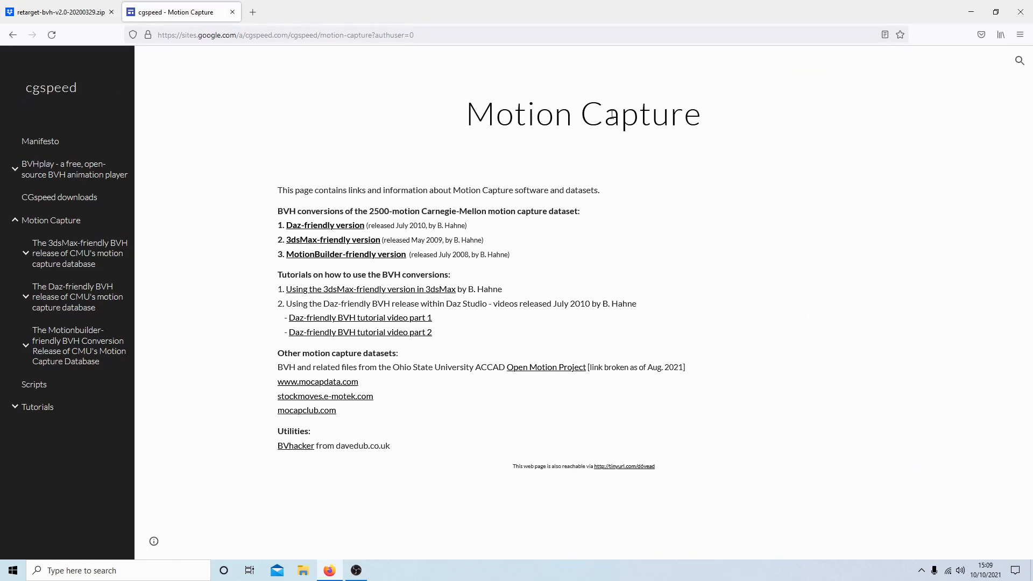
mouse_move(641, 149)
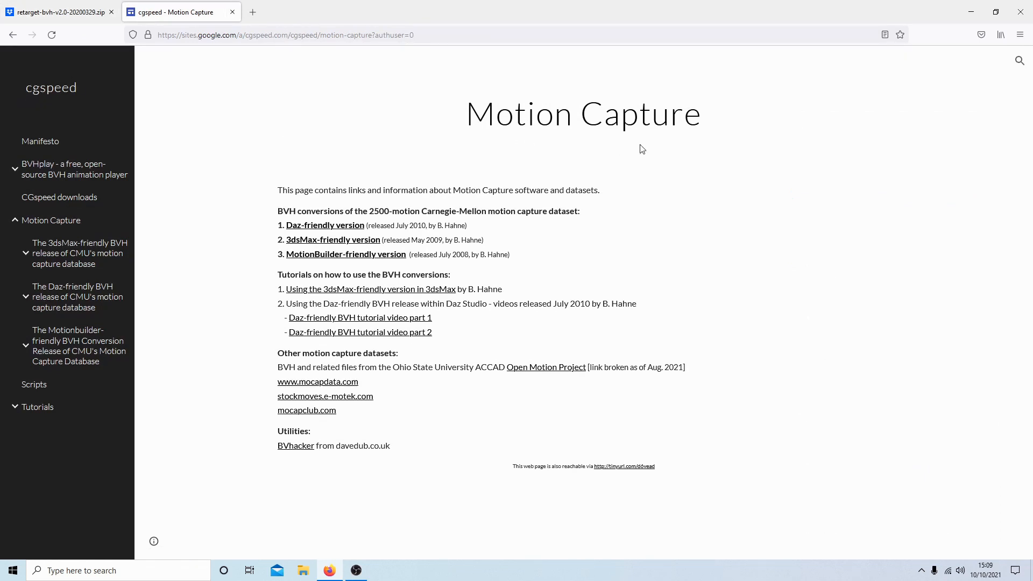
mouse_move(422, 87)
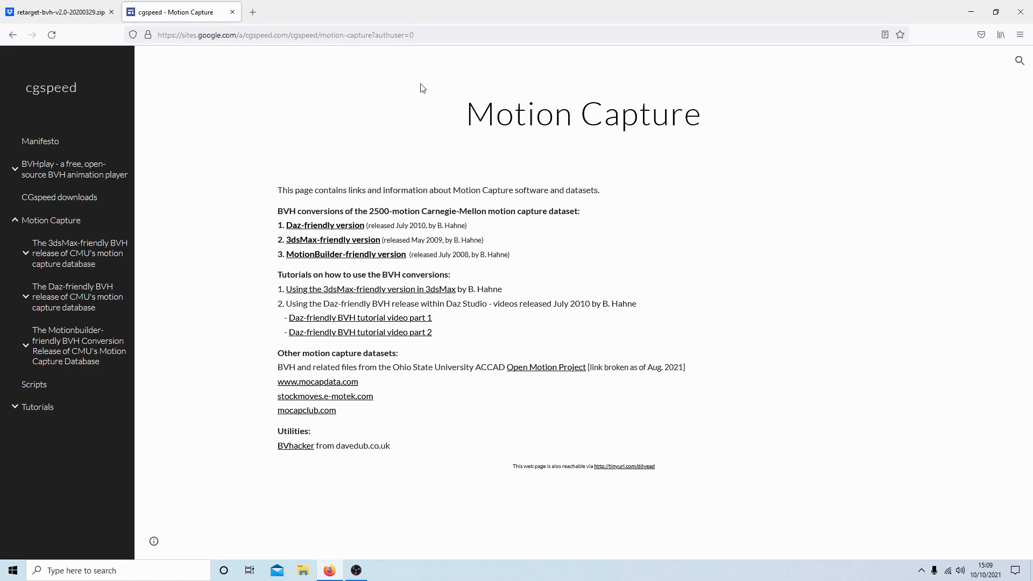
mouse_move(272, 220)
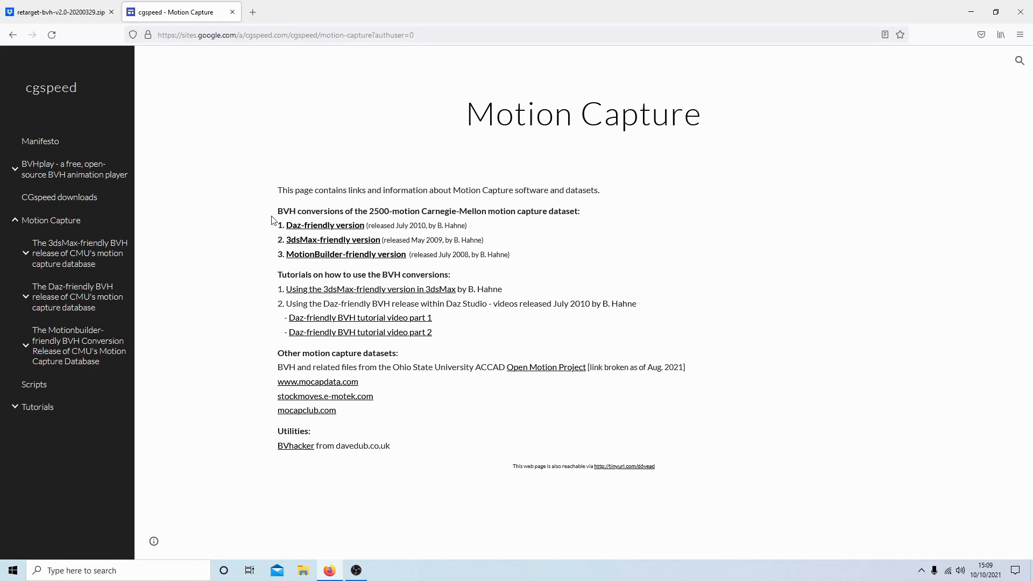
mouse_move(303, 261)
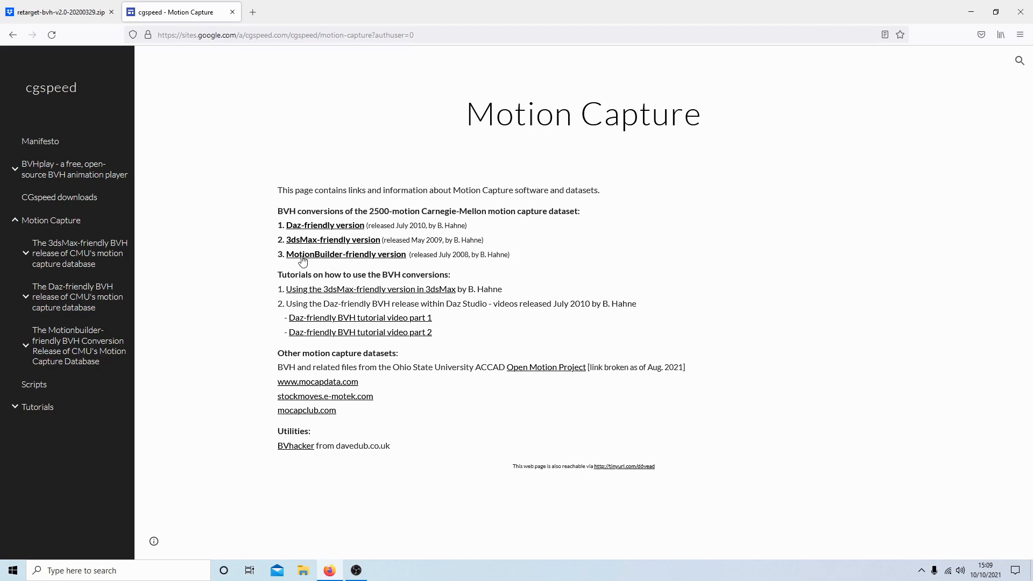
mouse_move(384, 257)
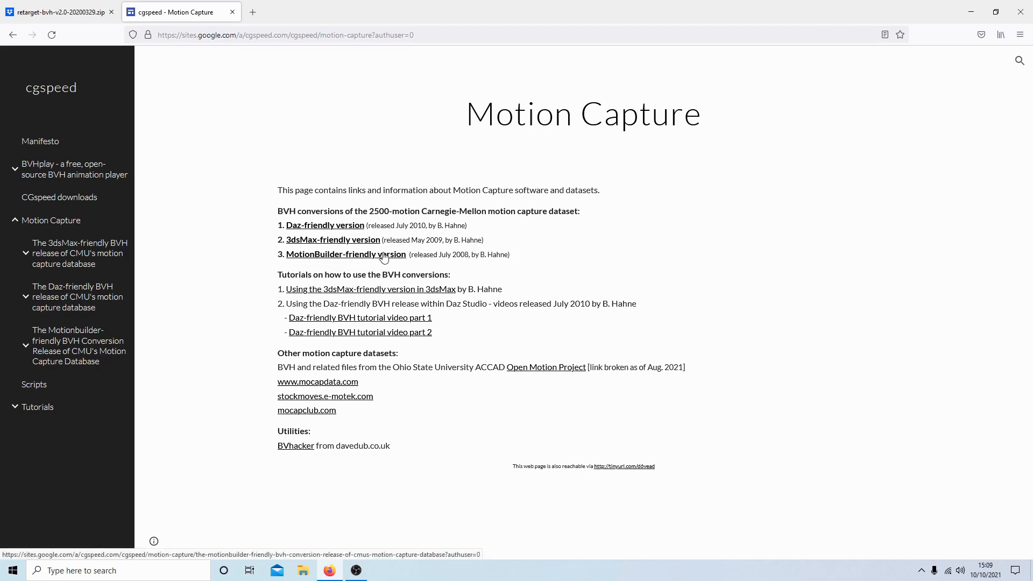
Bring up the Motionbuilder-friendly BVH release page's 2010 re-release zip download links.
left_click(344, 255)
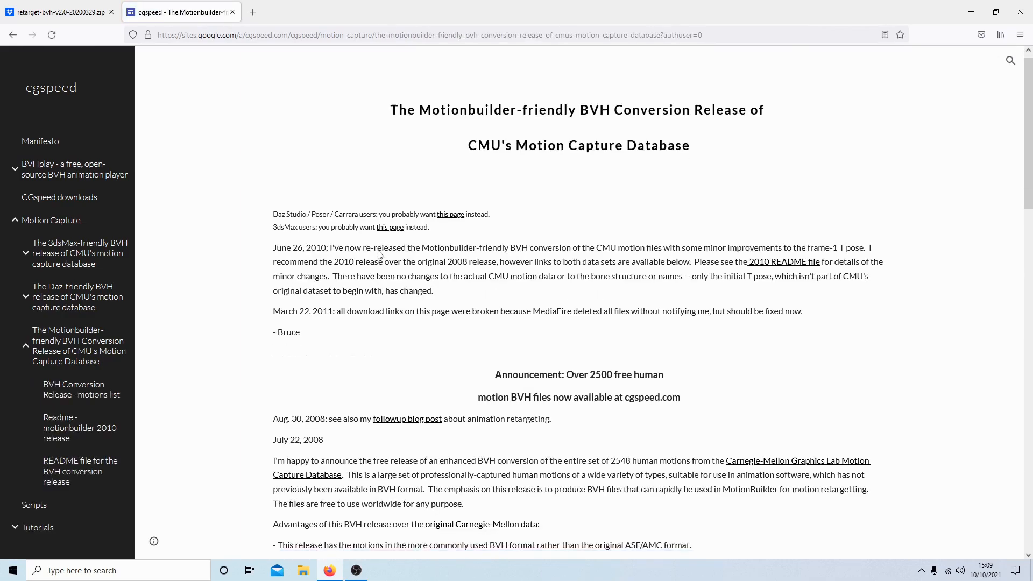
scroll("down", 3)
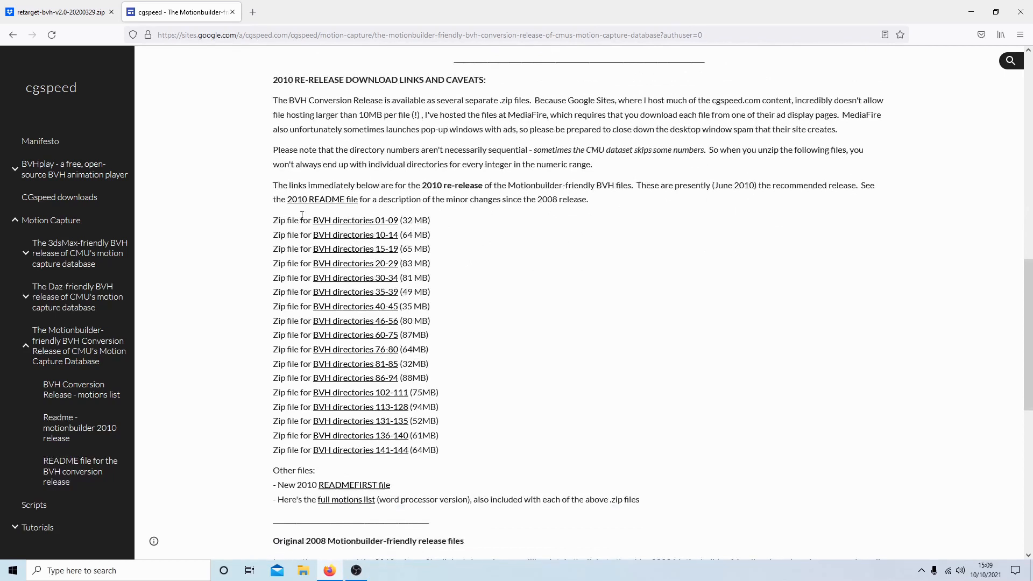
mouse_move(328, 308)
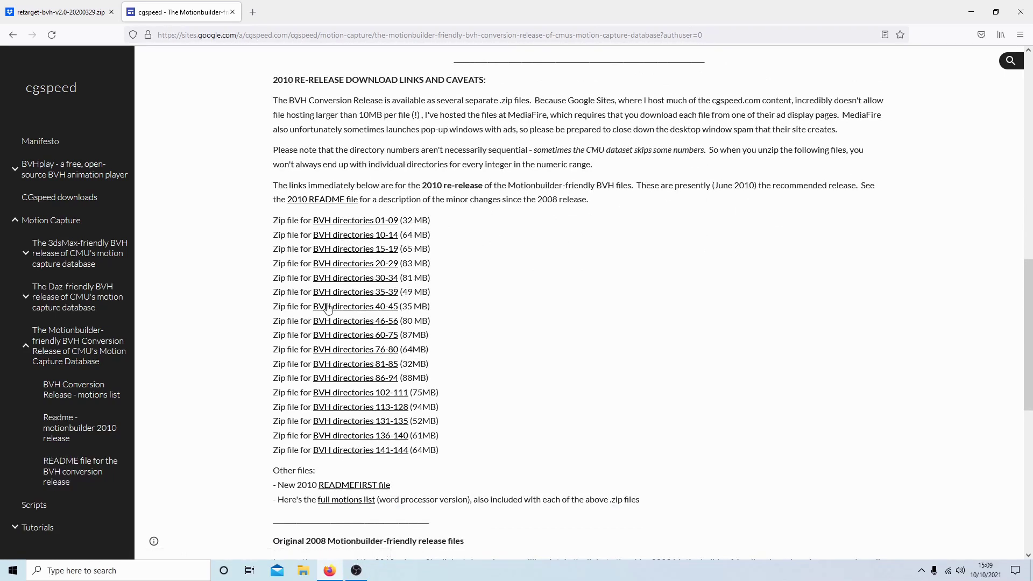
mouse_move(381, 244)
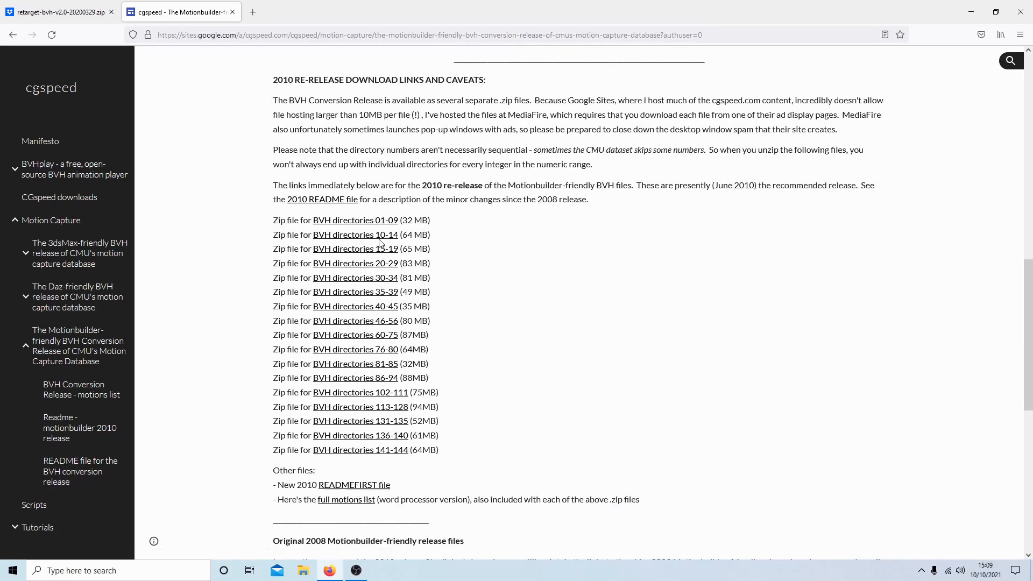
mouse_move(343, 235)
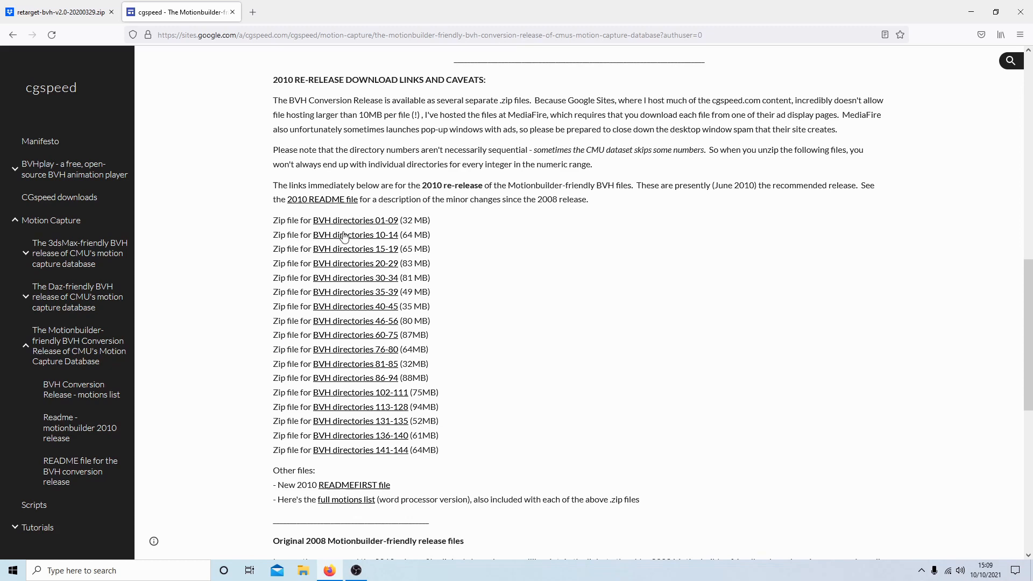
mouse_move(359, 382)
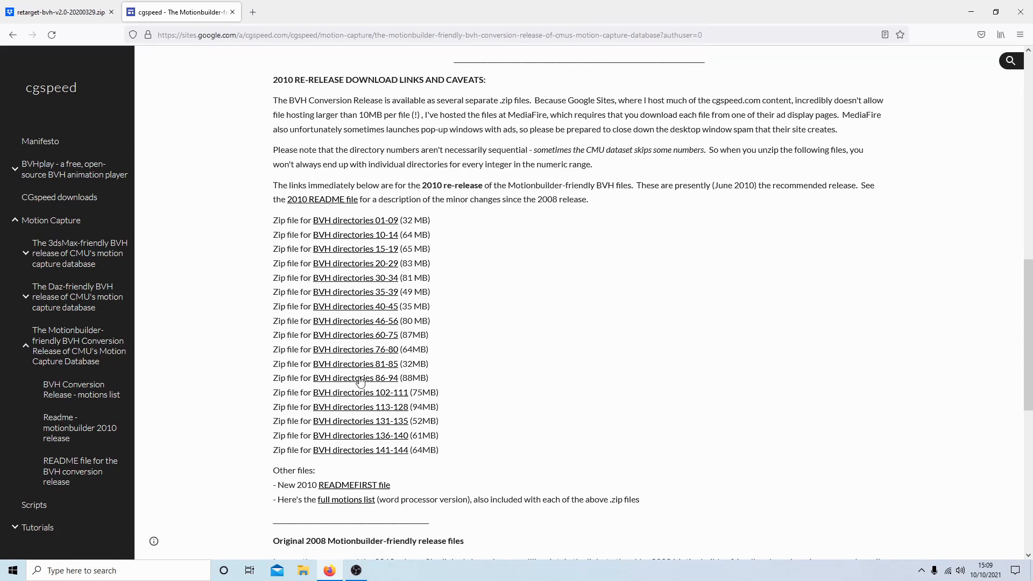
mouse_move(329, 358)
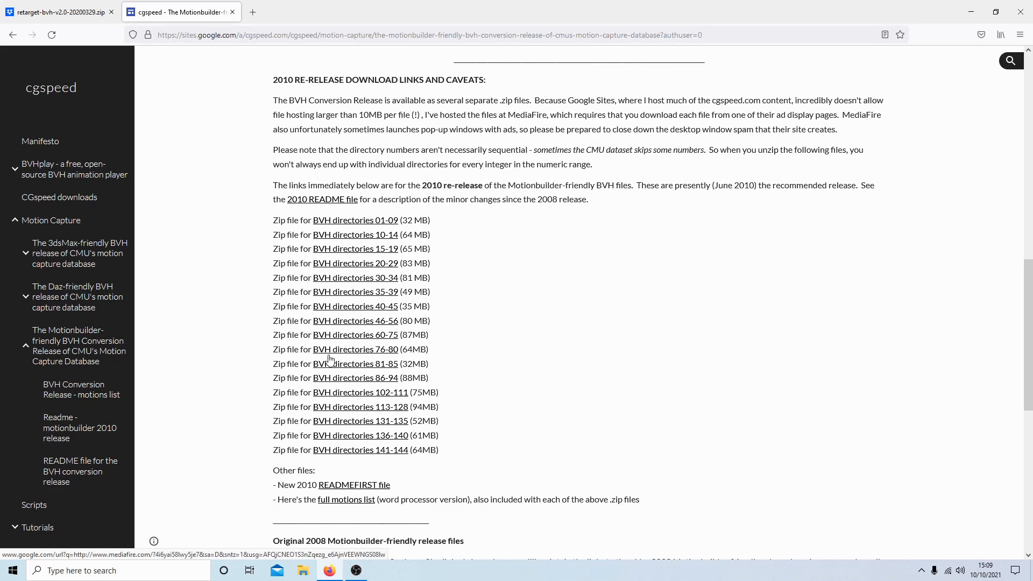
mouse_move(361, 439)
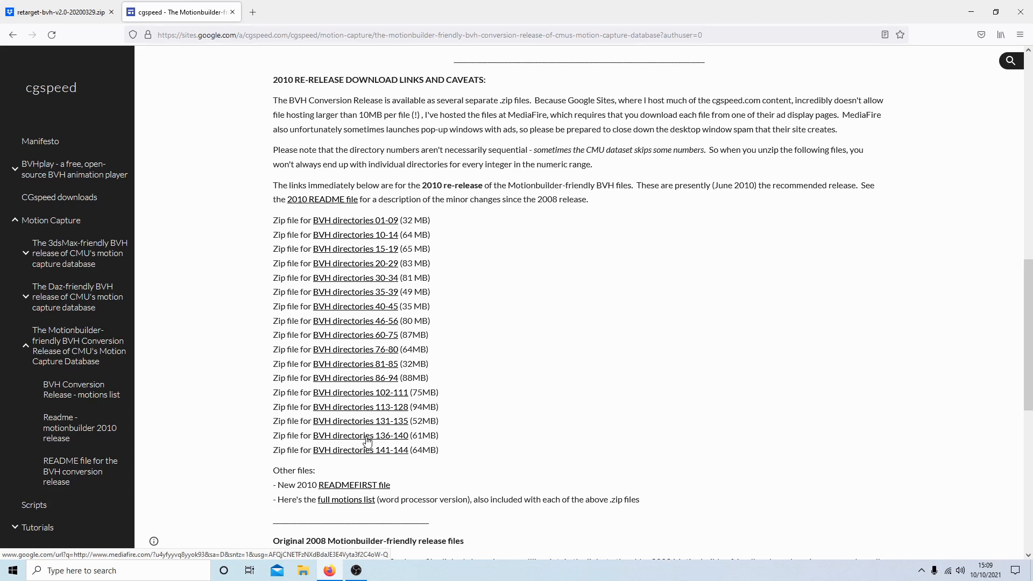
Reach the MediaFire download page for cmuconvert-mb2-136-140.zip via the BVH directories 136-140 link.
left_click(360, 435)
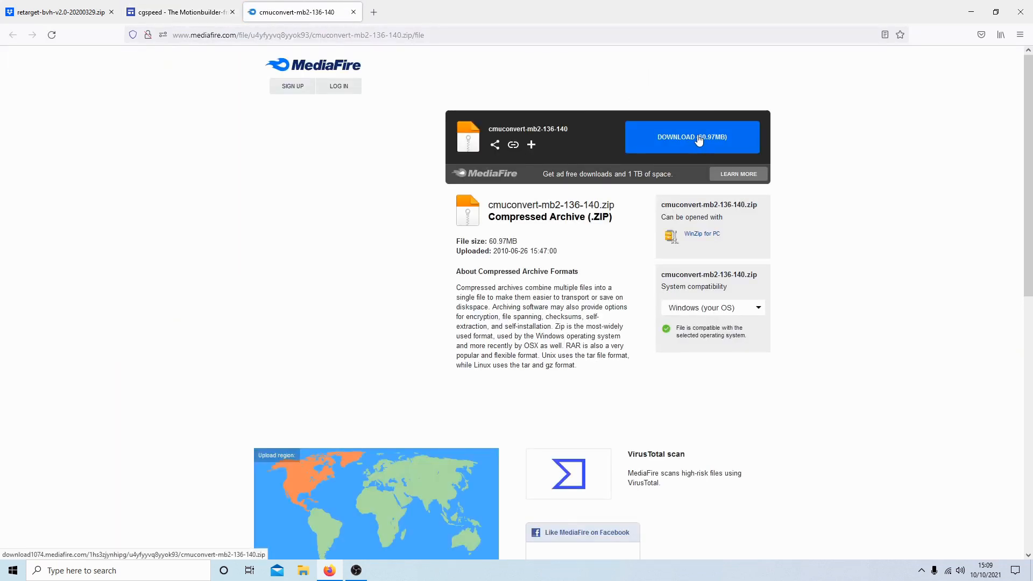
mouse_move(527, 5)
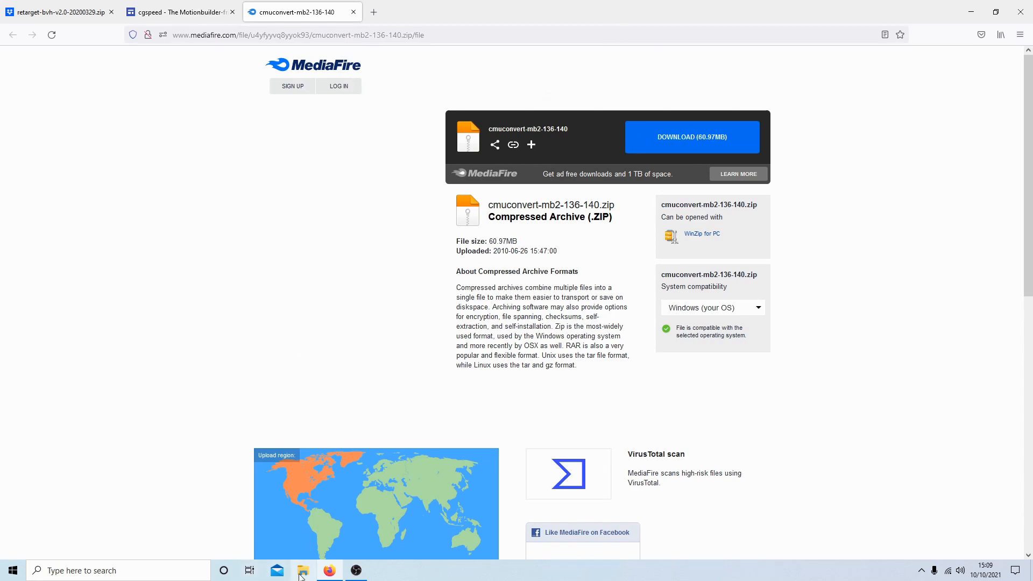
Show the Documents folder in a maximized File Explorer window.
left_click(302, 570)
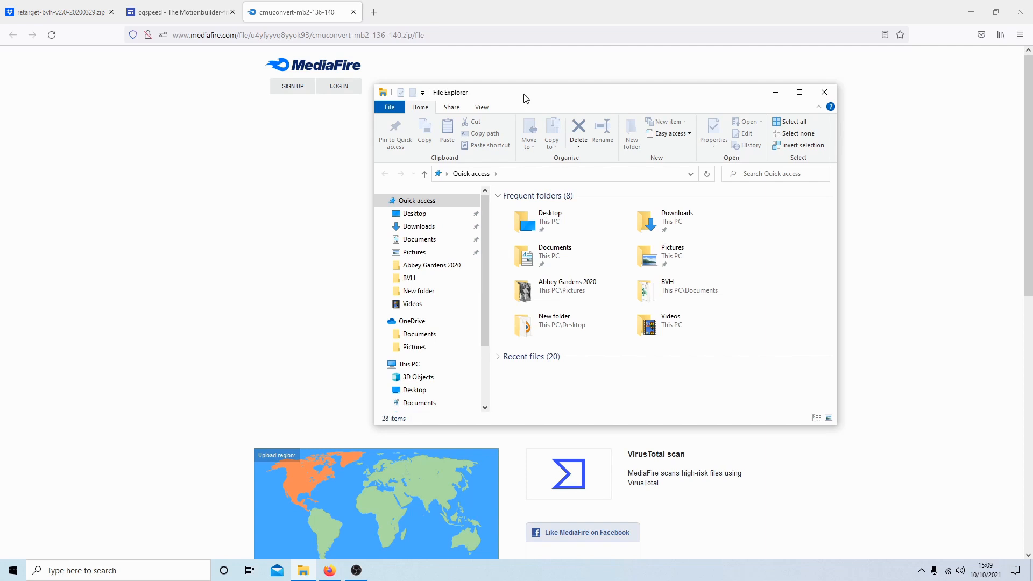
mouse_move(798, 91)
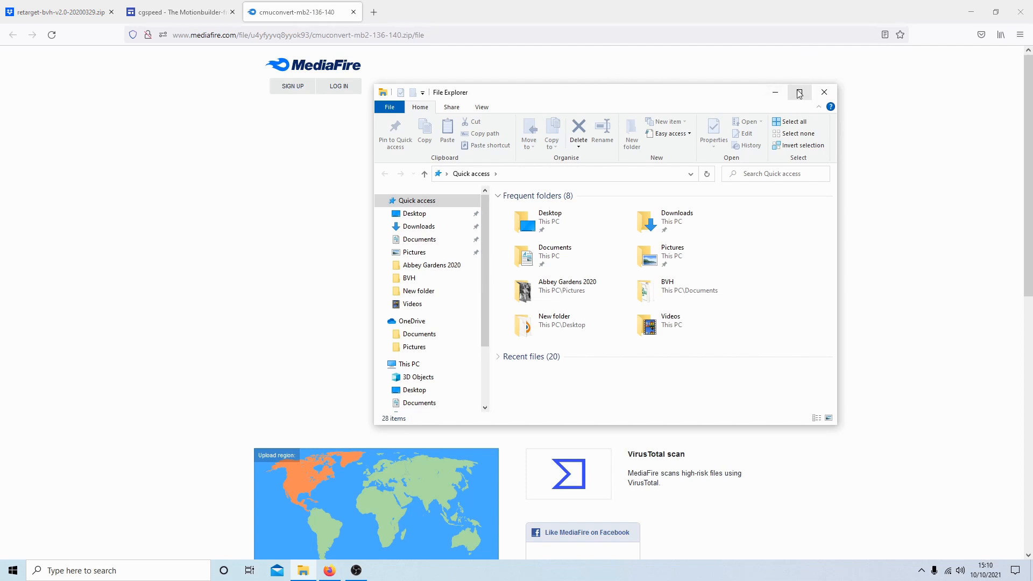
left_click(798, 92)
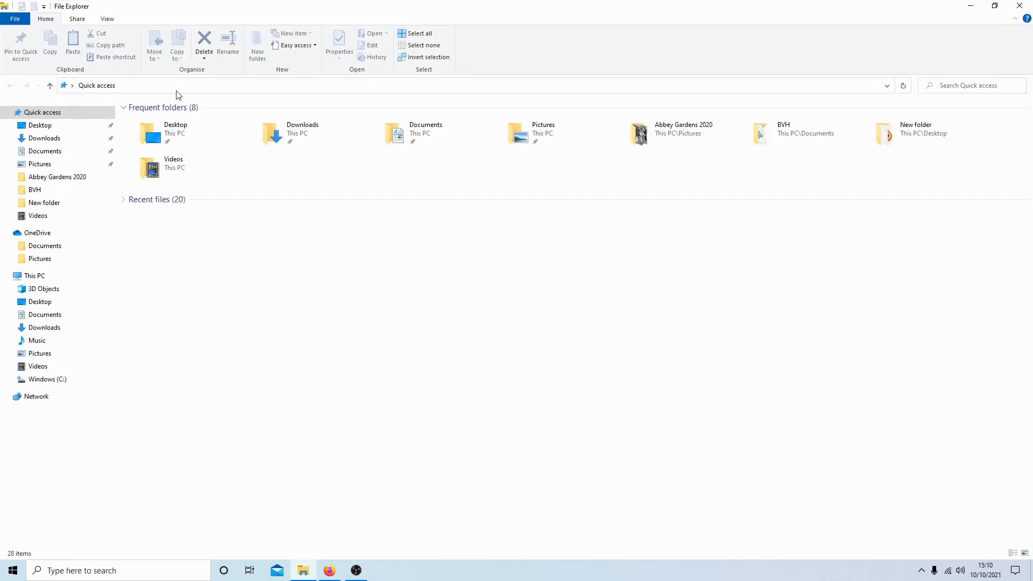
mouse_move(405, 5)
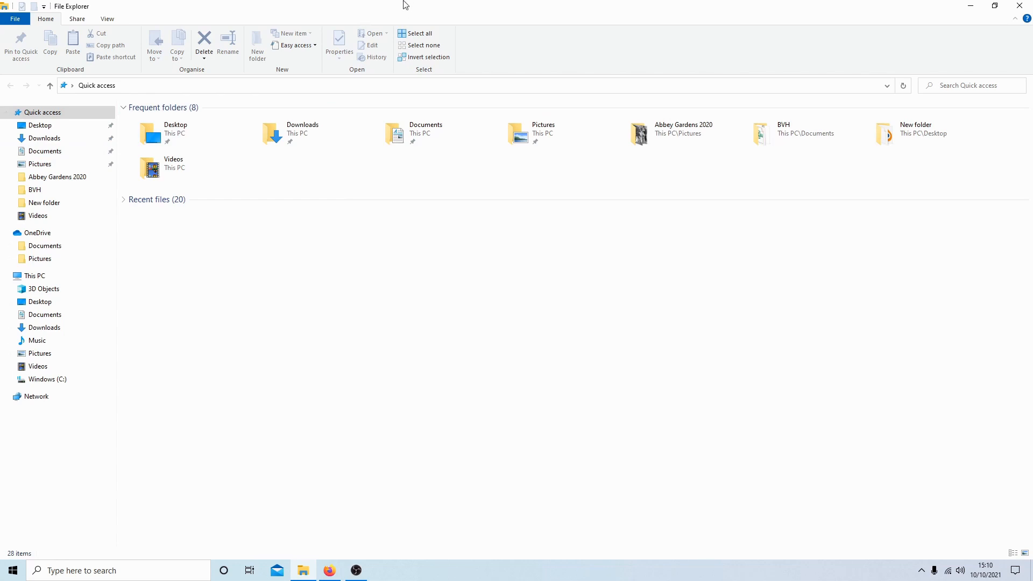
mouse_move(549, 46)
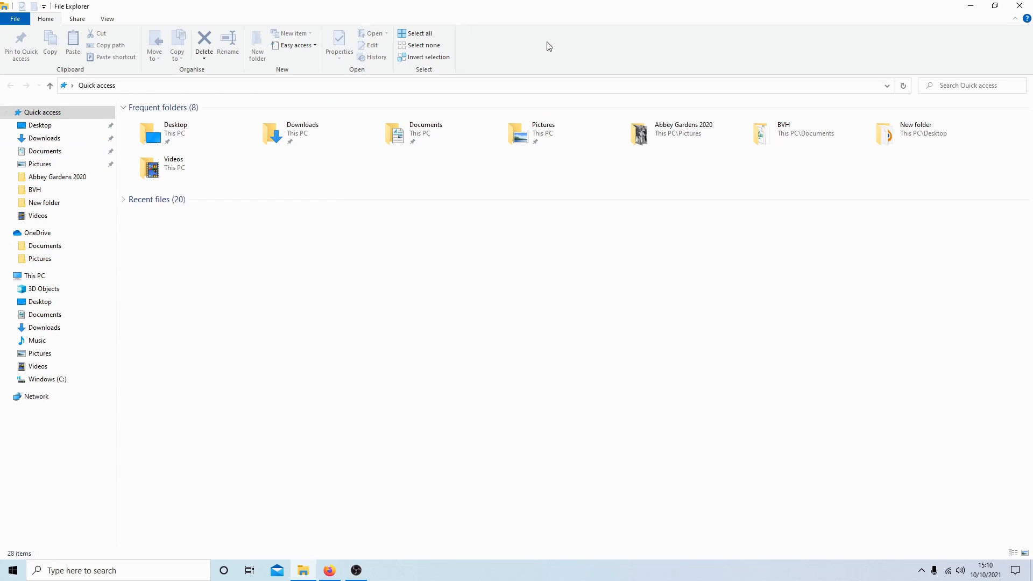
mouse_move(414, 138)
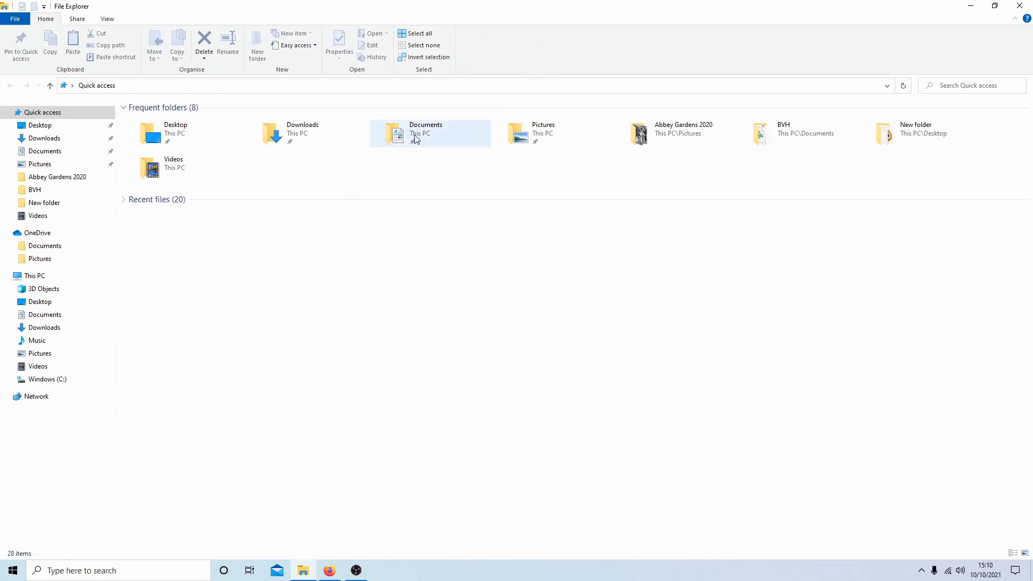
mouse_move(419, 139)
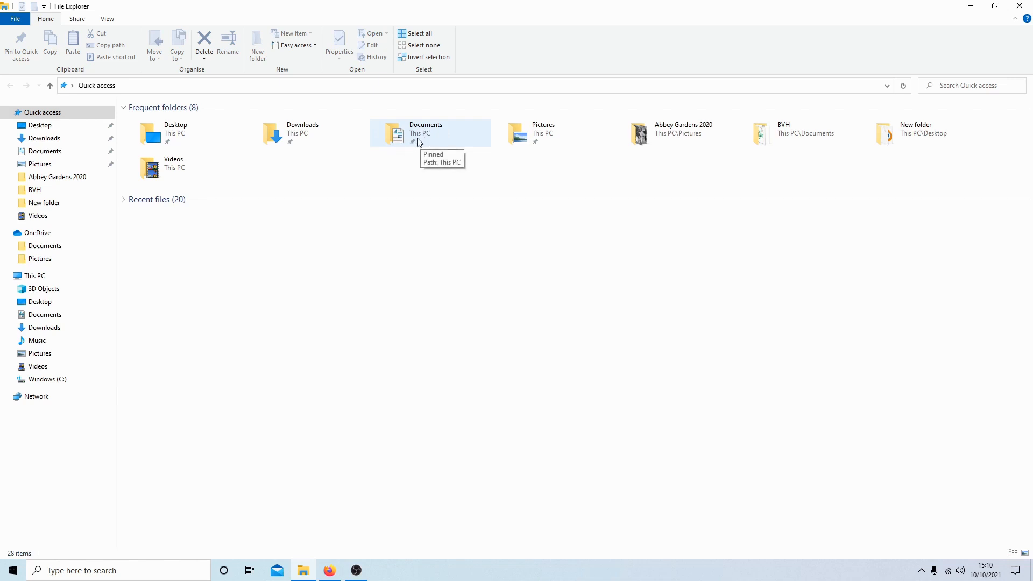
left_click(425, 133)
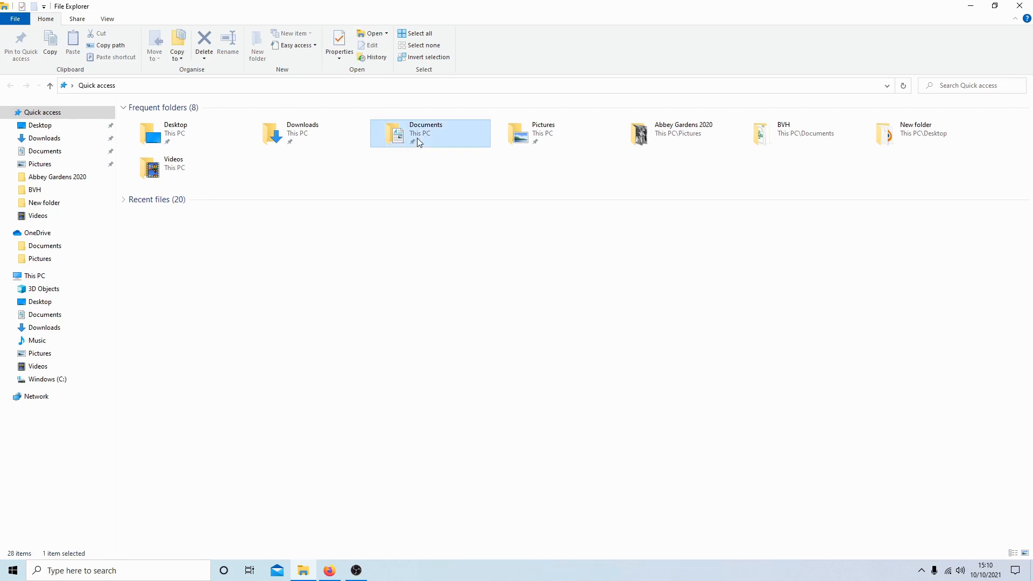
double_click(430, 132)
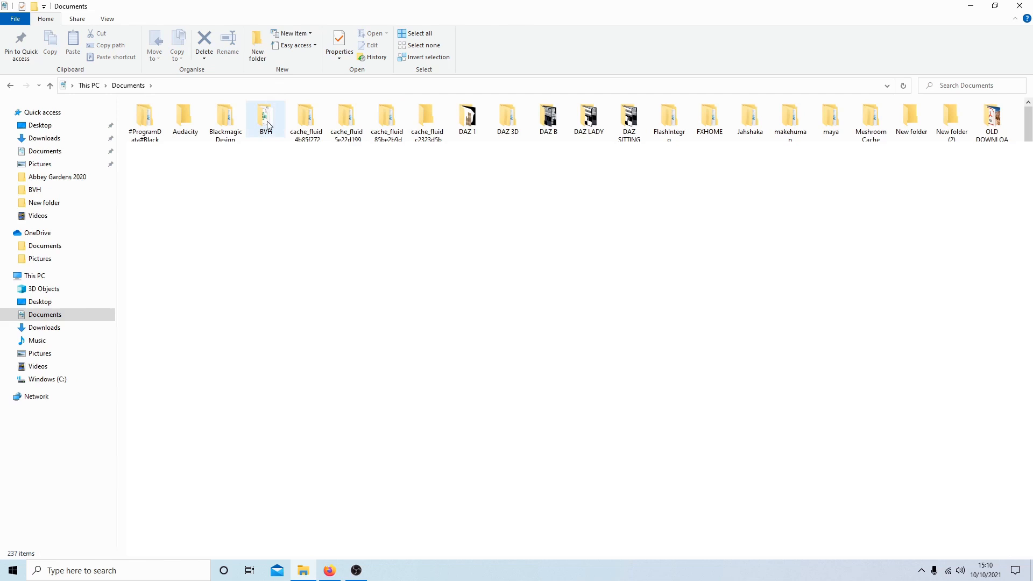
mouse_move(265, 120)
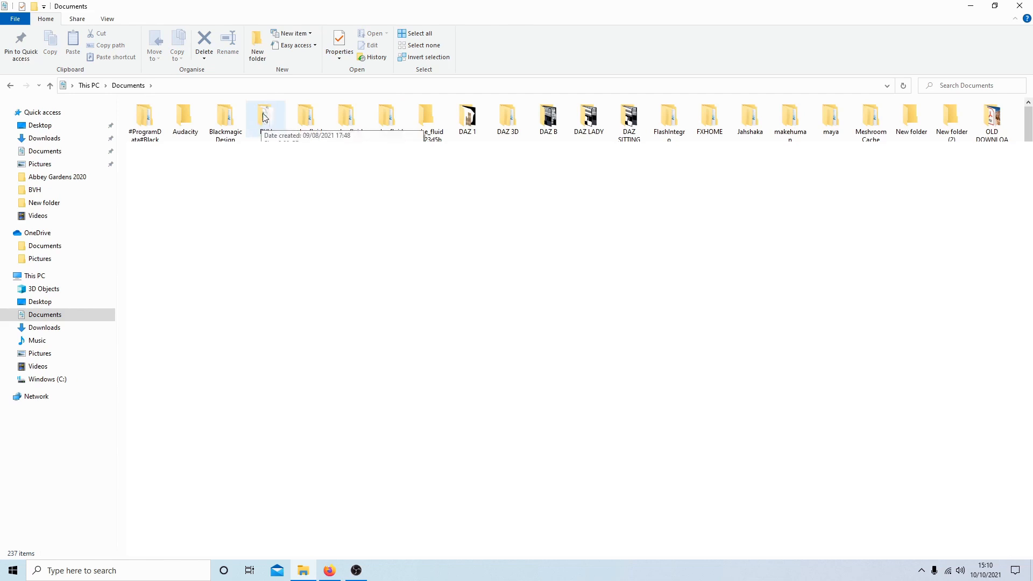
mouse_move(266, 121)
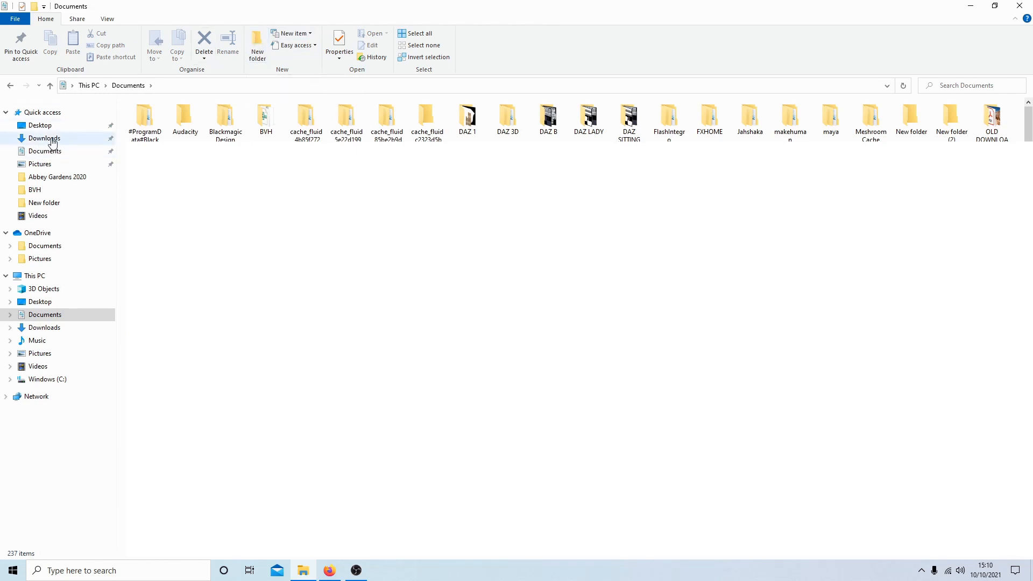
View the contents of cmuconvert-mb2-141-144.zip in the Downloads folder.
left_click(44, 139)
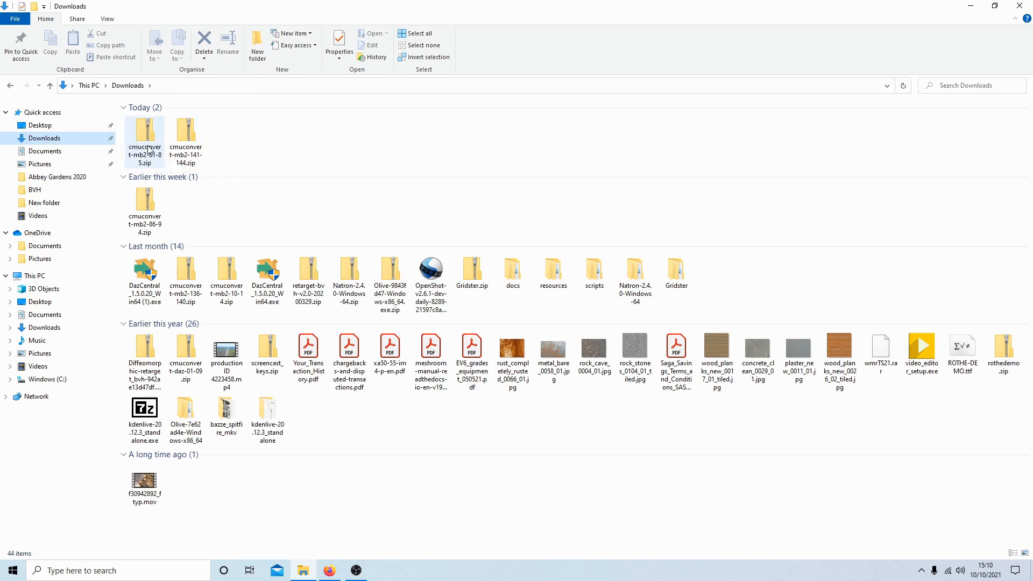
mouse_move(144, 138)
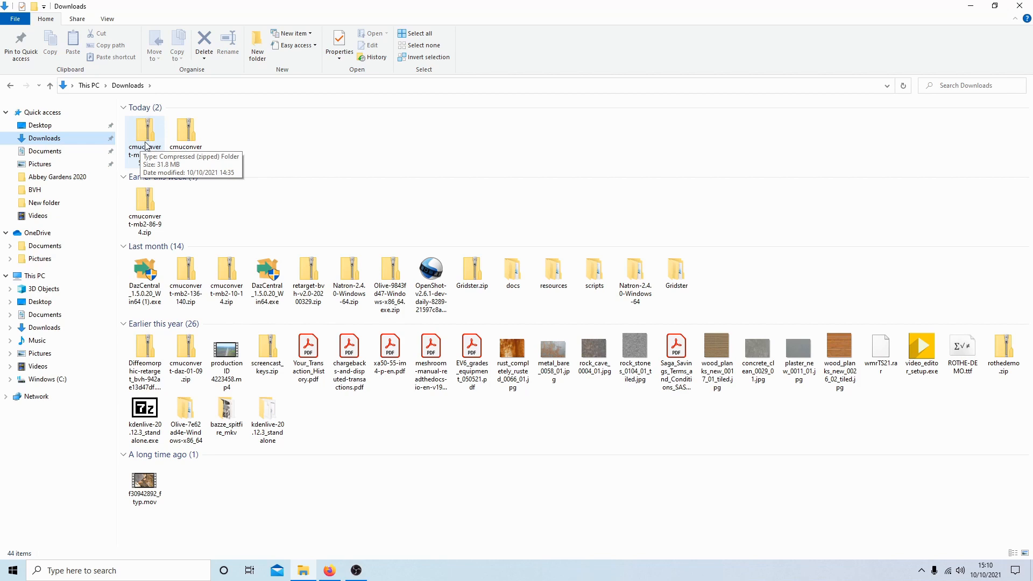
mouse_move(185, 131)
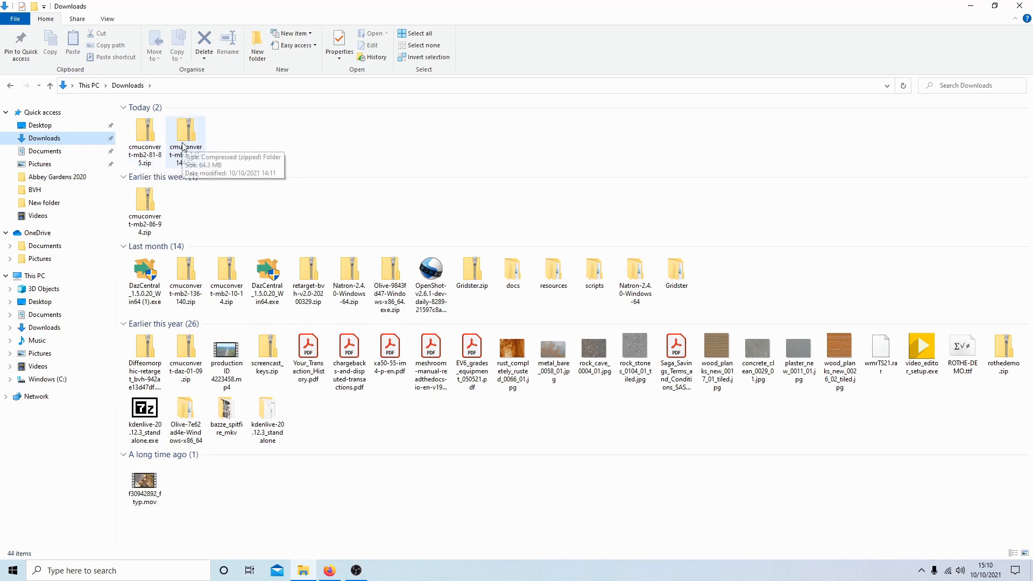
left_click(186, 135)
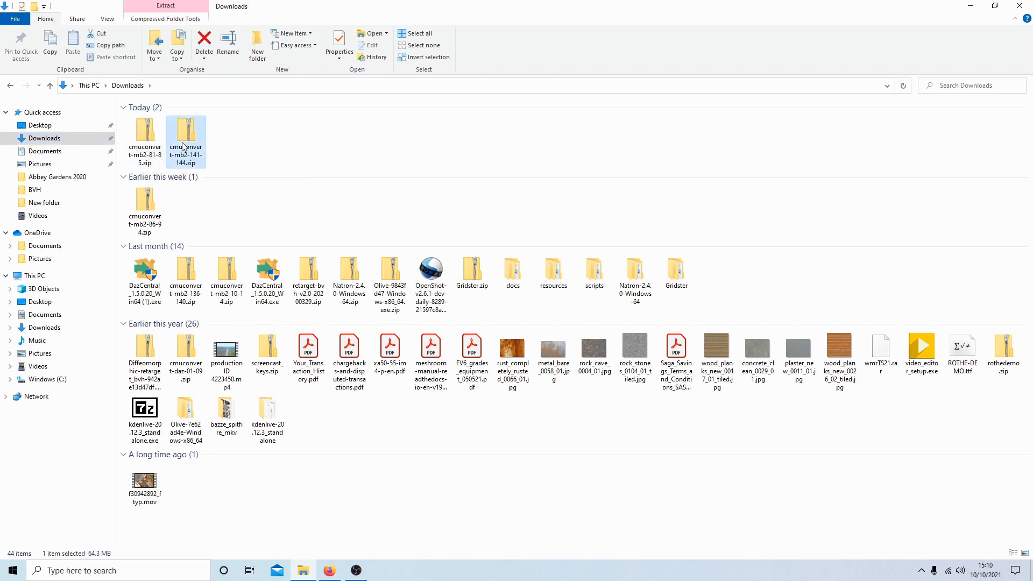
double_click(185, 138)
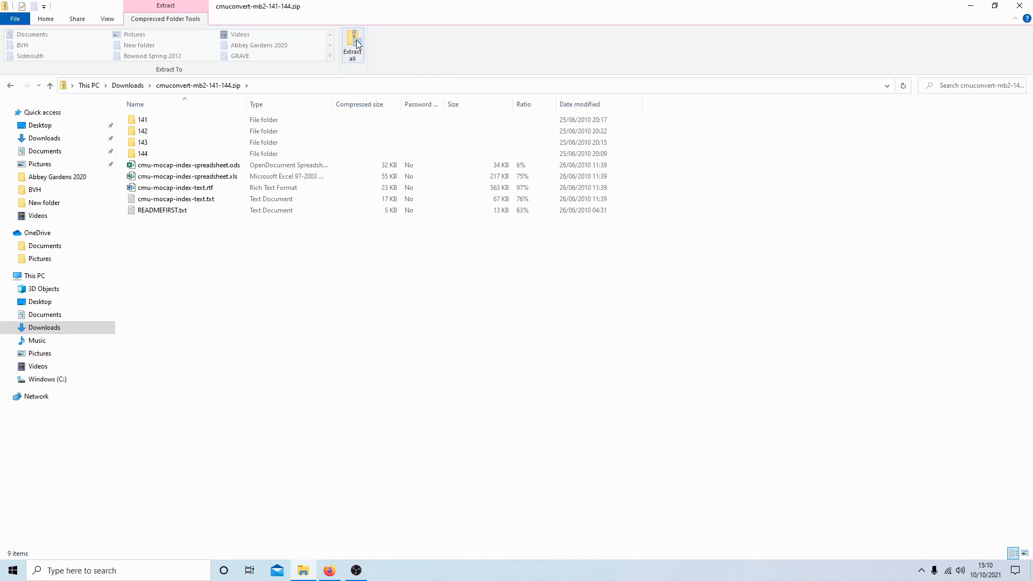
left_click(634, 238)
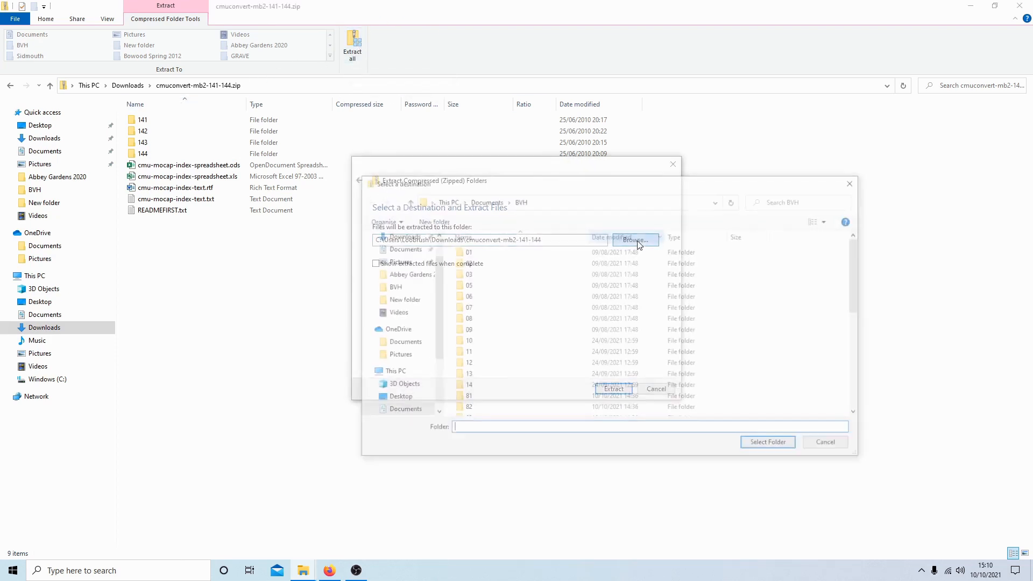
left_click(634, 239)
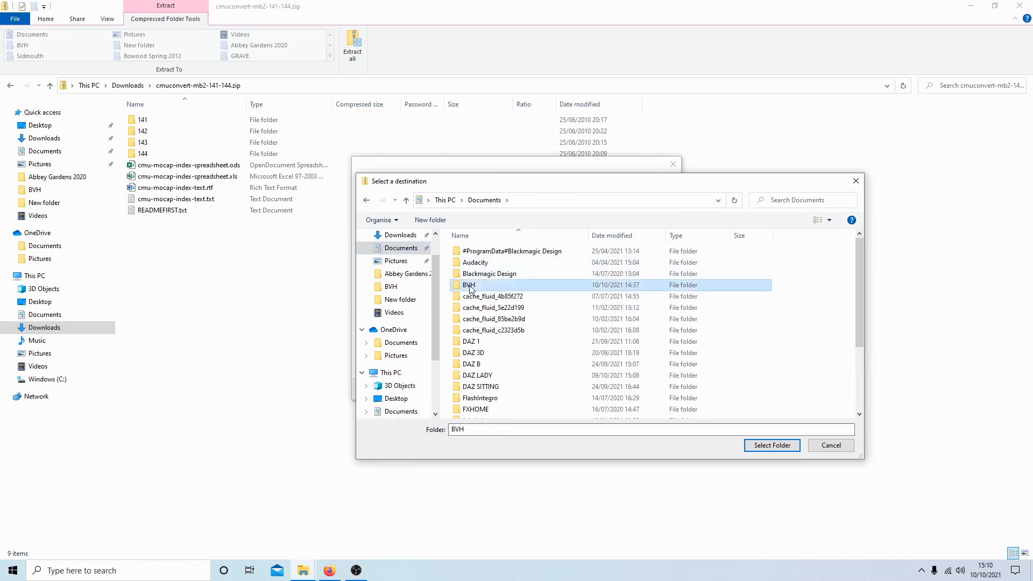
double_click(469, 285)
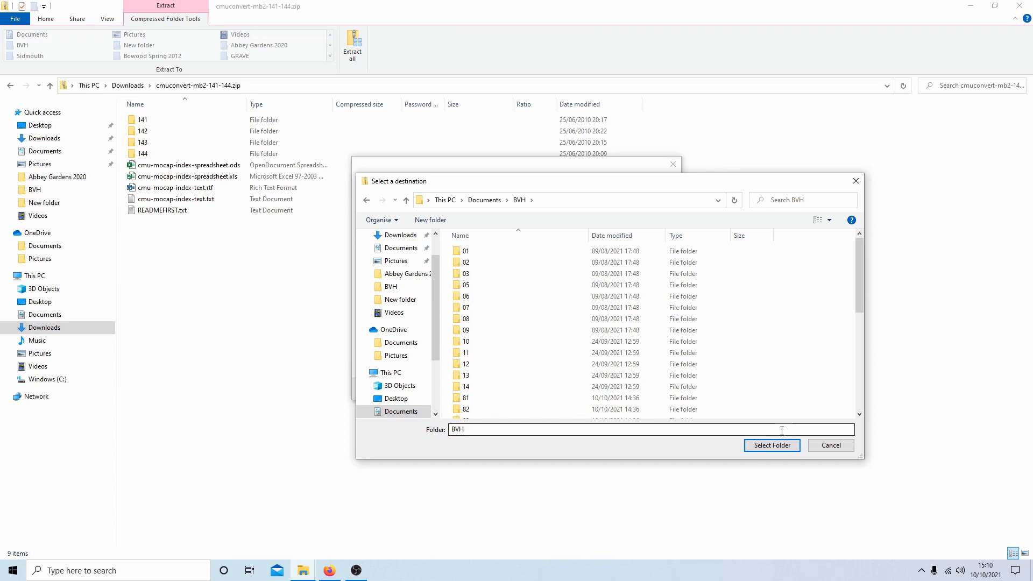
mouse_move(855, 181)
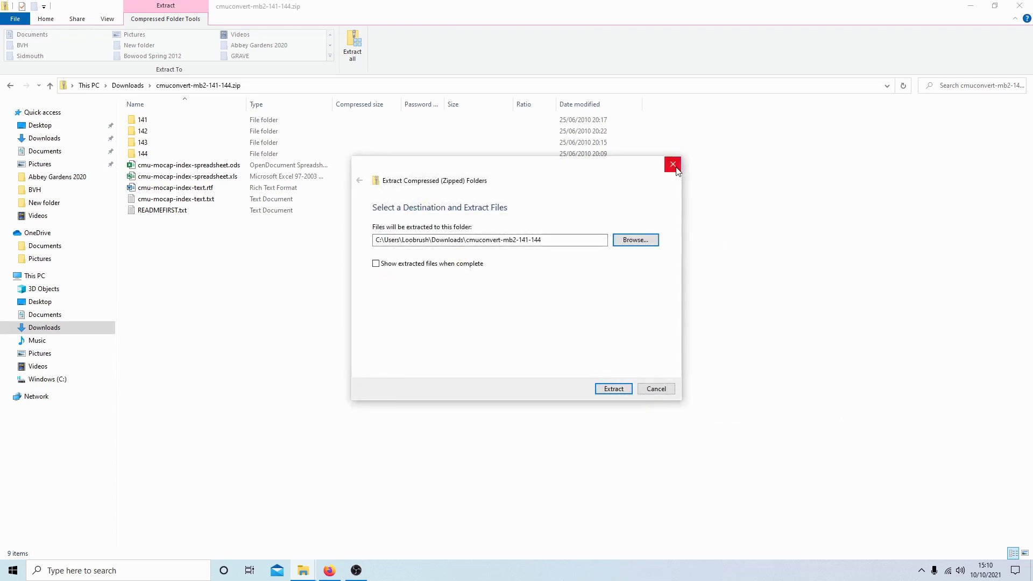
left_click(672, 164)
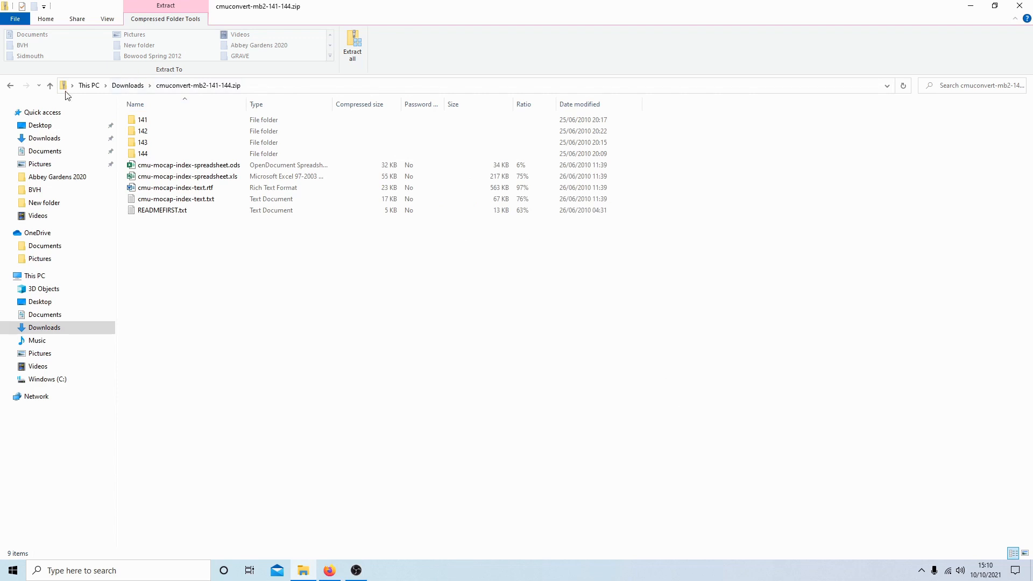
Browse into Documents\BVH and look over its numbered folders and mocap index files.
left_click(49, 85)
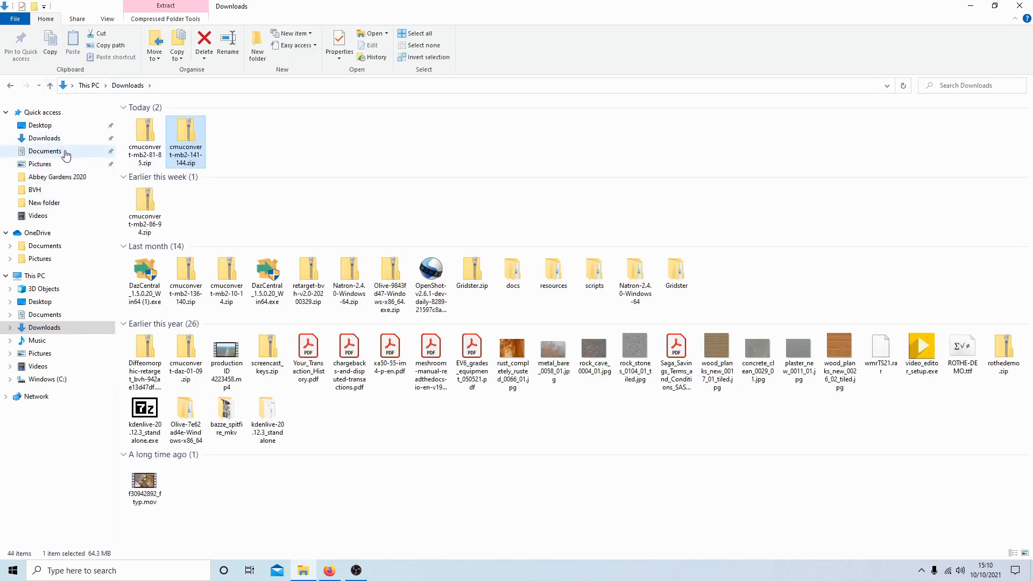
left_click(45, 150)
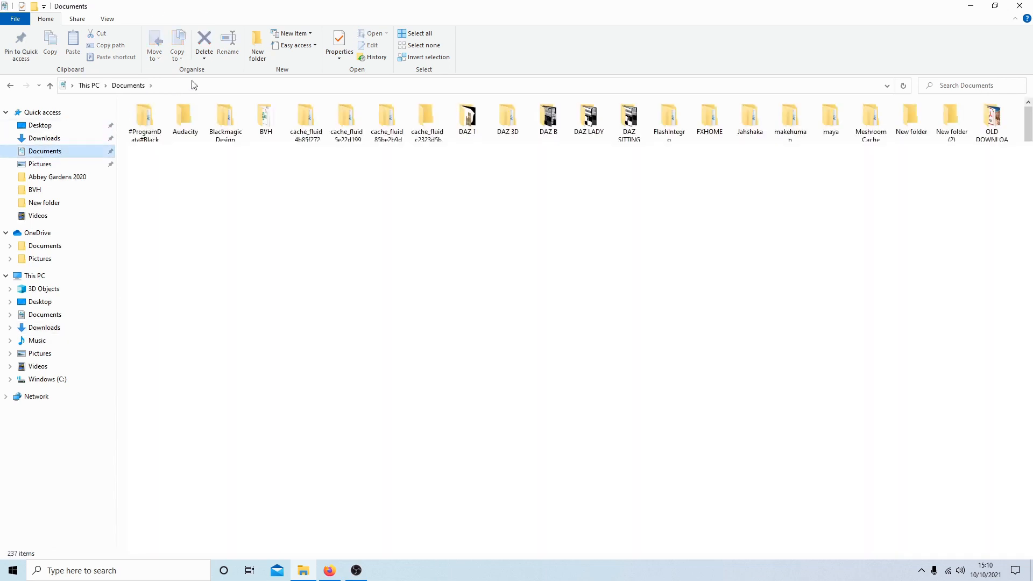
double_click(265, 120)
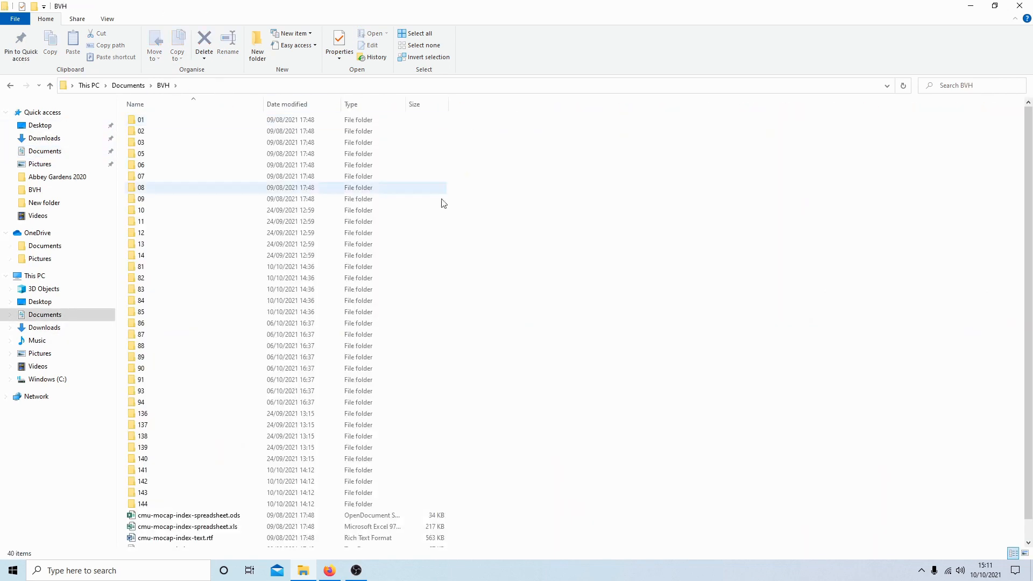
scroll("down", 3)
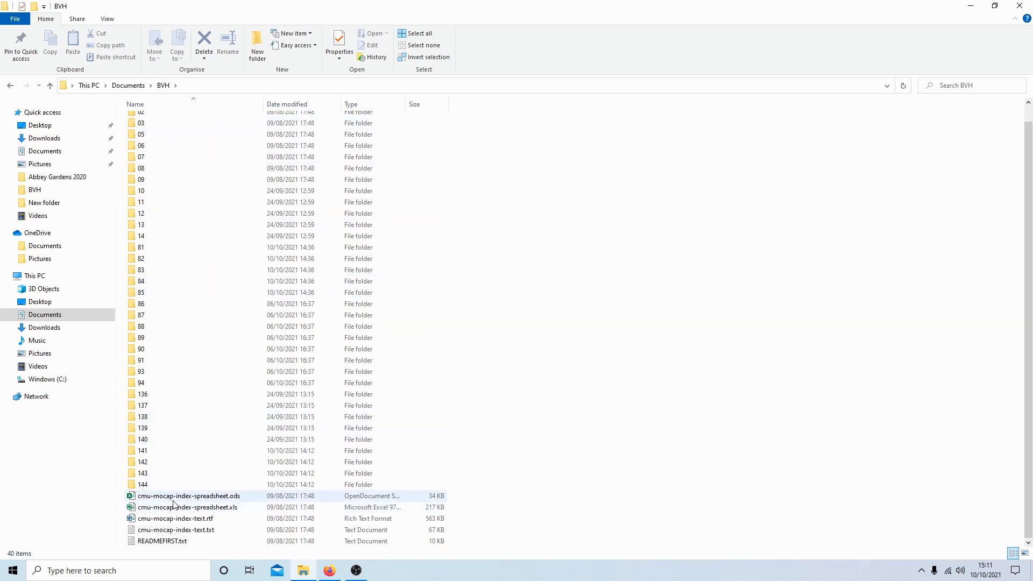
mouse_move(189, 495)
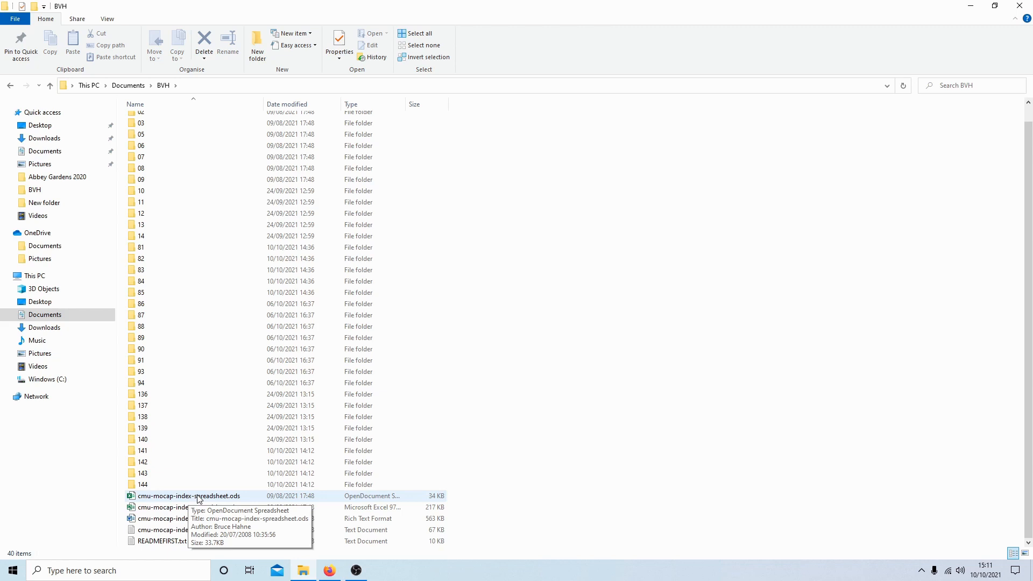
right_click(189, 495)
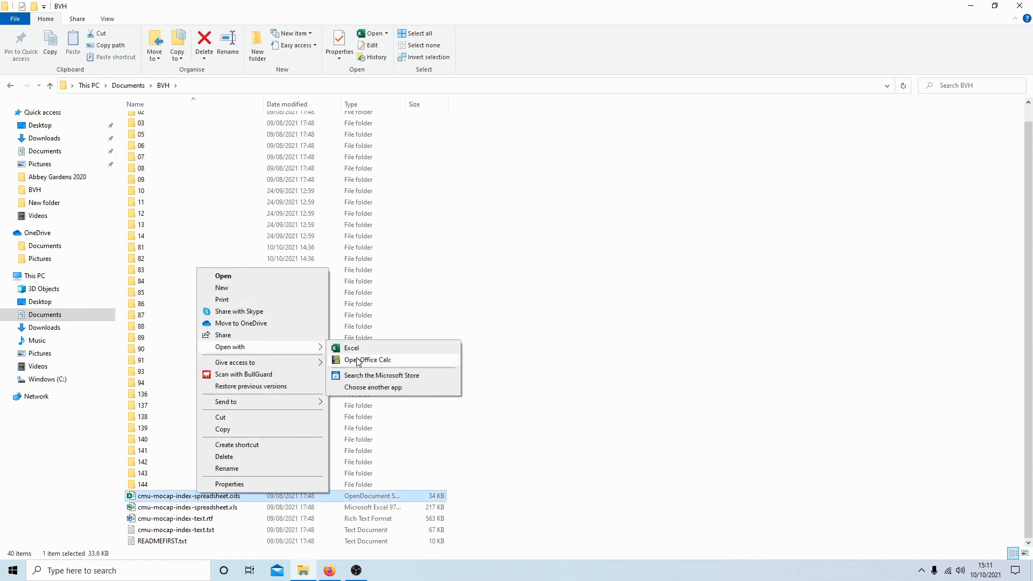
left_click(367, 360)
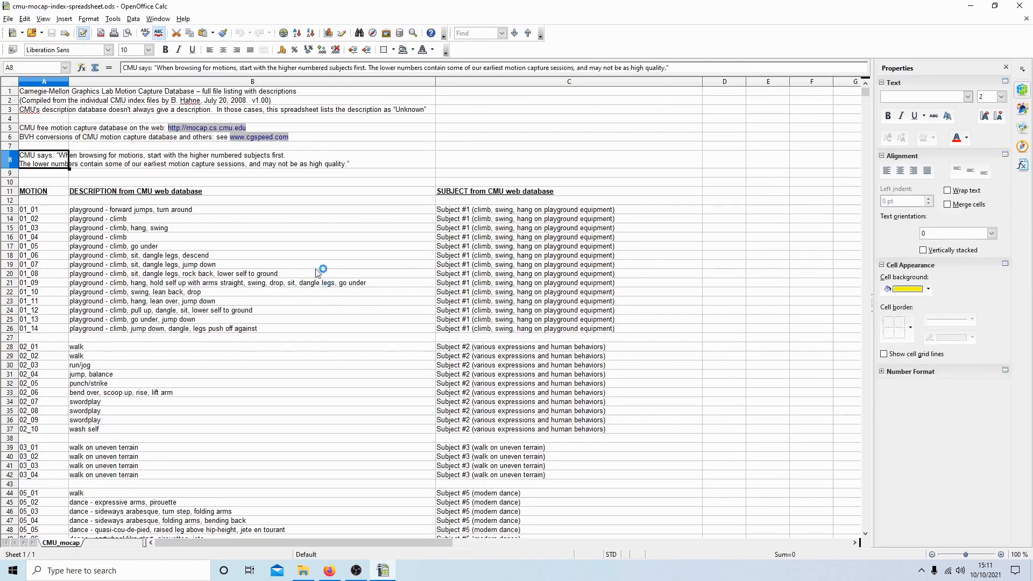
scroll("down", 3)
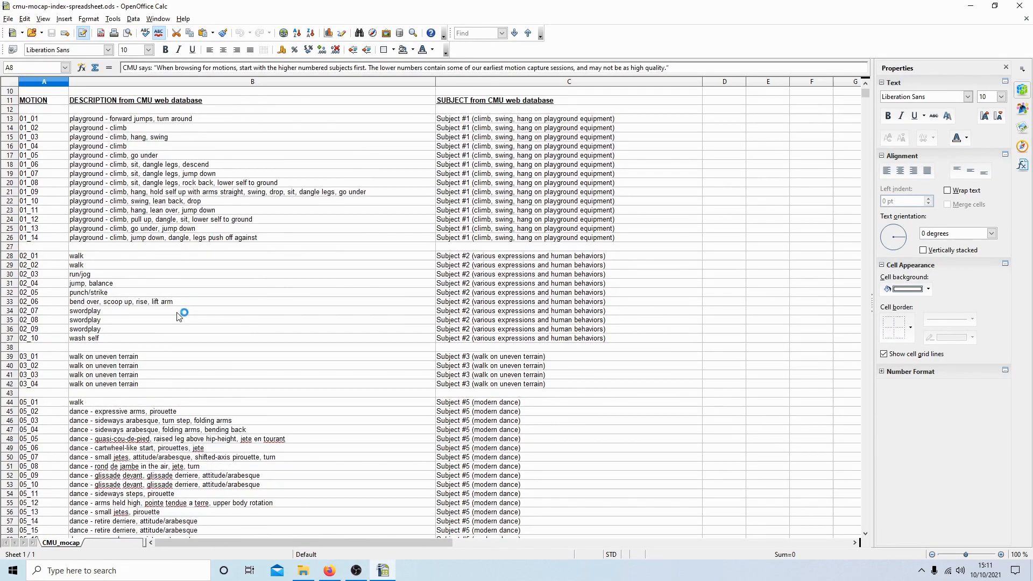
scroll("down", 3)
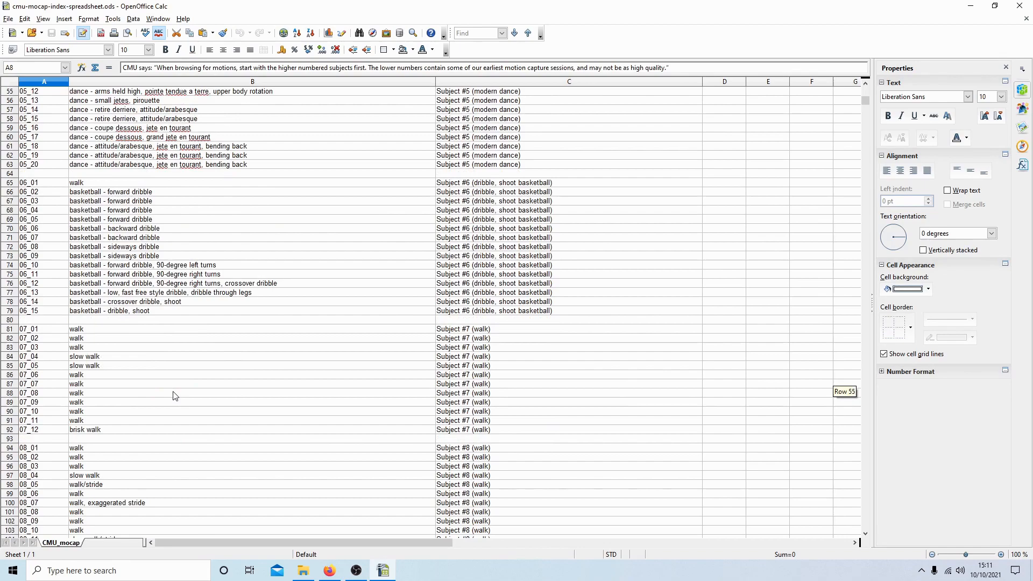
scroll("down", 3)
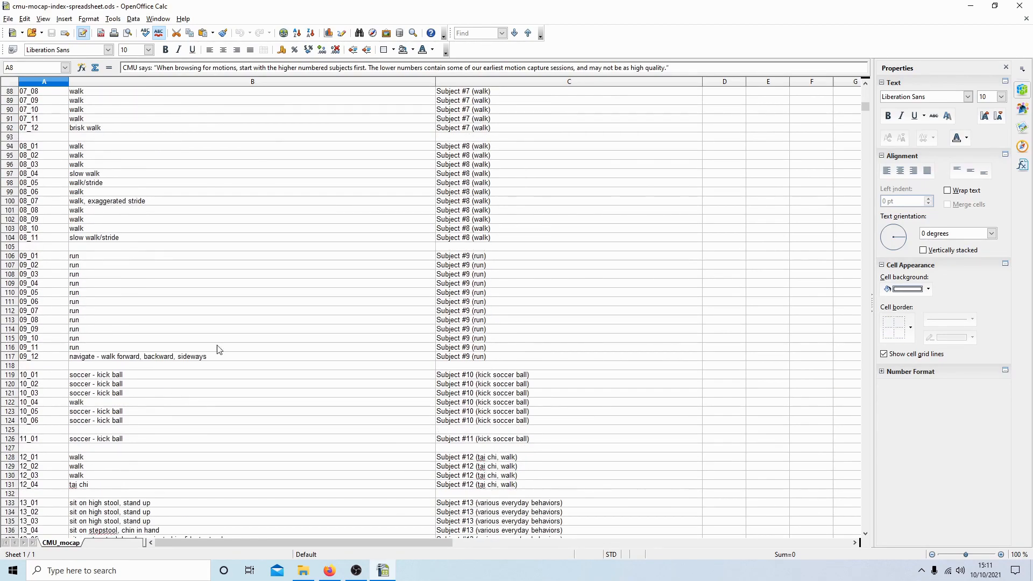
mouse_move(868, 109)
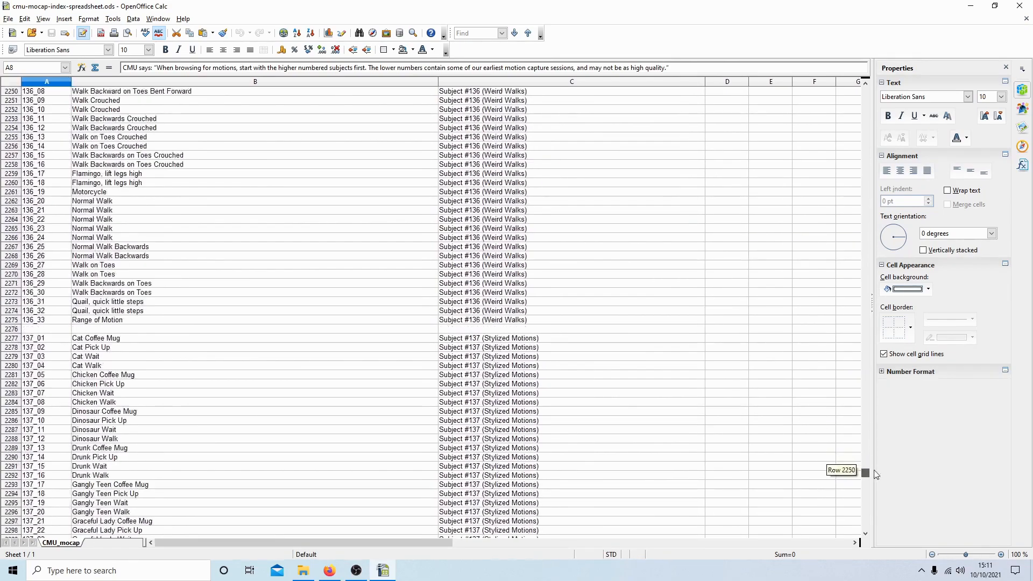
scroll("up", 3)
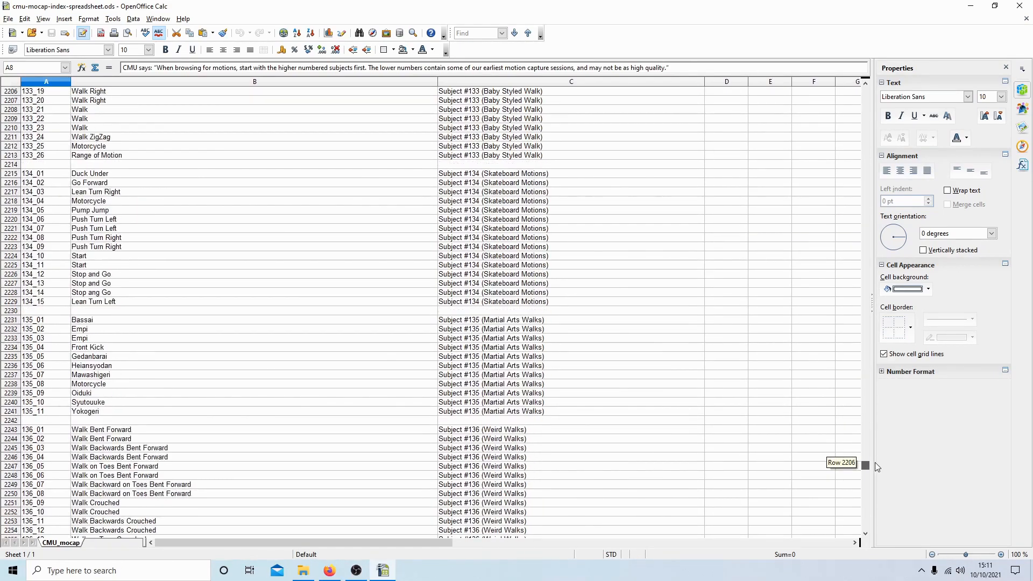
scroll("down", 3)
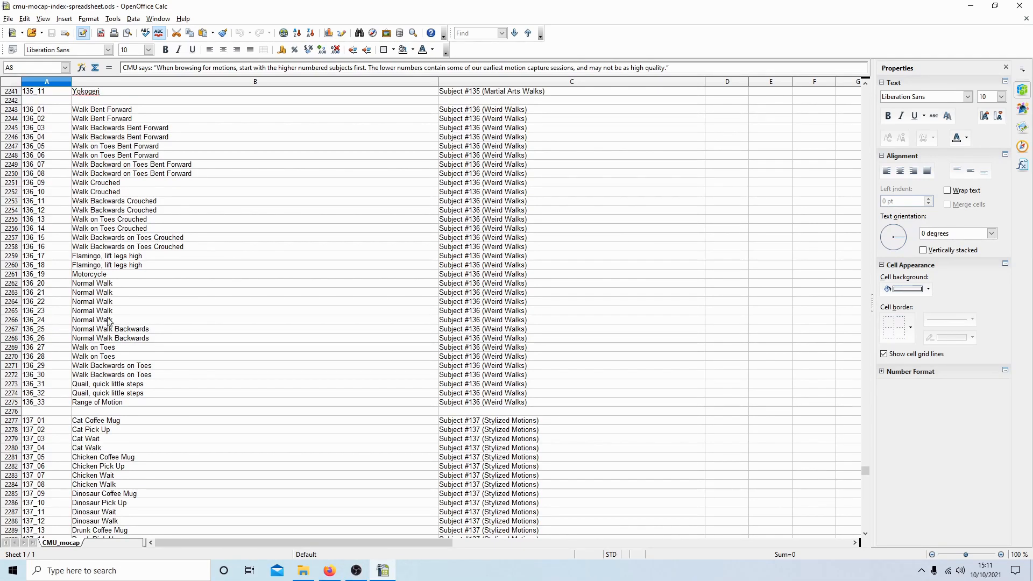
mouse_move(766, 5)
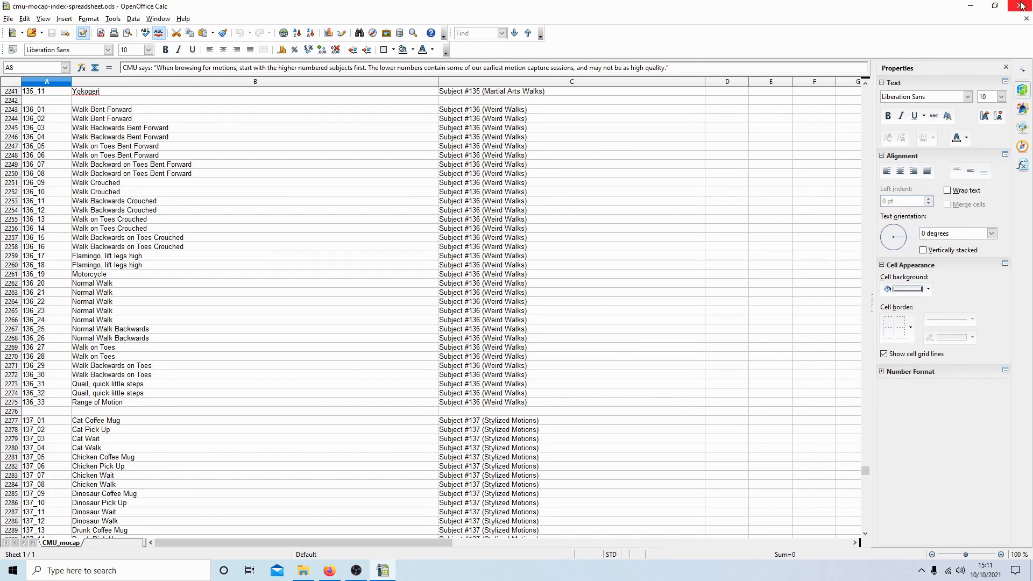
left_click(302, 570)
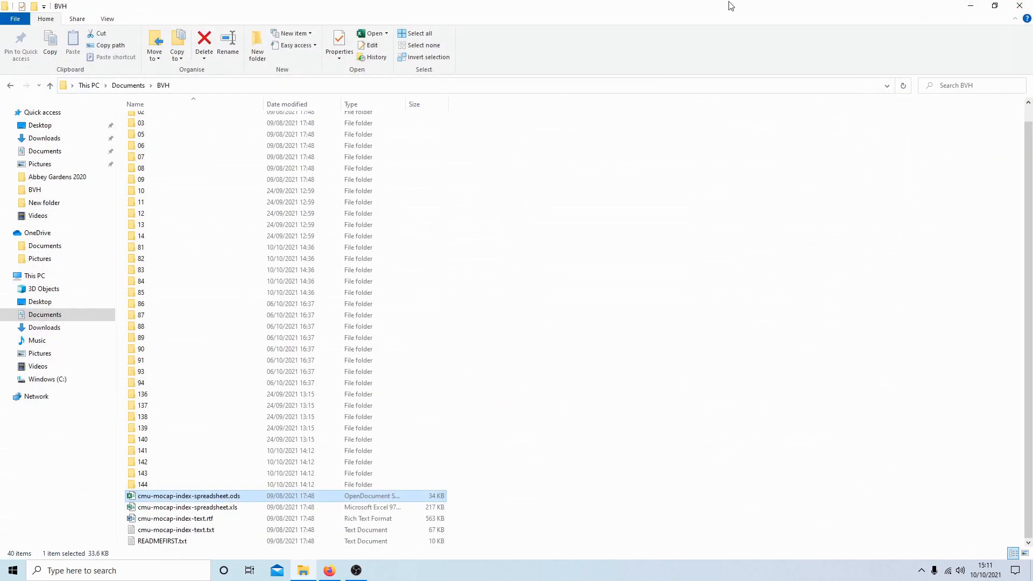
Close the File Explorer window from the taskbar.
left_click(329, 571)
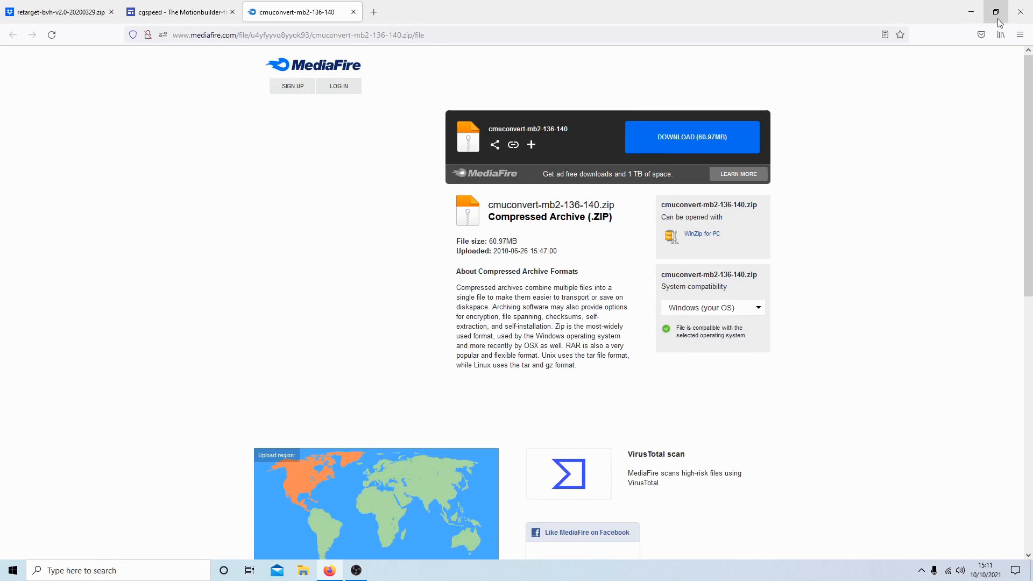
mouse_move(1020, 12)
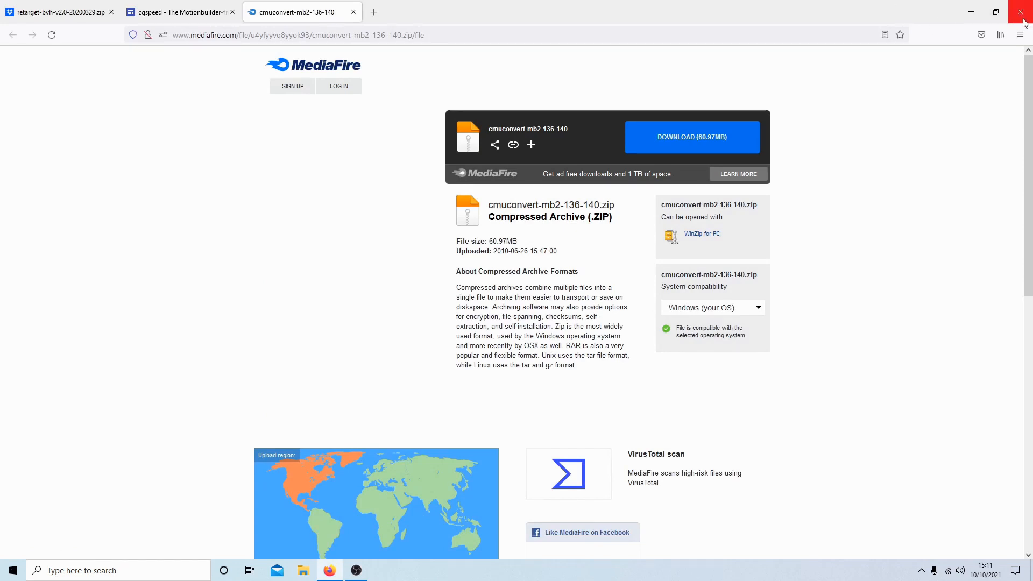
mouse_move(1021, 12)
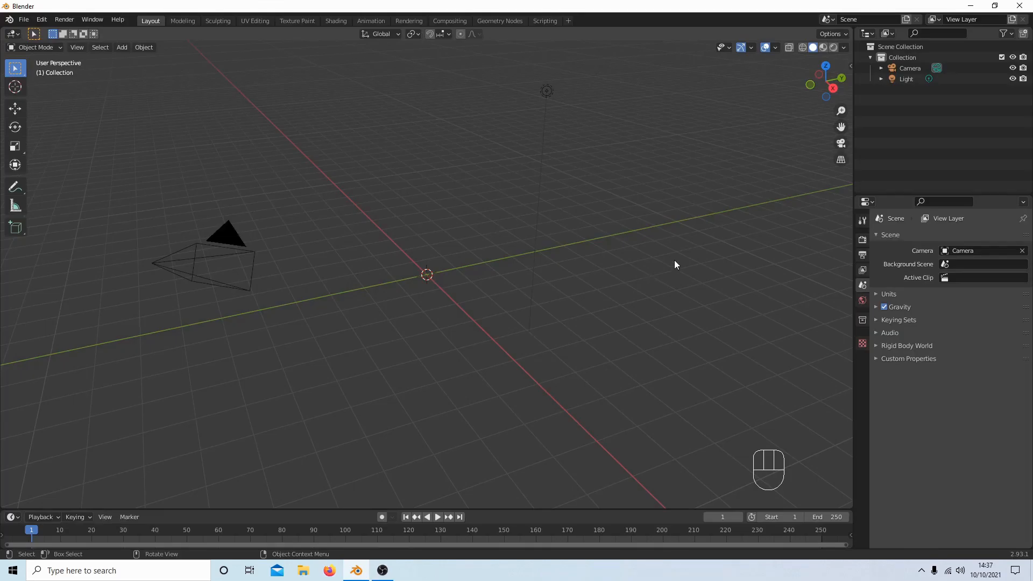
mouse_move(663, 302)
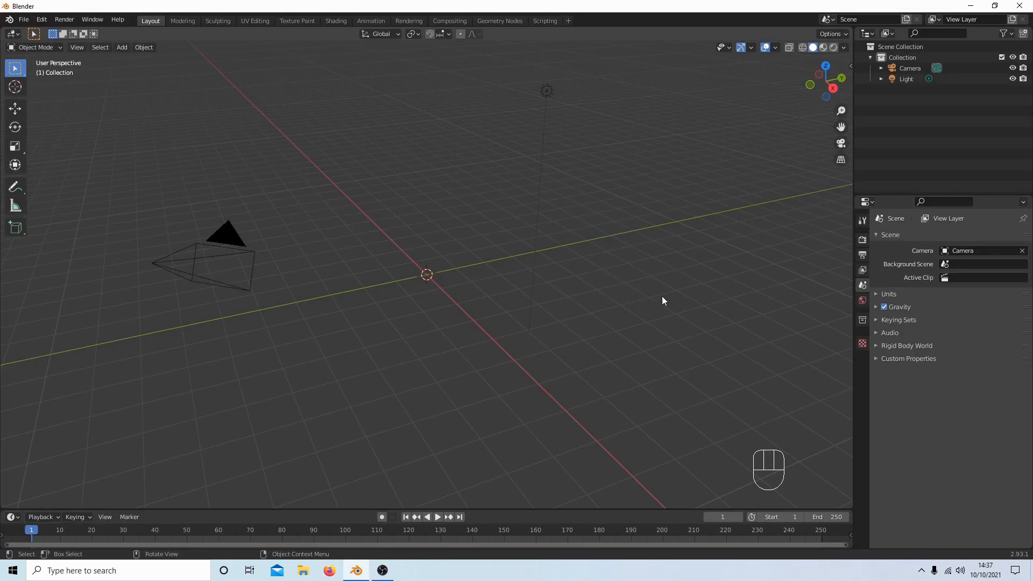
mouse_move(407, 49)
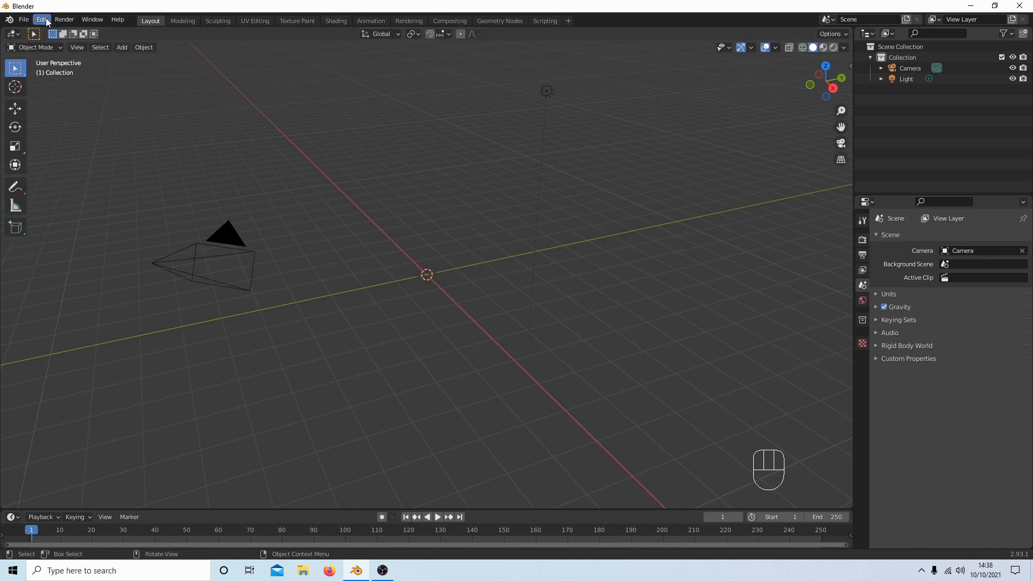
Show Blender's add-on preferences maximized and filtered by 'RIG' to check Rigify is enabled.
left_click(41, 20)
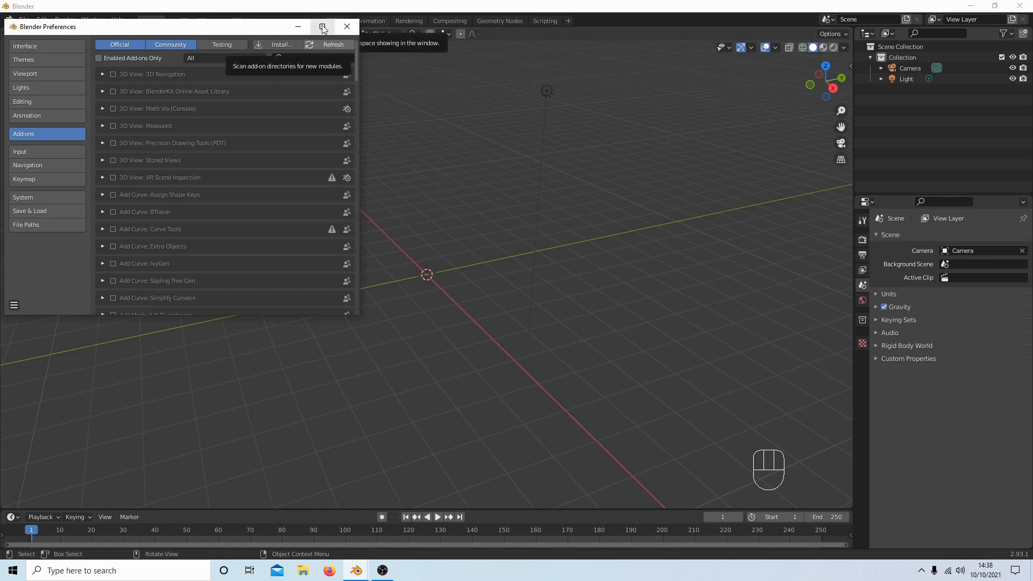
left_click(323, 27)
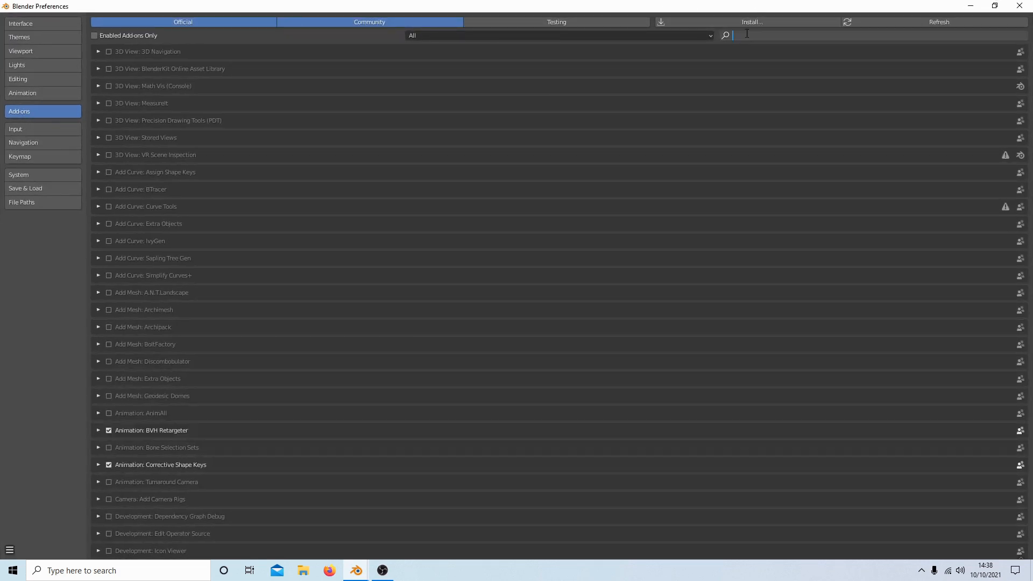
type("R")
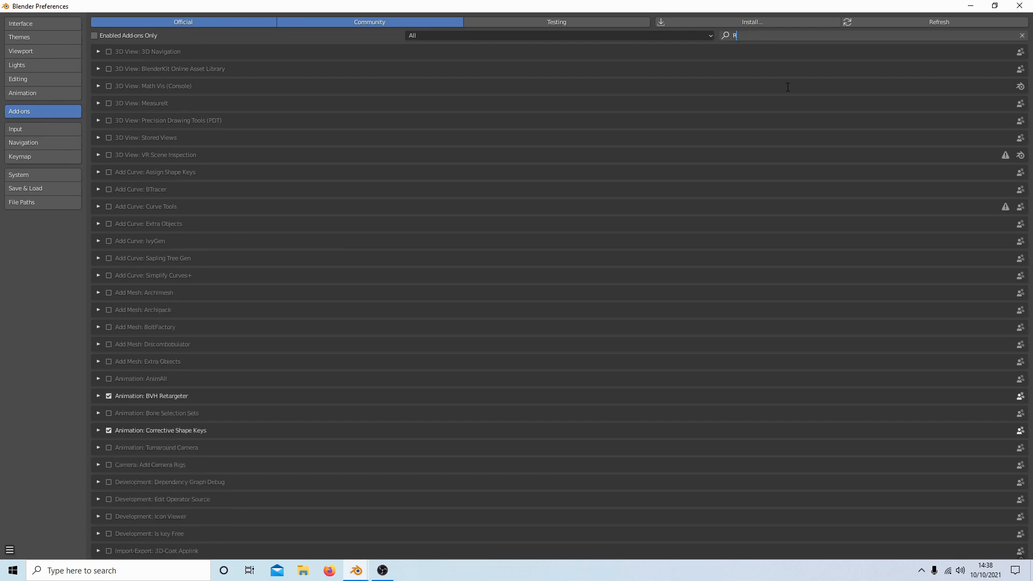
type("IG")
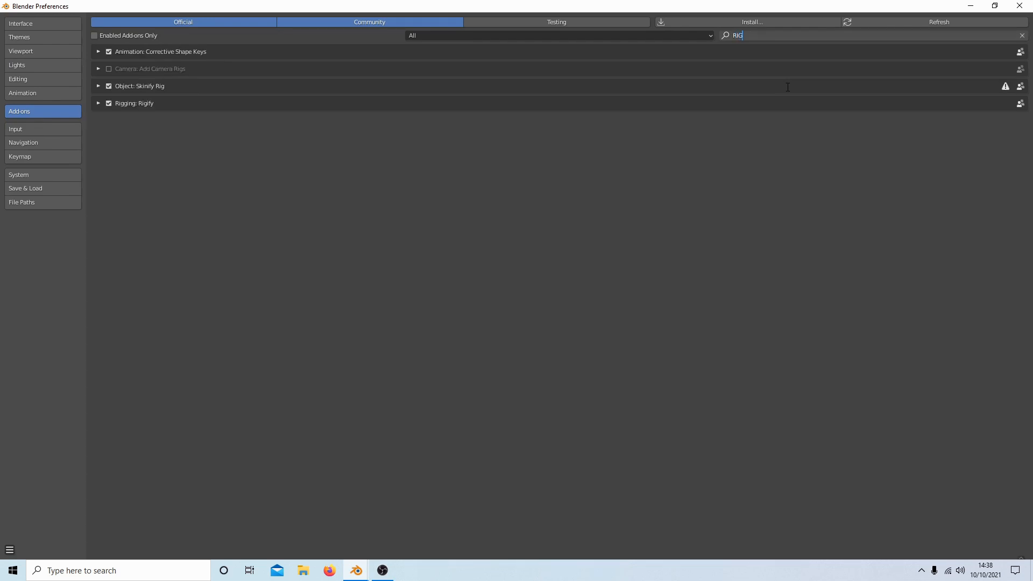
mouse_move(278, 146)
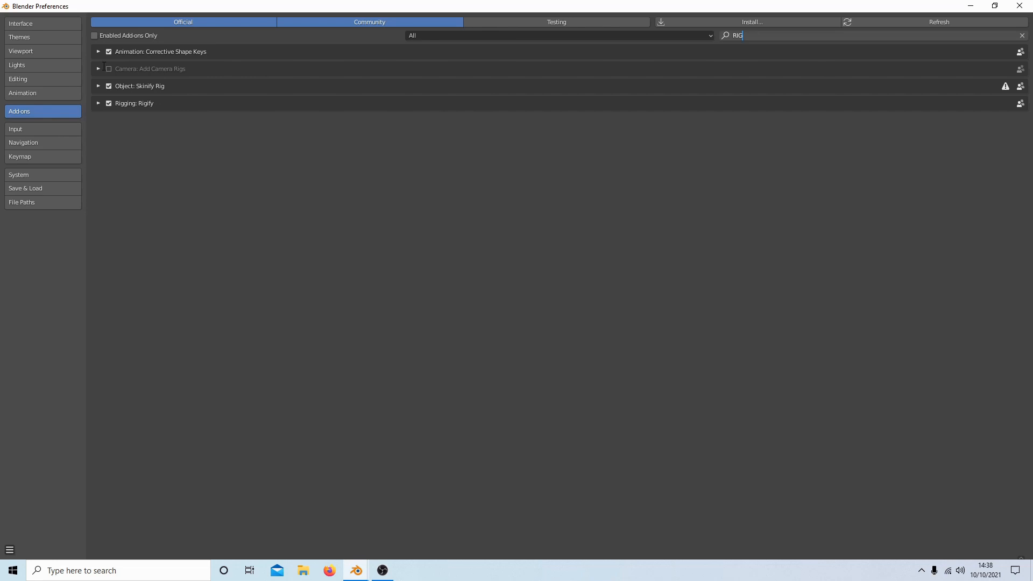
mouse_move(341, 53)
type("M")
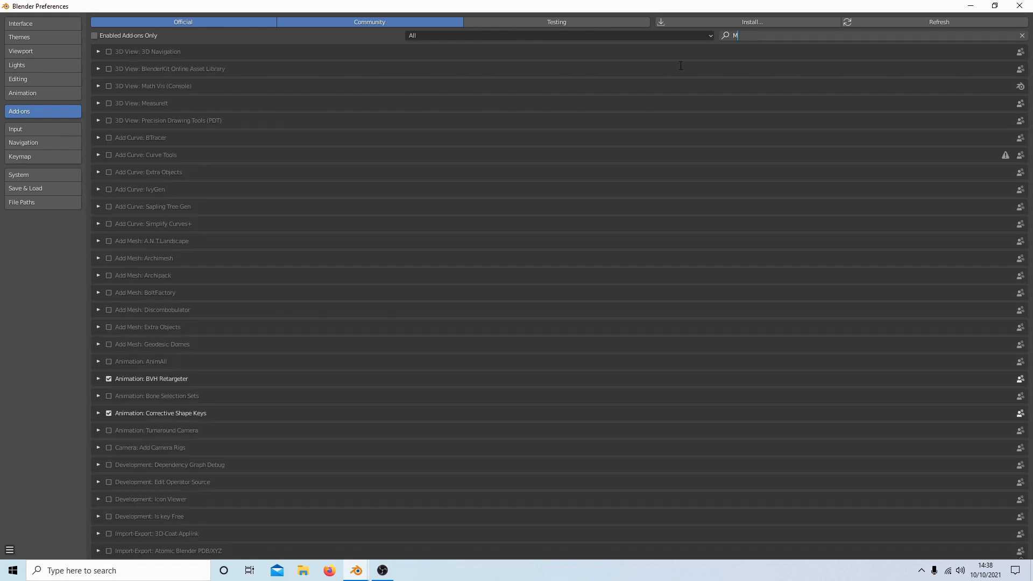
Filter add-ons by 'MOTION' to confirm the BVH import-export add-on, then clear the filter.
type("OTIO")
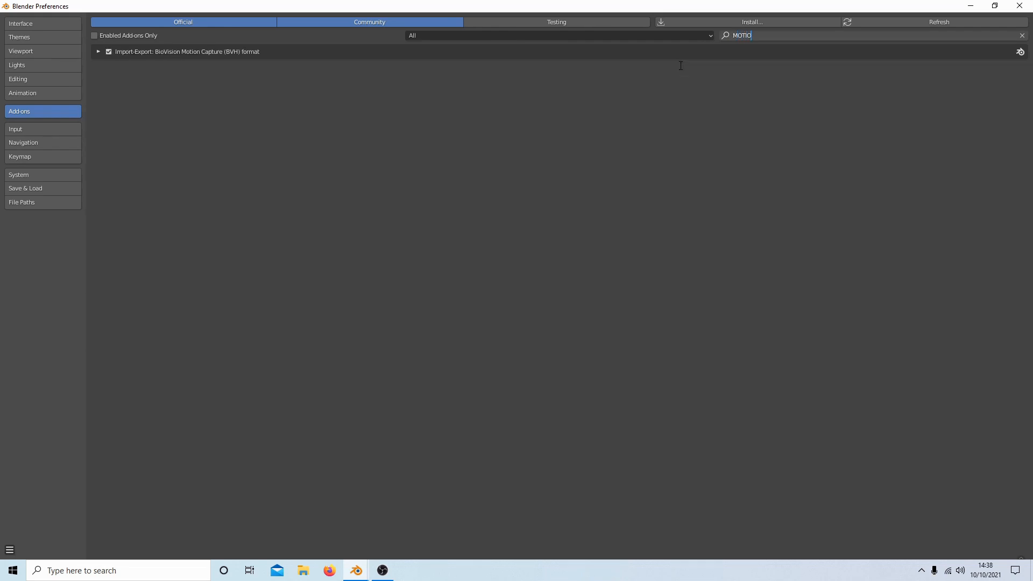
type("N")
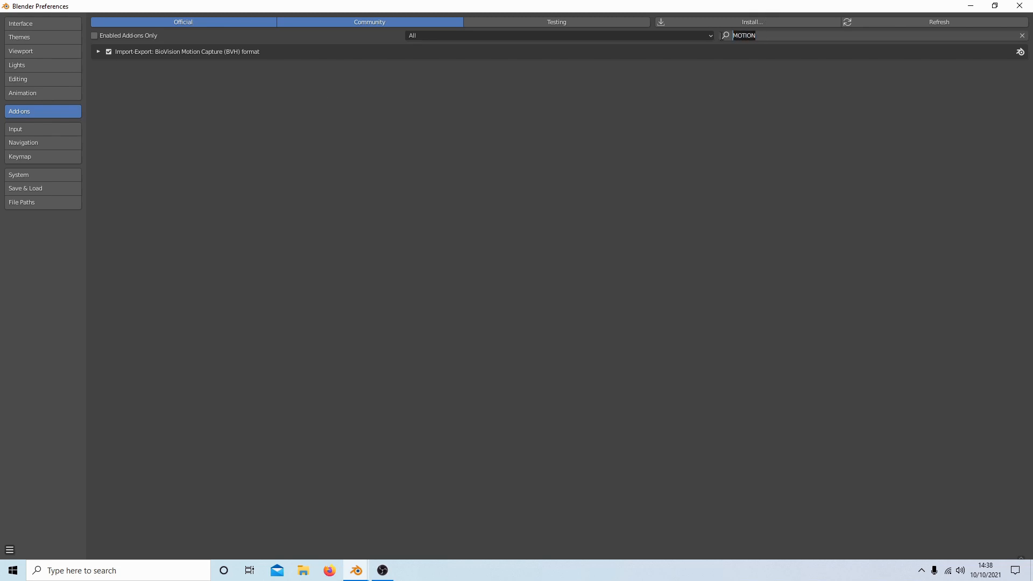
left_click(1021, 35)
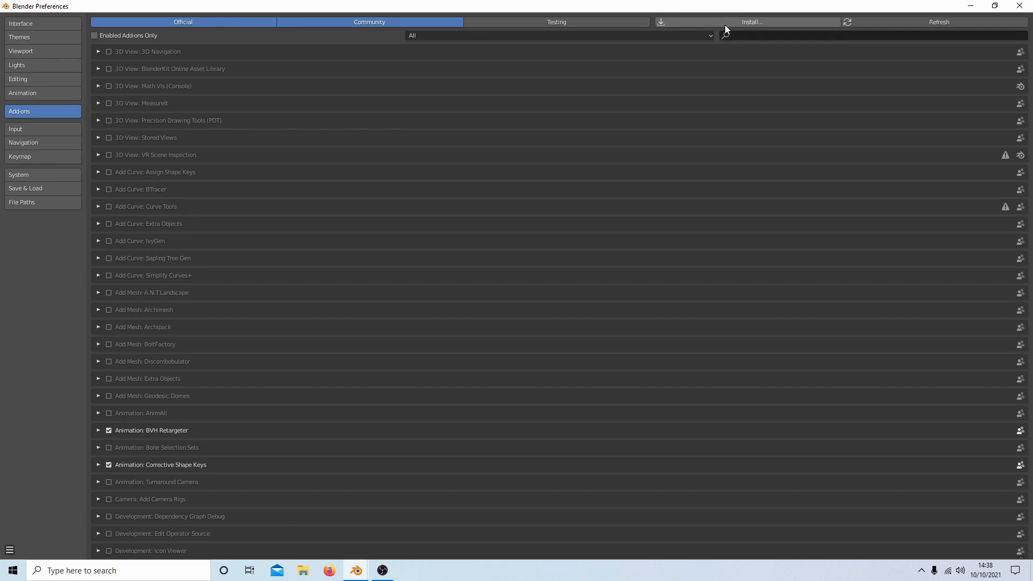
Install the retarget-bvh-v2.0-20200329.zip add-on from the Downloads folder.
left_click(751, 22)
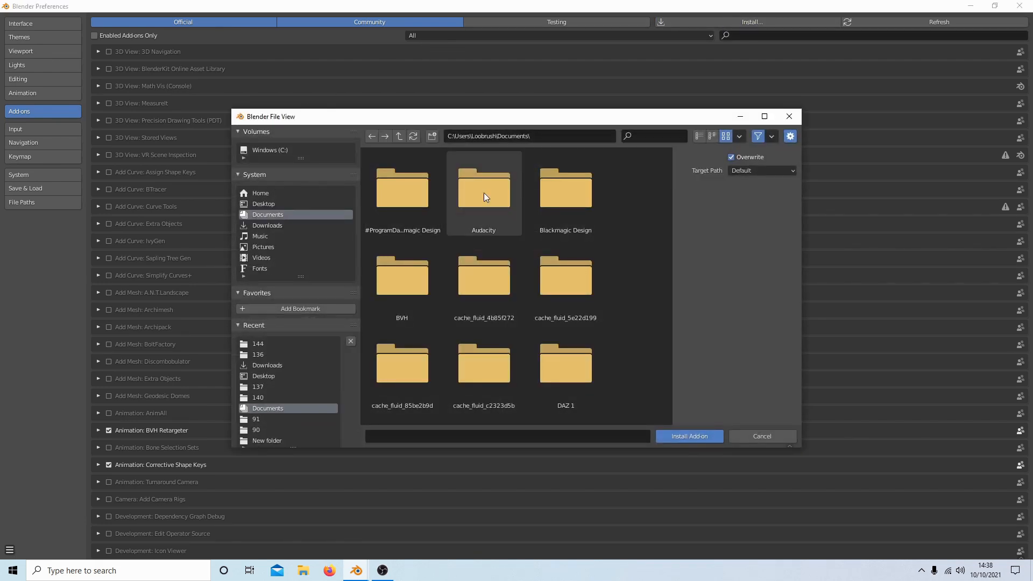
mouse_move(303, 218)
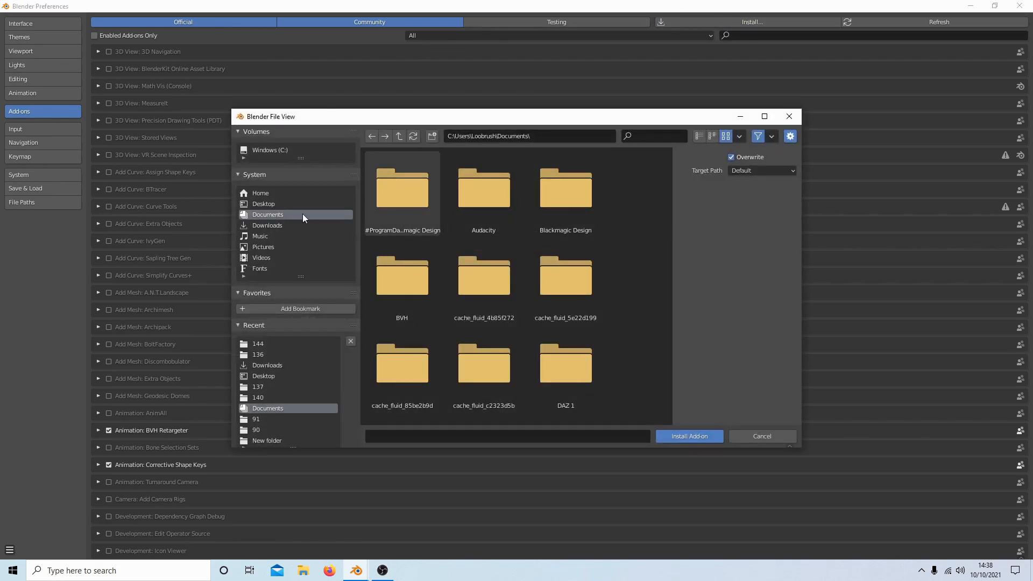
mouse_move(284, 235)
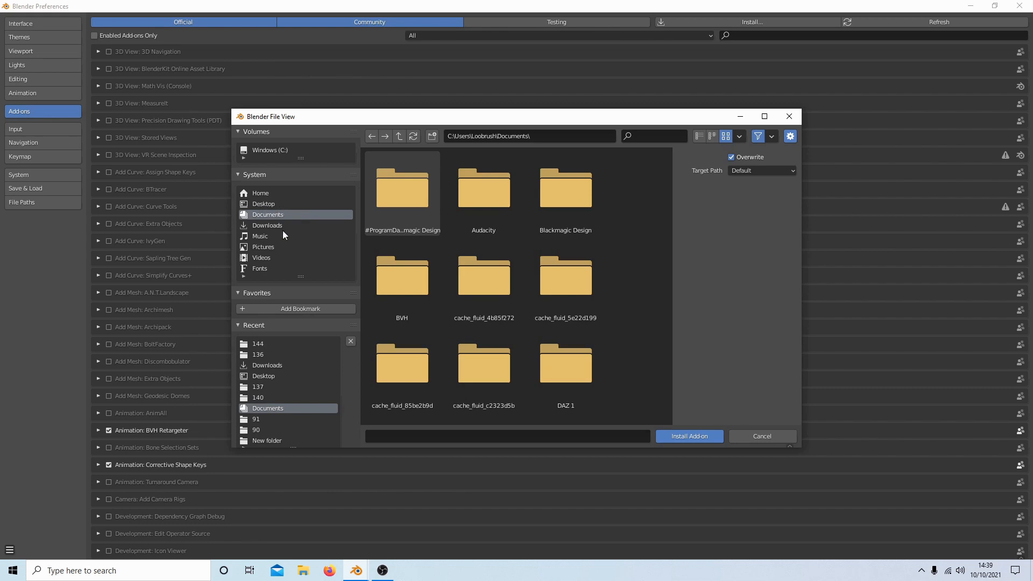
left_click(268, 226)
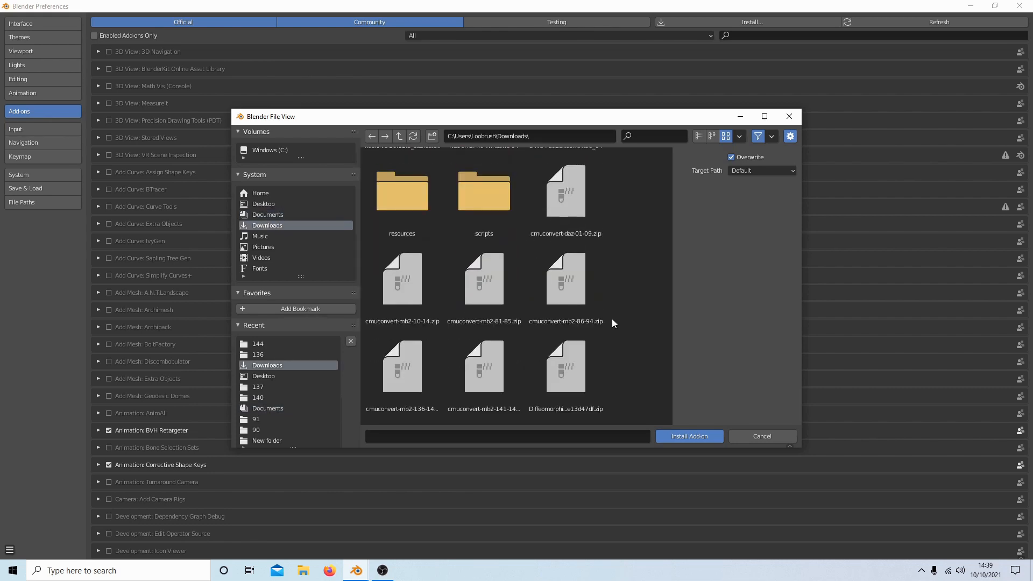
scroll("down", 3)
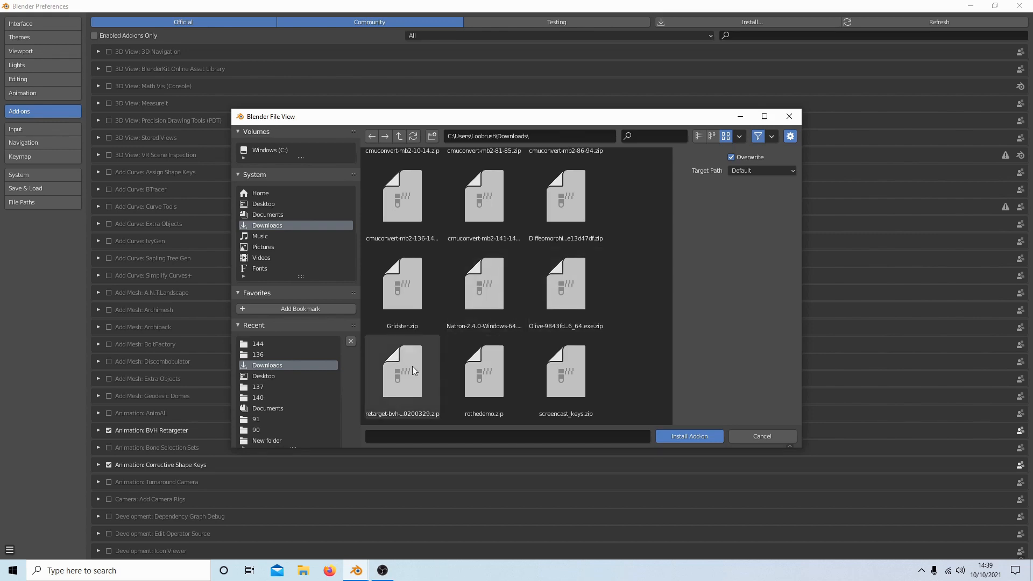
mouse_move(405, 379)
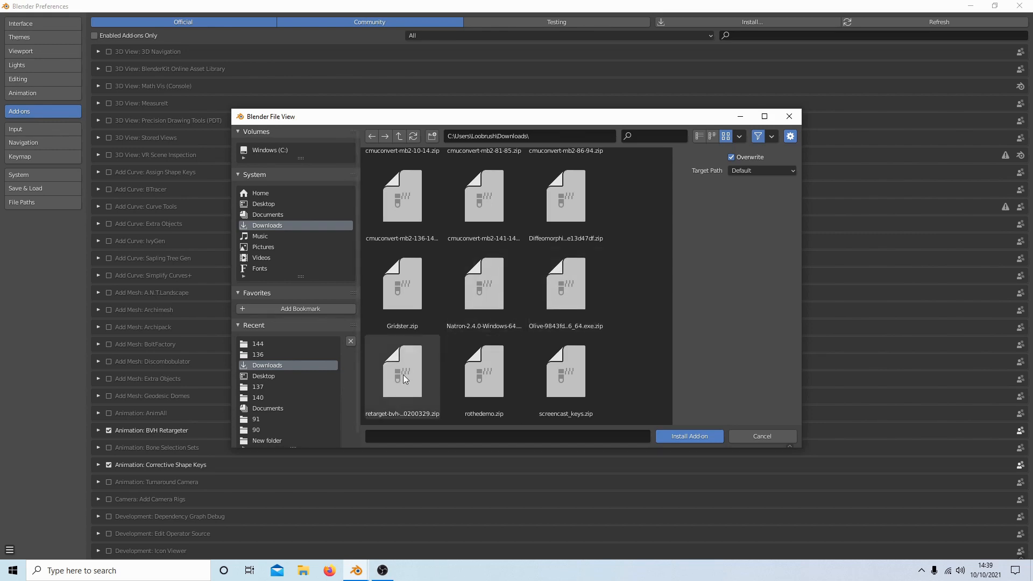
left_click(402, 372)
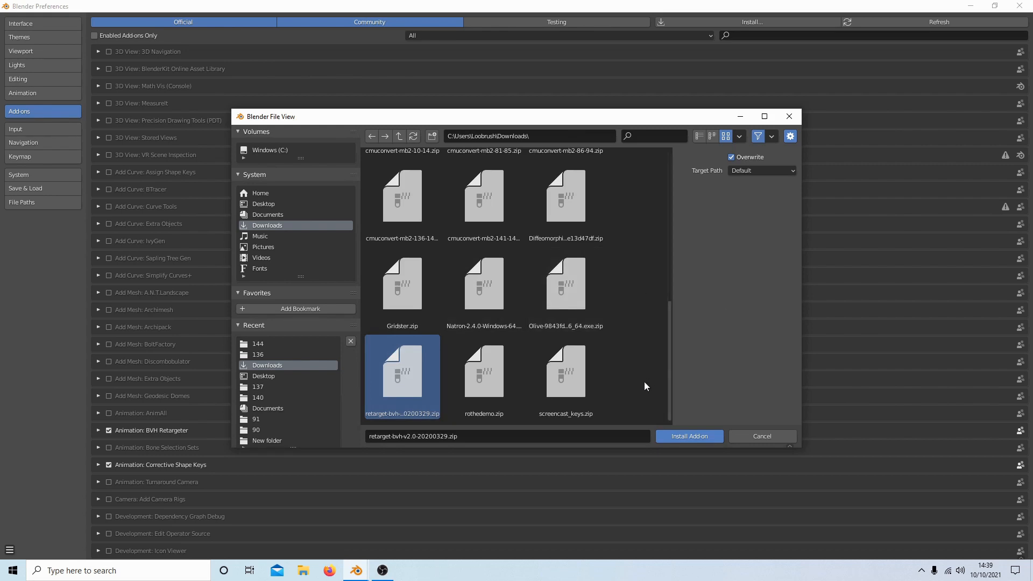
mouse_move(689, 437)
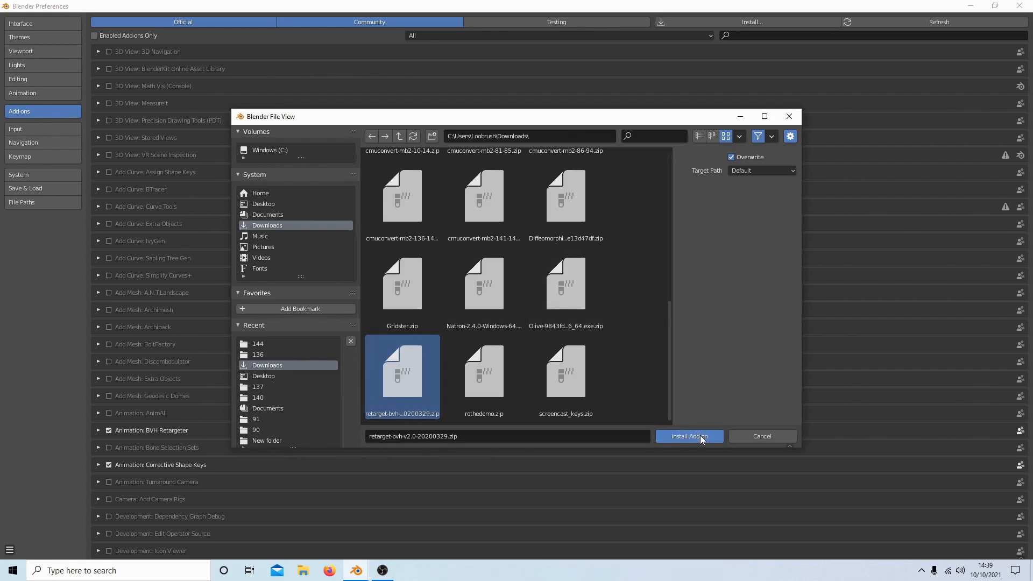
left_click(689, 435)
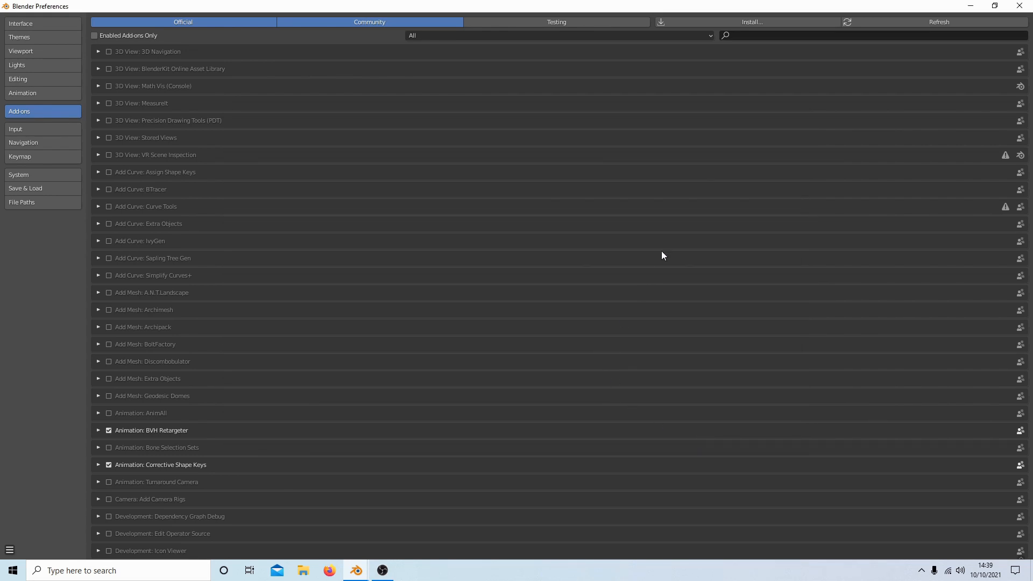
mouse_move(723, 117)
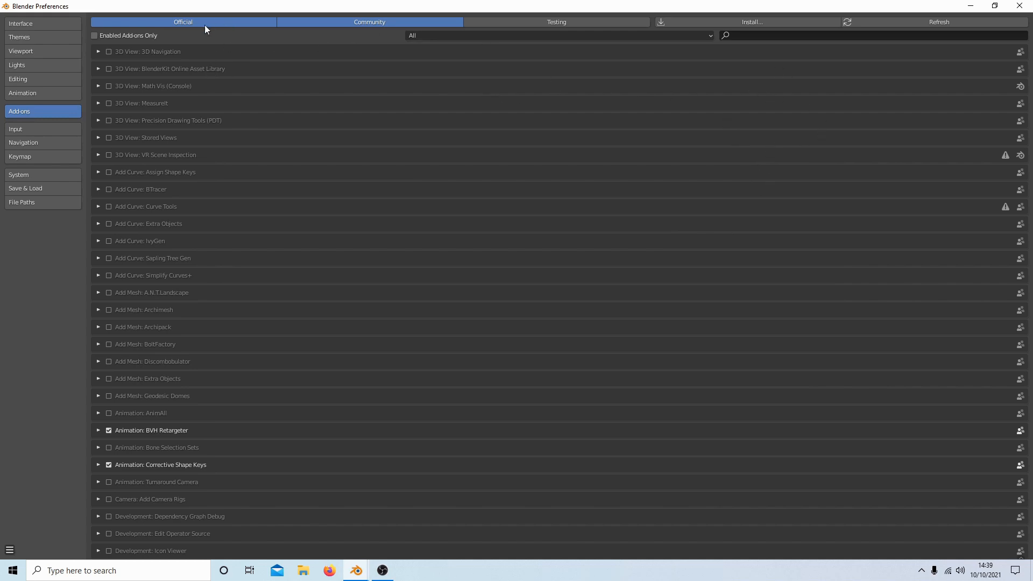
mouse_move(91, 409)
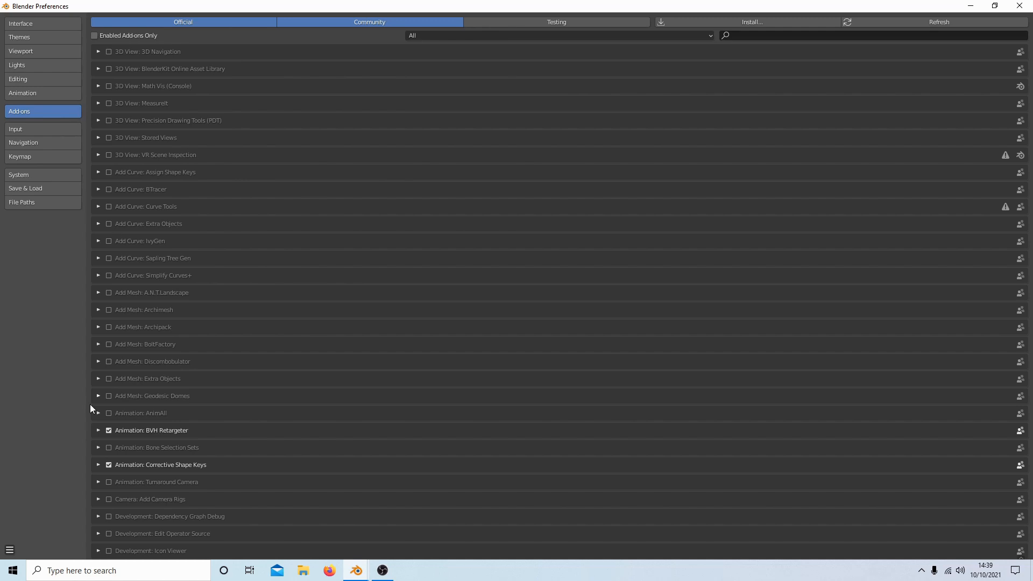
mouse_move(118, 441)
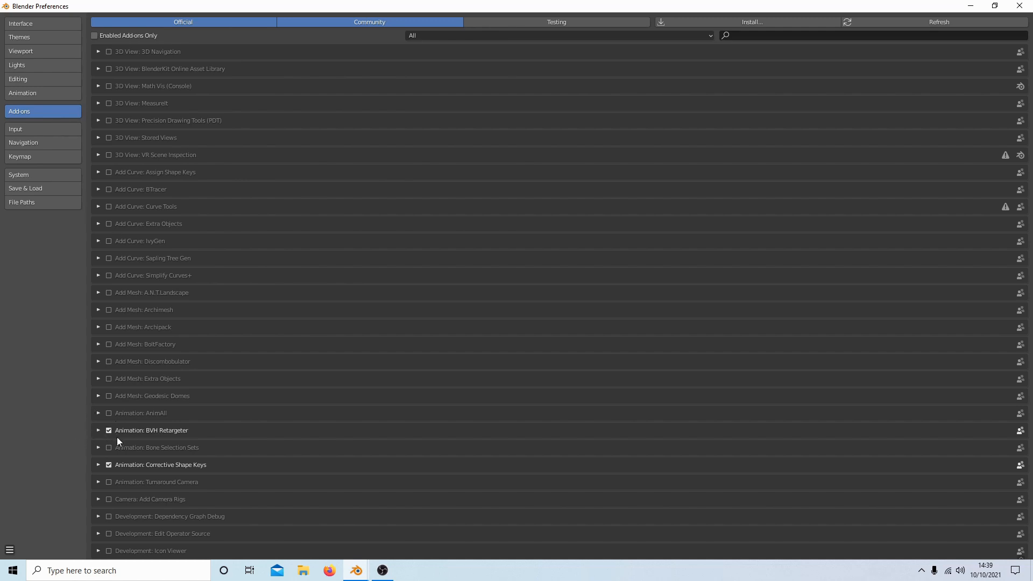
mouse_move(156, 436)
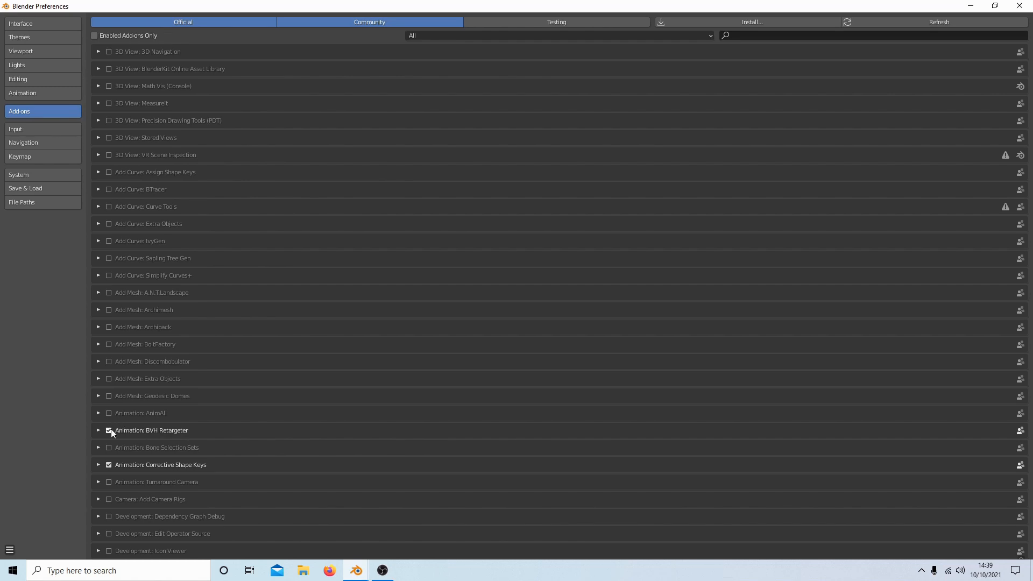
mouse_move(108, 431)
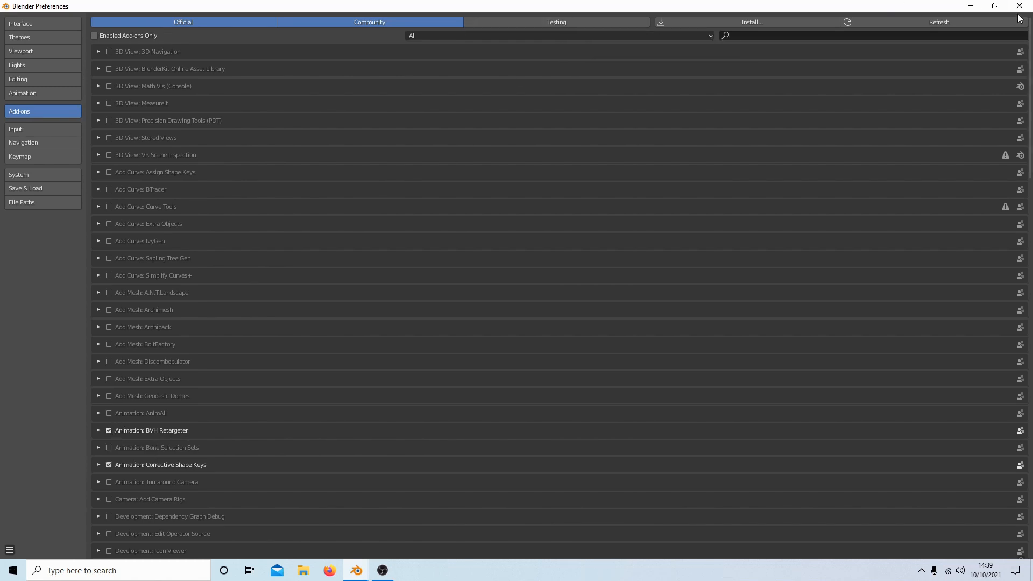
Close the Blender Preferences window, returning to the scene with camera and light.
left_click(1019, 6)
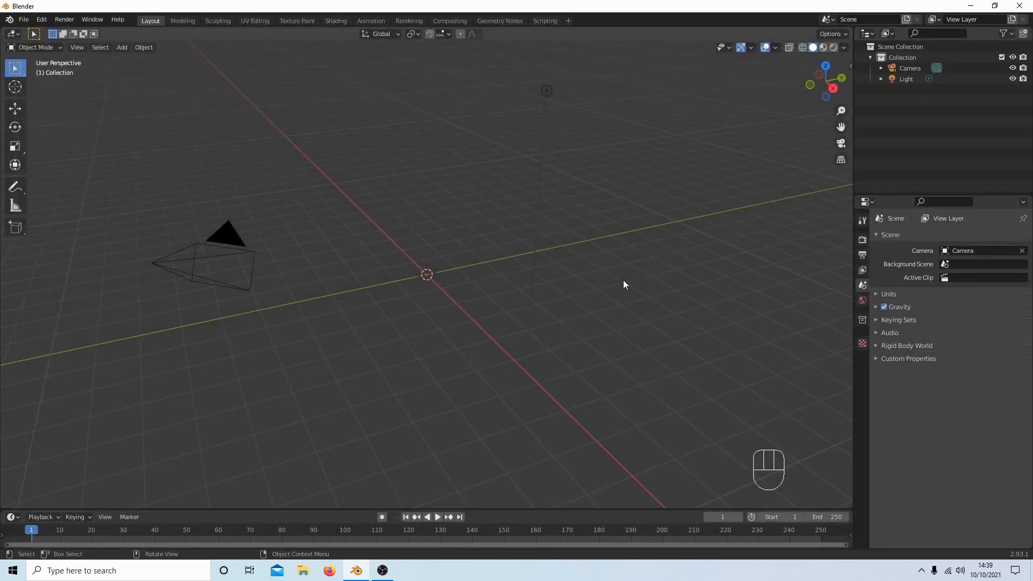
mouse_move(657, 203)
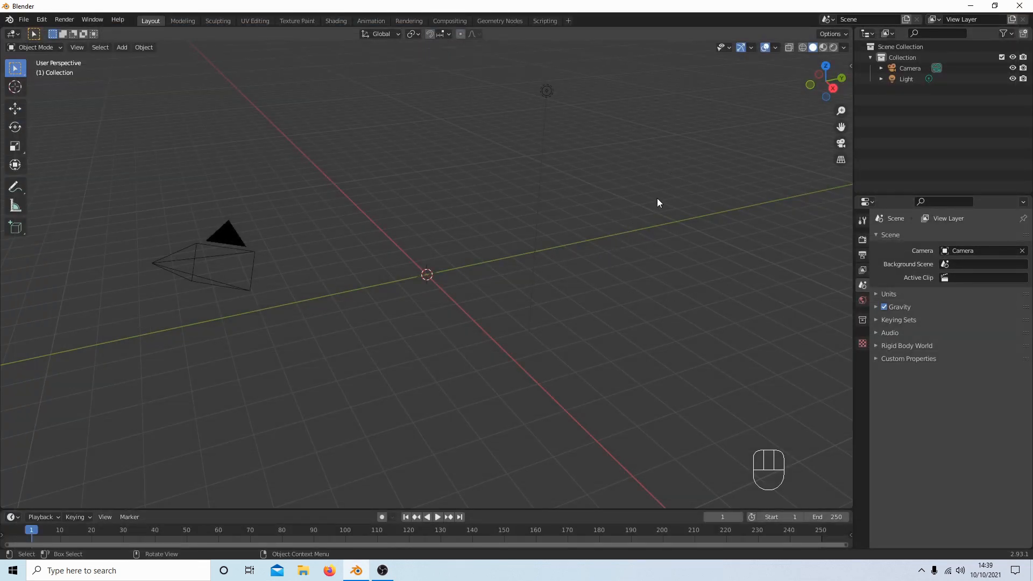
key("n")
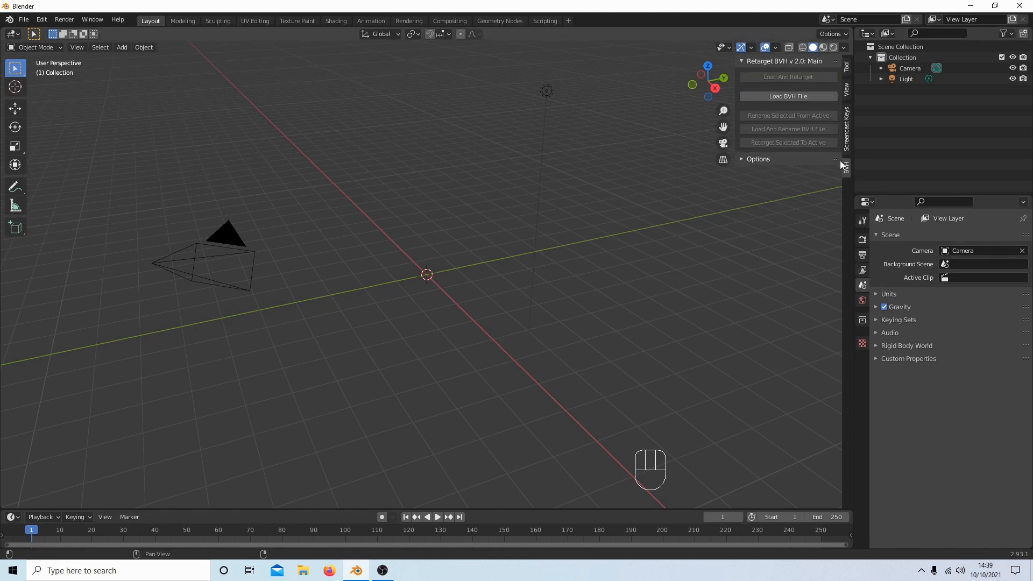
mouse_move(534, 219)
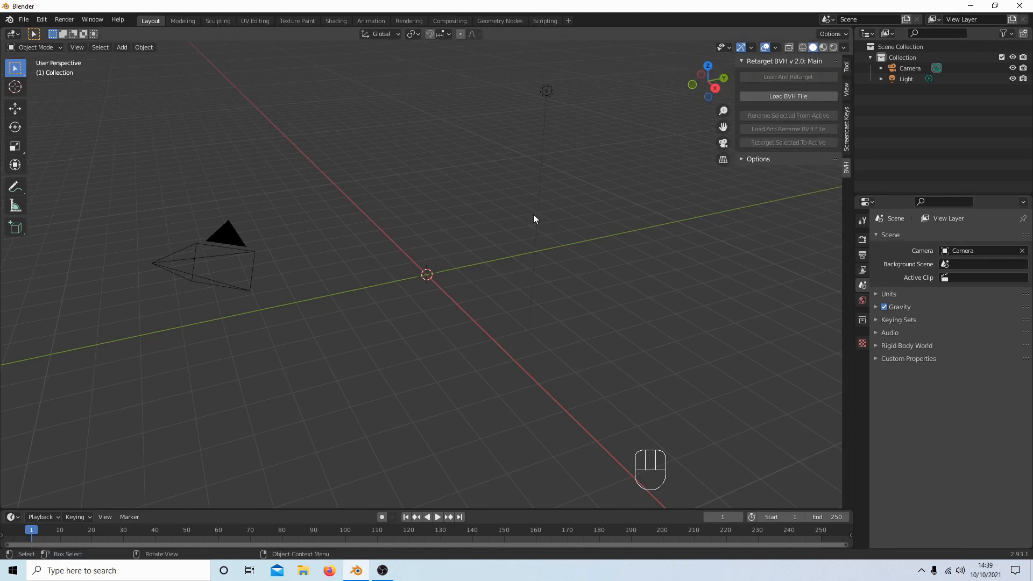
key("n")
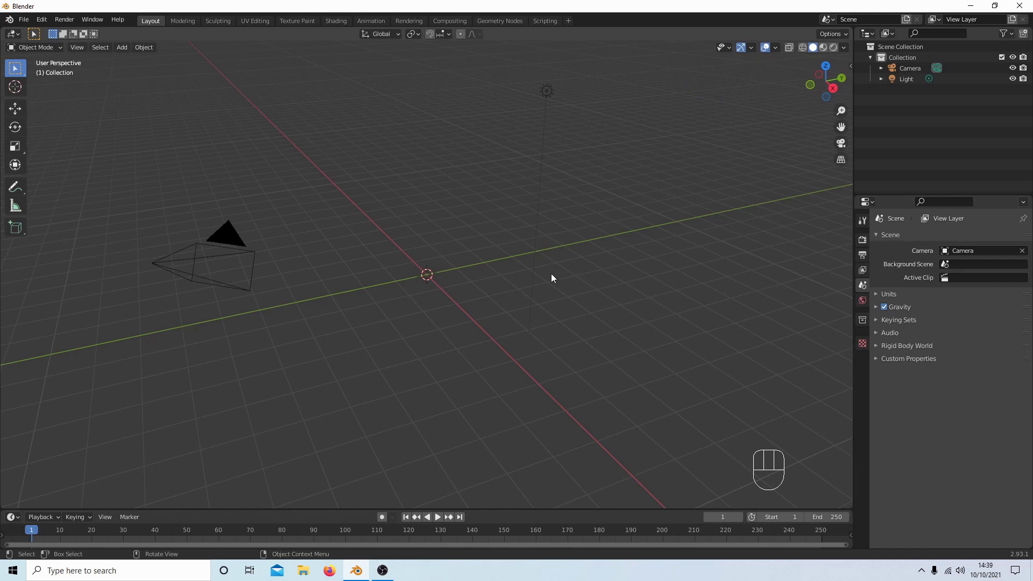
Add a Human (Meta-Rig) armature via Shift+A and enter Edit Mode on its bones.
key("shift")
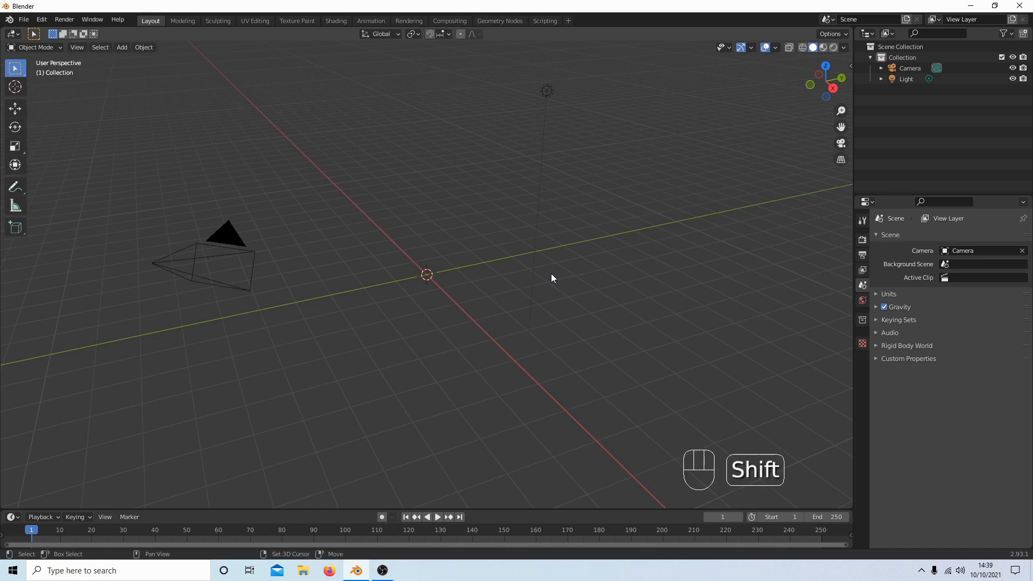
key("shift+a")
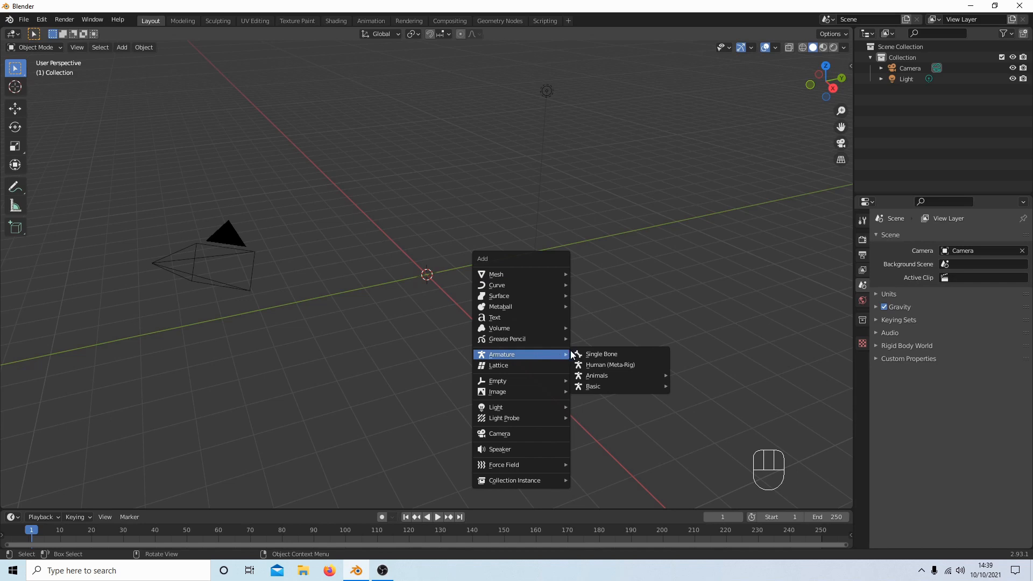
mouse_move(610, 364)
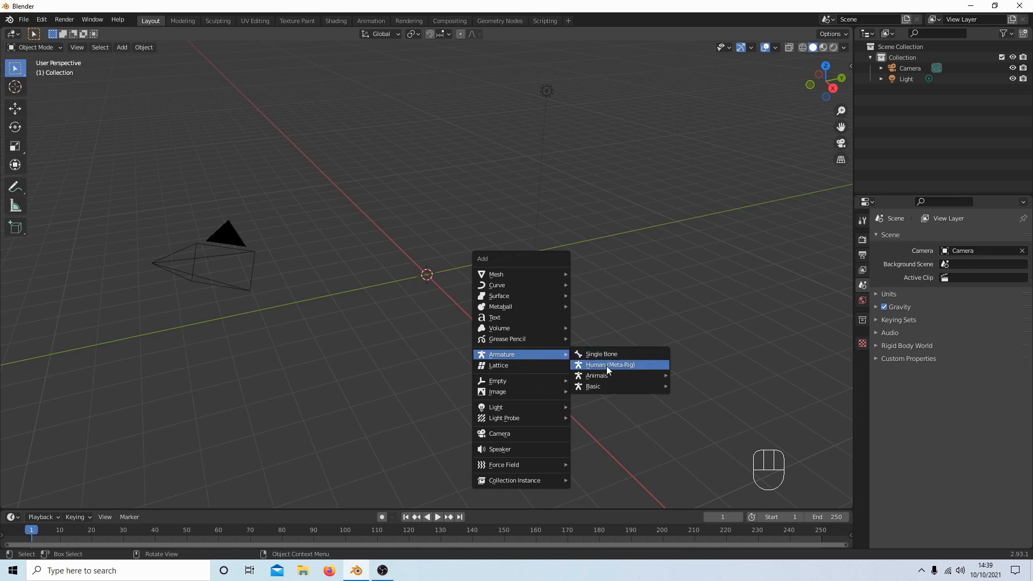
mouse_move(625, 367)
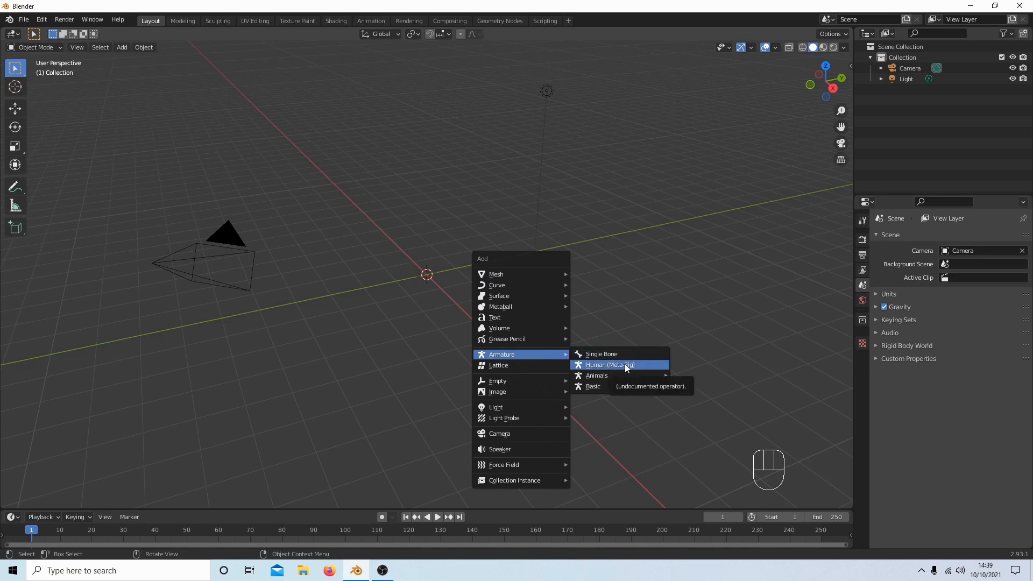
left_click(609, 364)
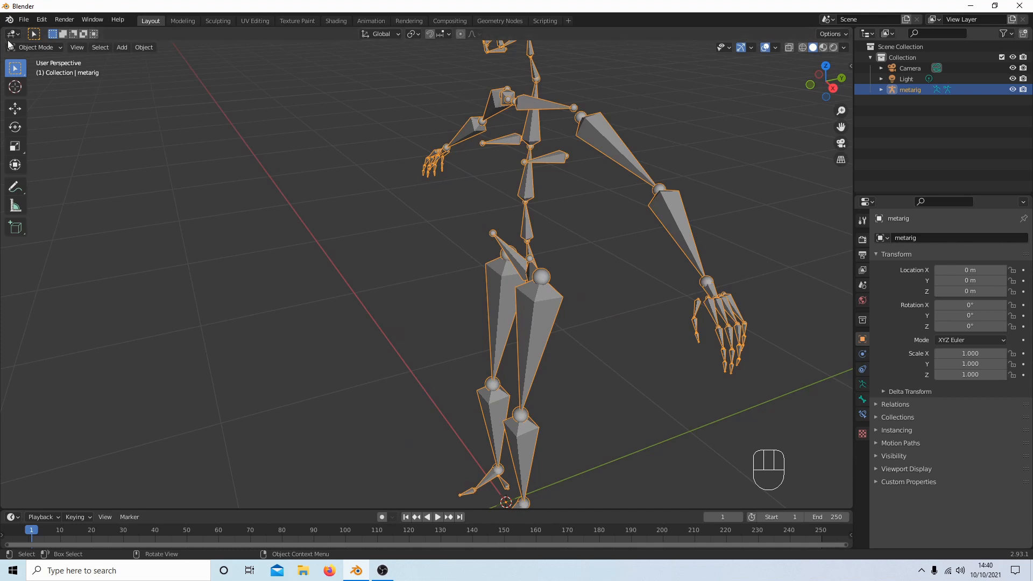
mouse_move(331, 242)
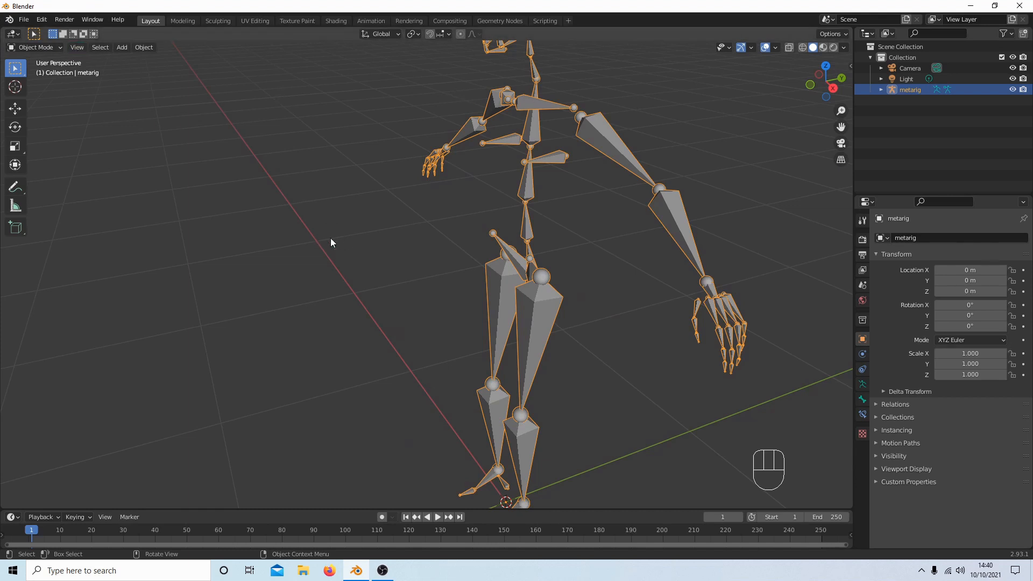
key("Tab")
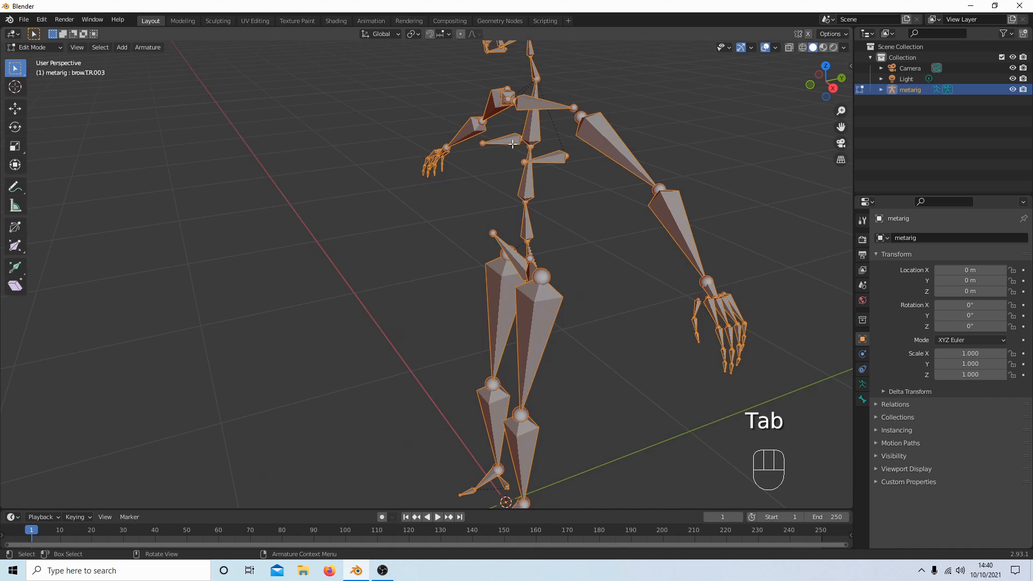
Delete the breast.R and breast.L bones, return to Object Mode and show the sidebar.
left_click(499, 140)
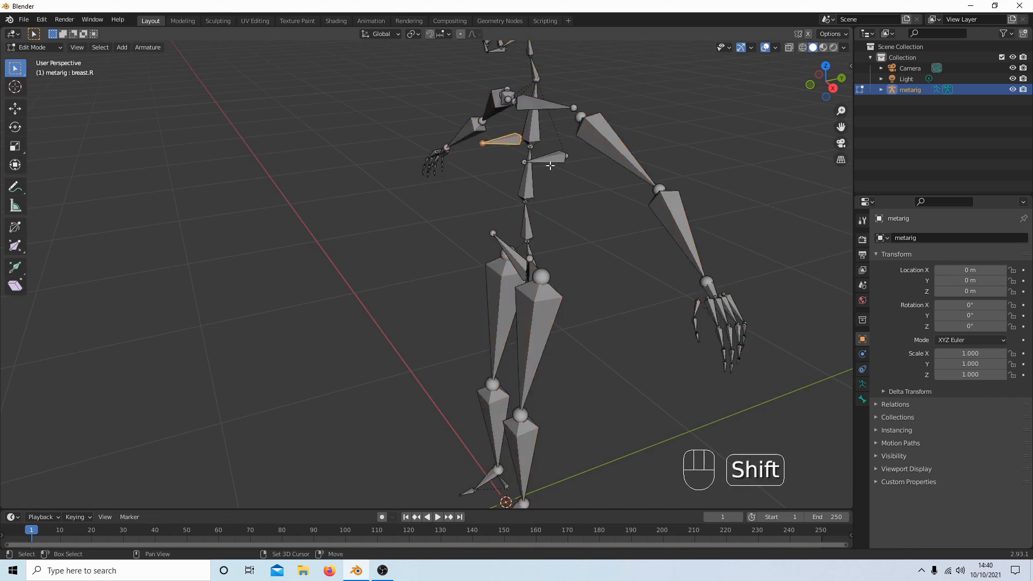
left_click(543, 156)
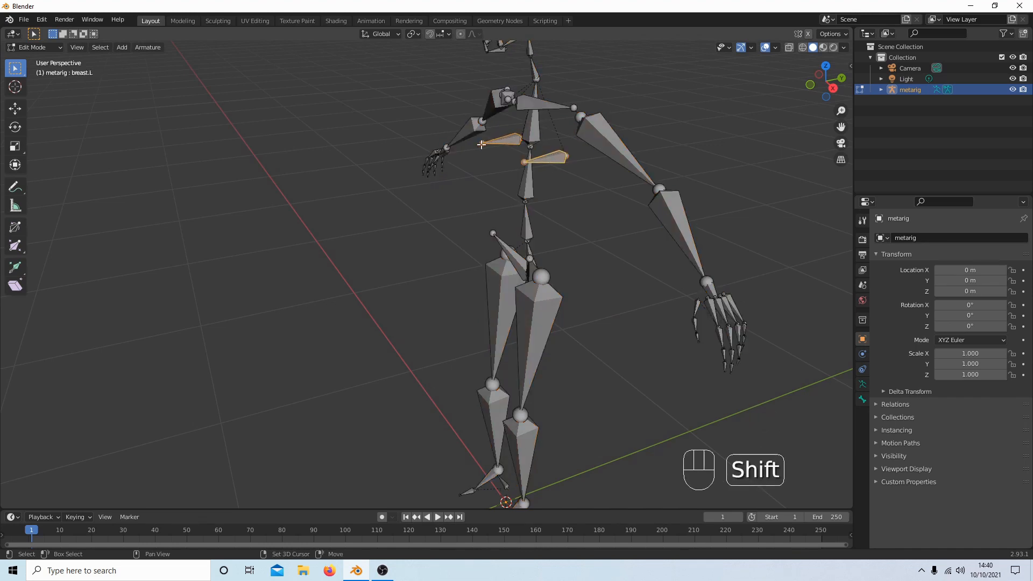
key("Delete")
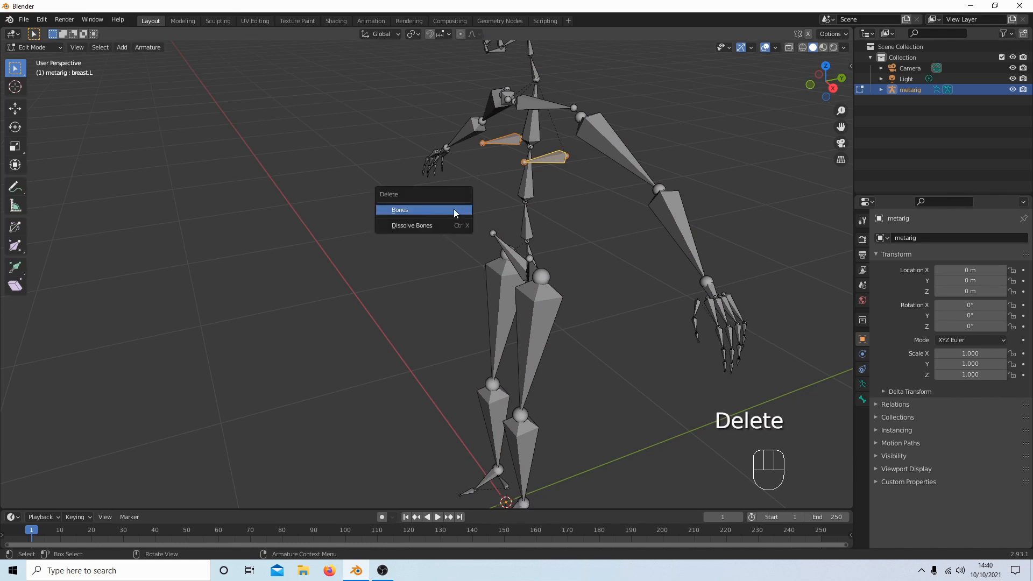
left_click(399, 209)
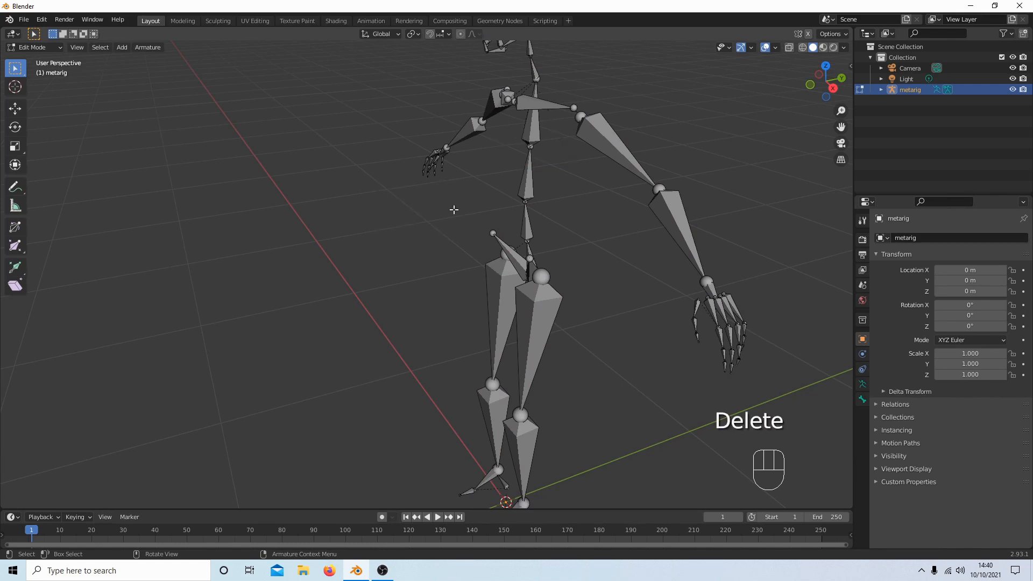
key("Tab")
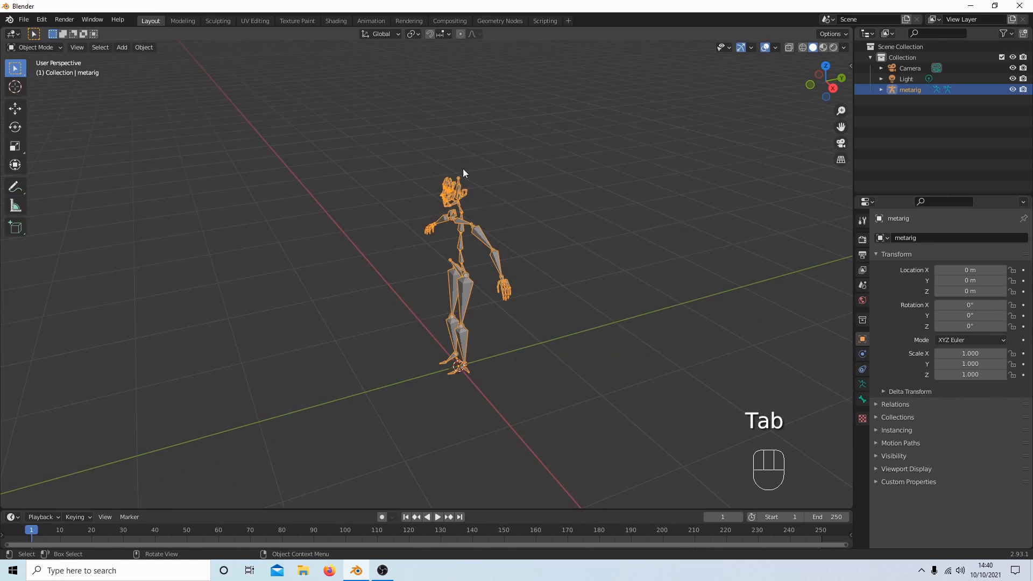
key("n")
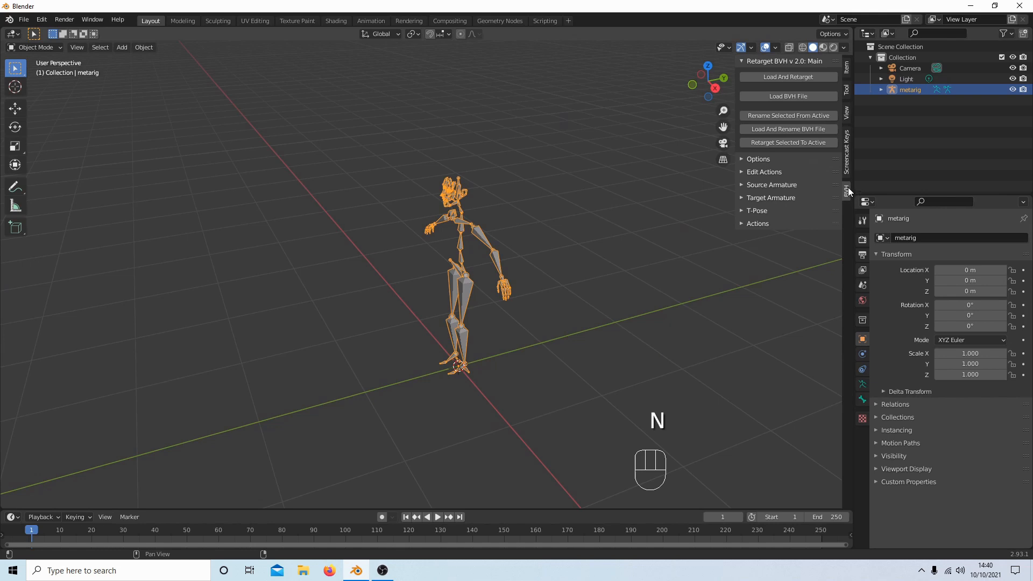
mouse_move(788, 77)
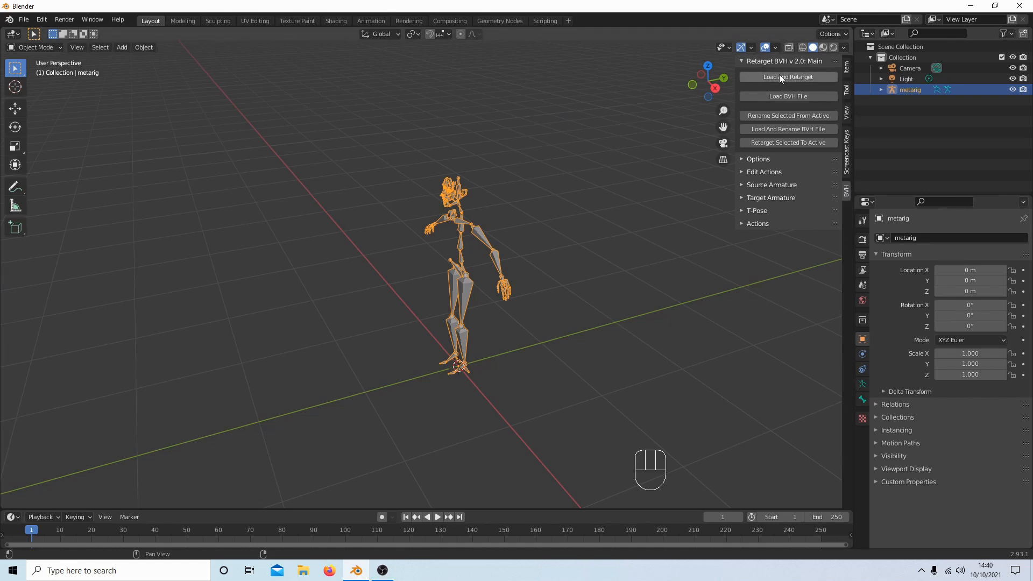
Start Load And Retarget from the BVH sidebar tab, bringing up the file browser.
left_click(787, 76)
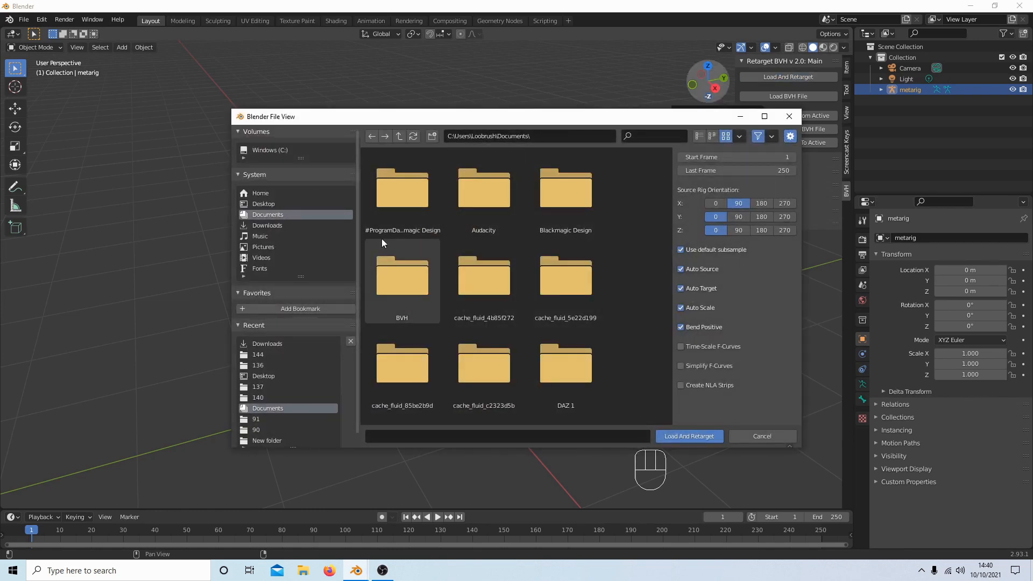
Load 136_24.bvh from the BVH/136 folder and retarget it onto the metarig.
double_click(402, 276)
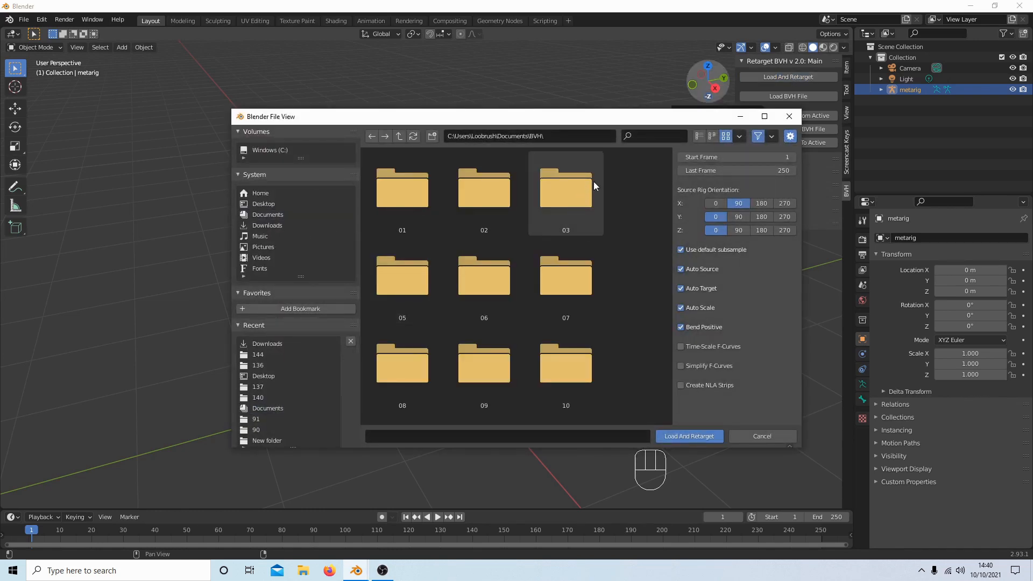
scroll("down", 3)
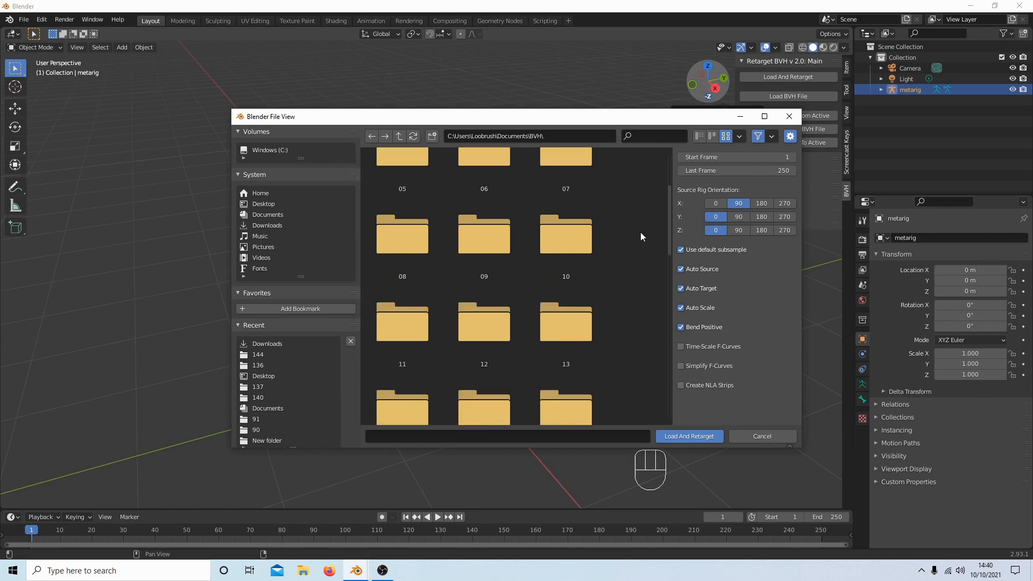
scroll("down", 3)
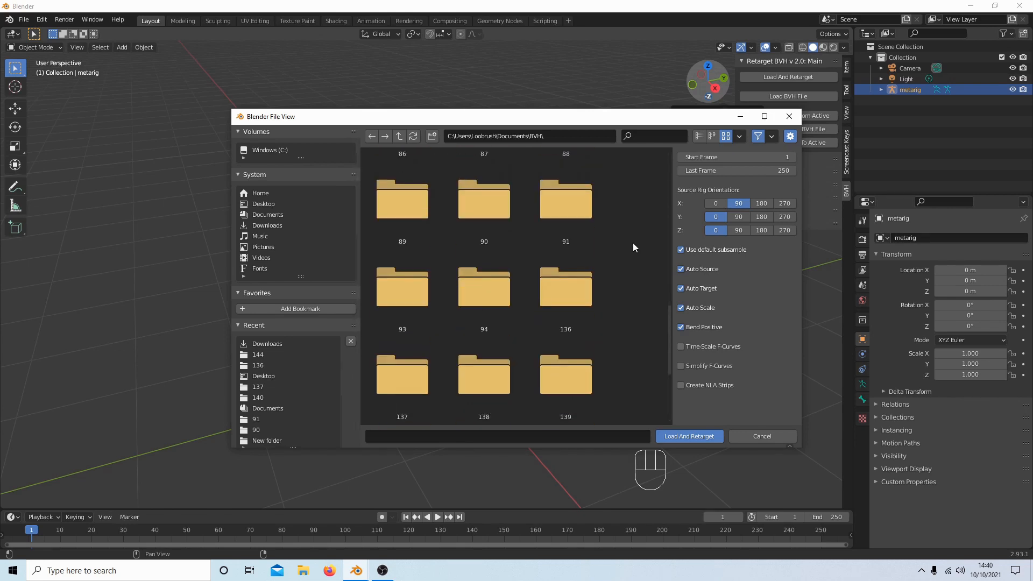
scroll("down", 3)
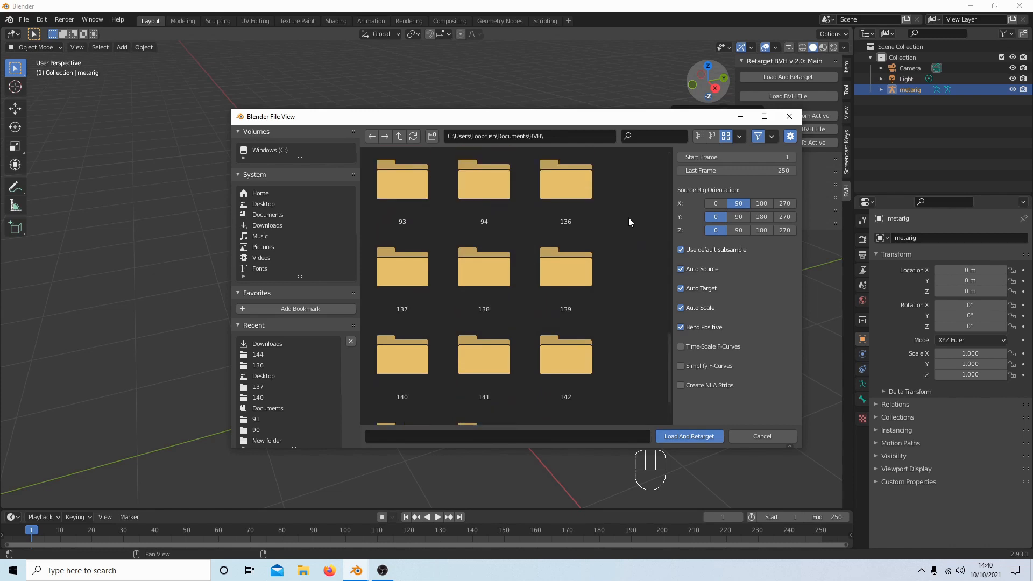
double_click(565, 178)
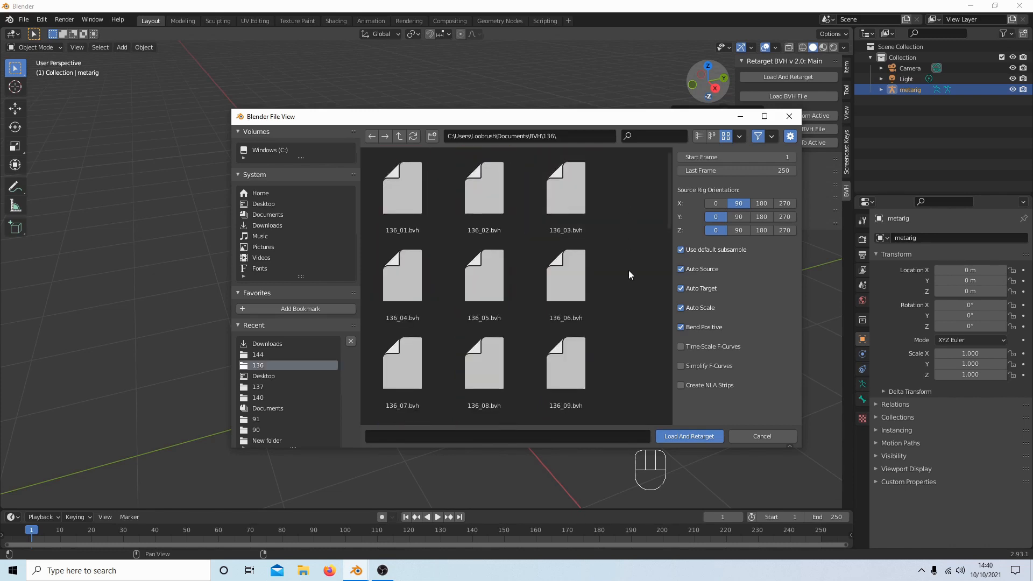
scroll("down", 3)
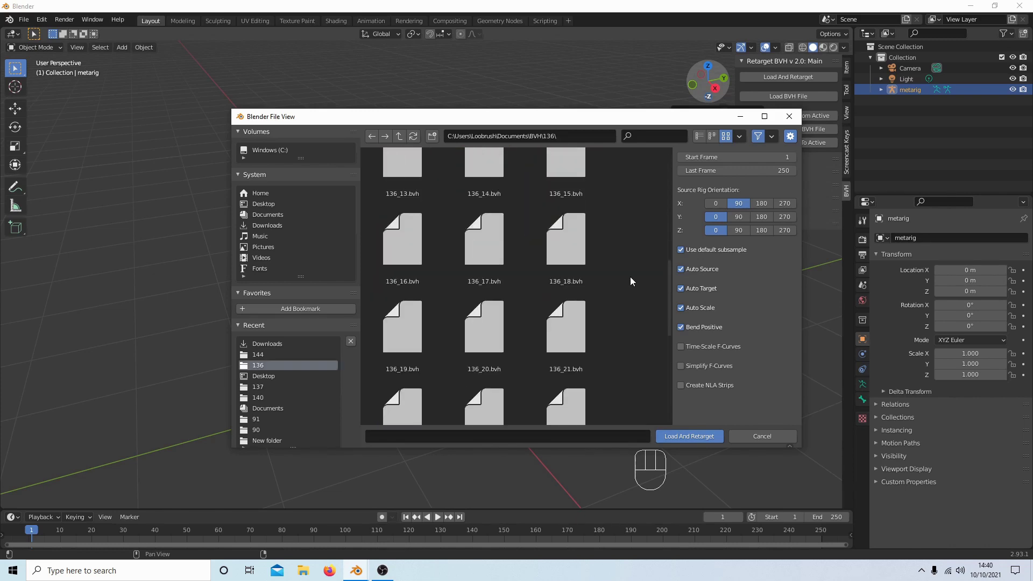
scroll("down", 3)
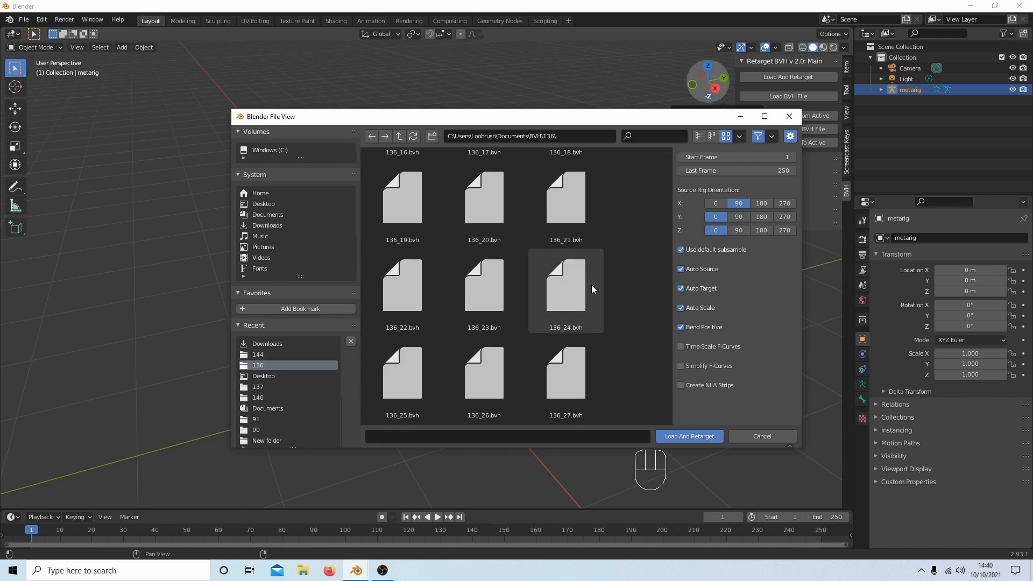
left_click(689, 435)
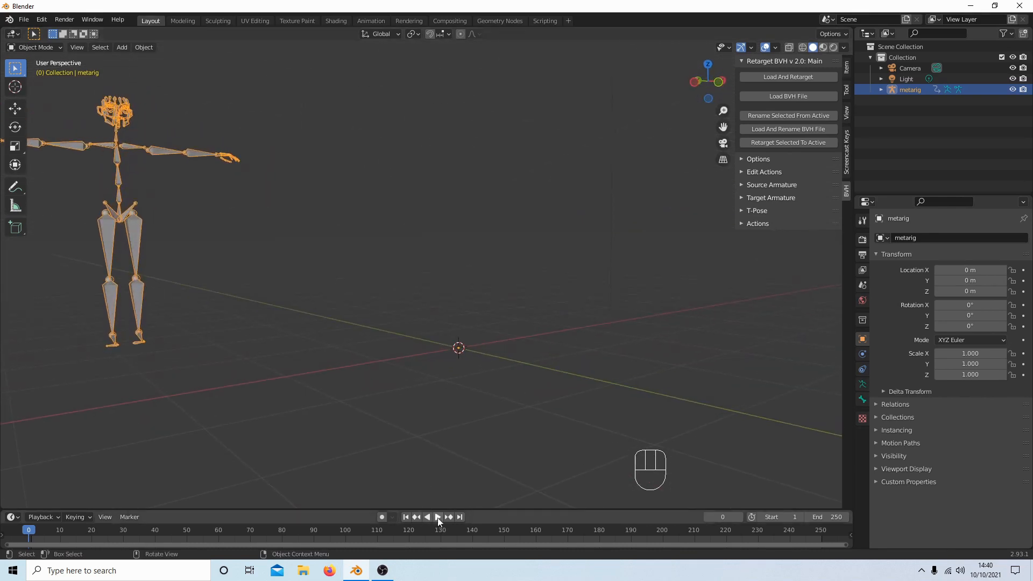
Play the retargeted 136 walk on the metarig, then pause it back at frame 1.
left_click(437, 517)
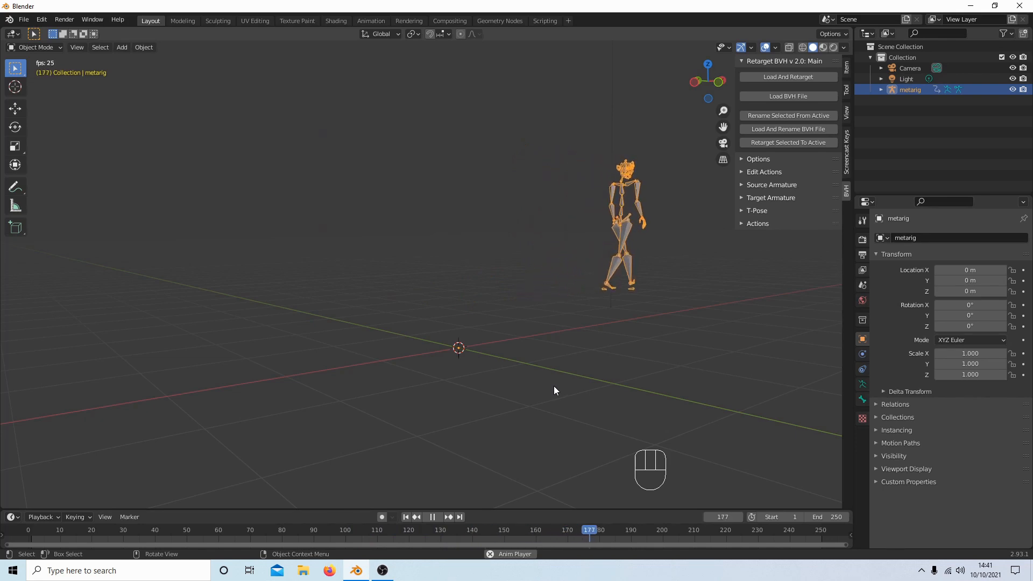
left_click(432, 516)
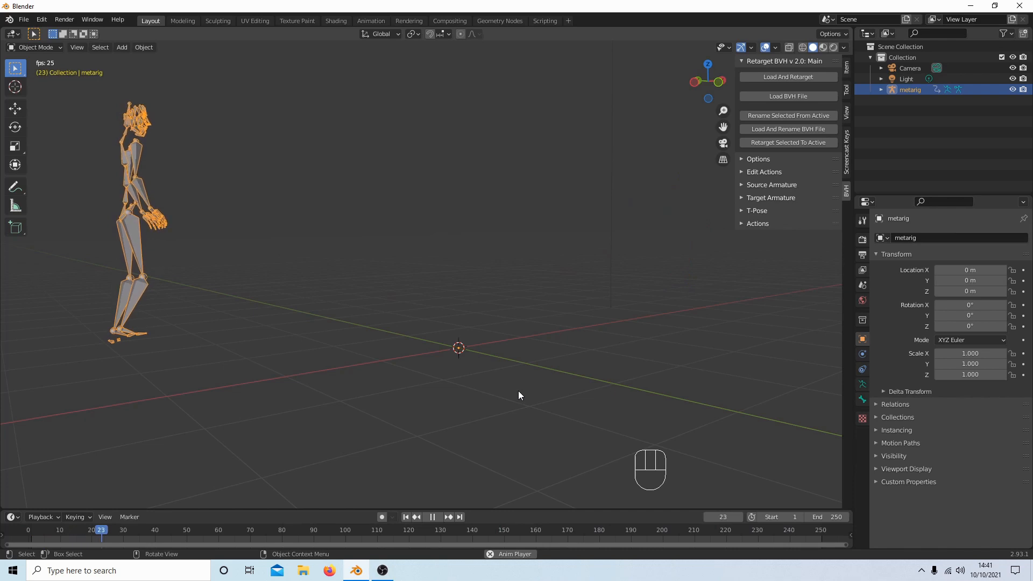
left_click(431, 516)
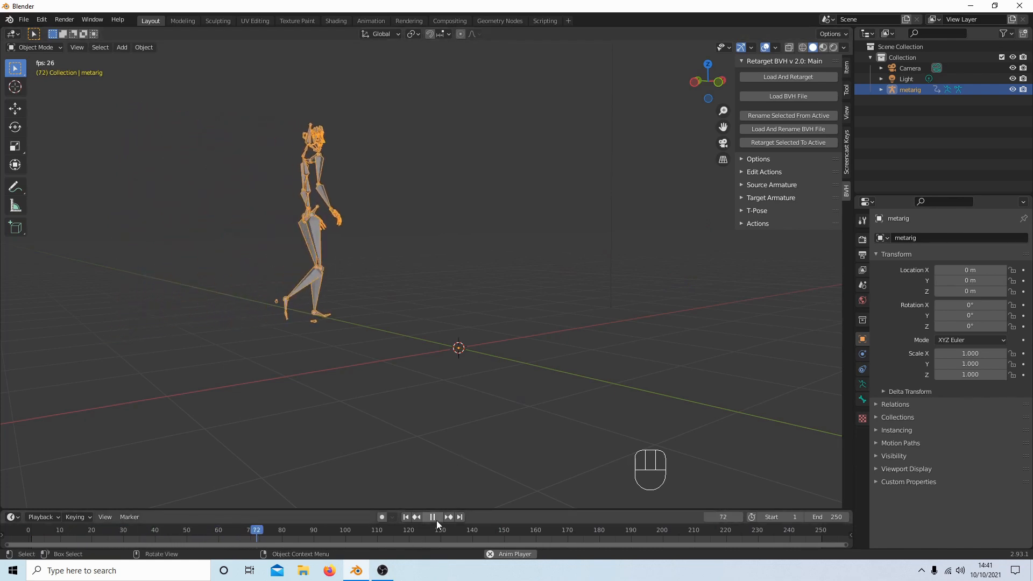
left_click(432, 516)
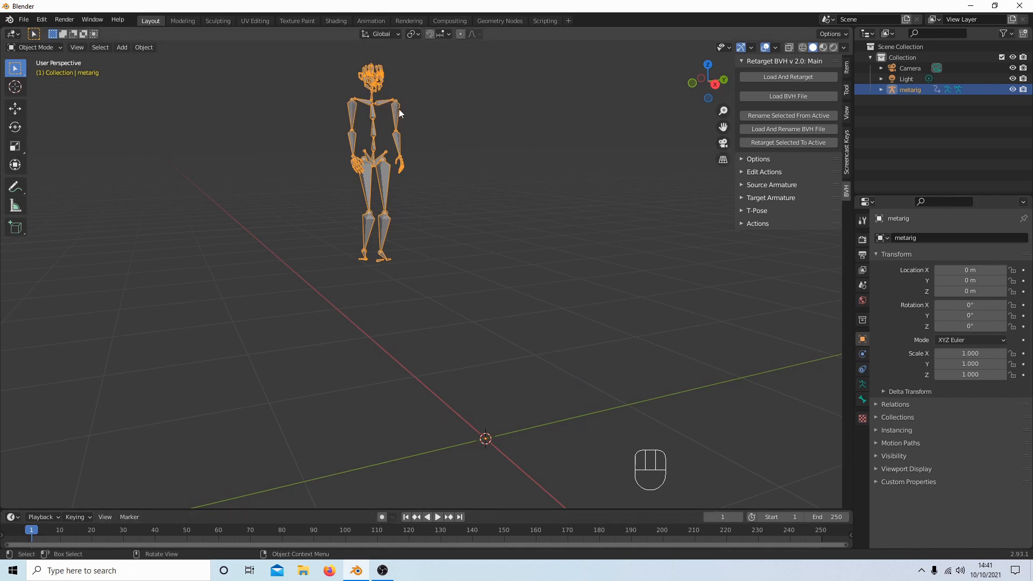
mouse_move(394, 122)
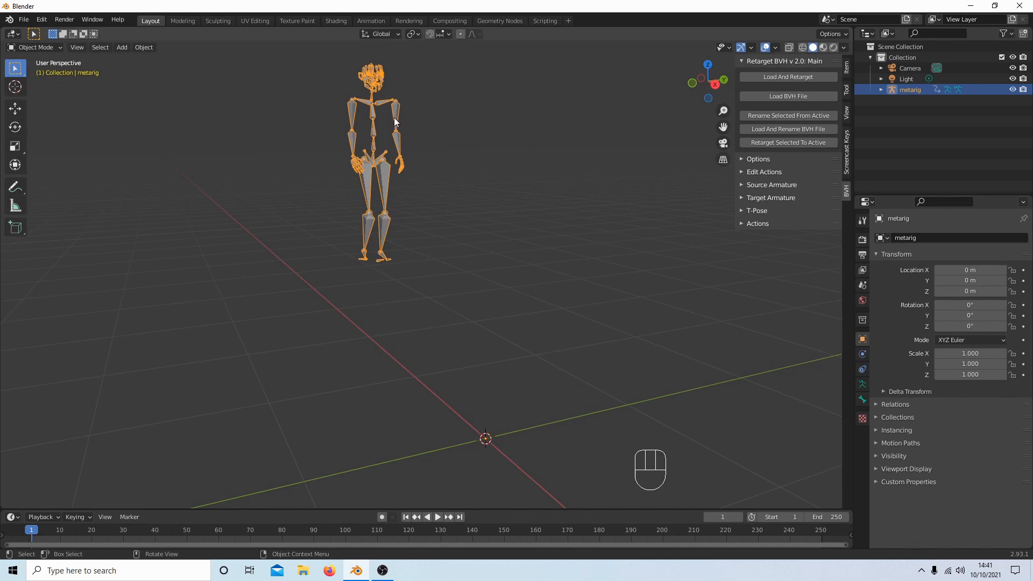
mouse_move(402, 106)
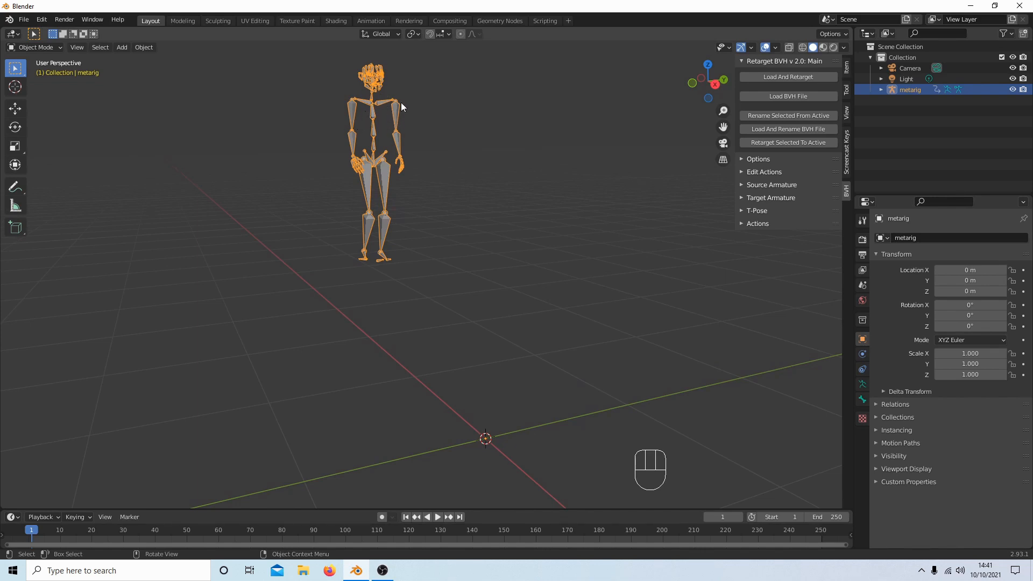
mouse_move(377, 157)
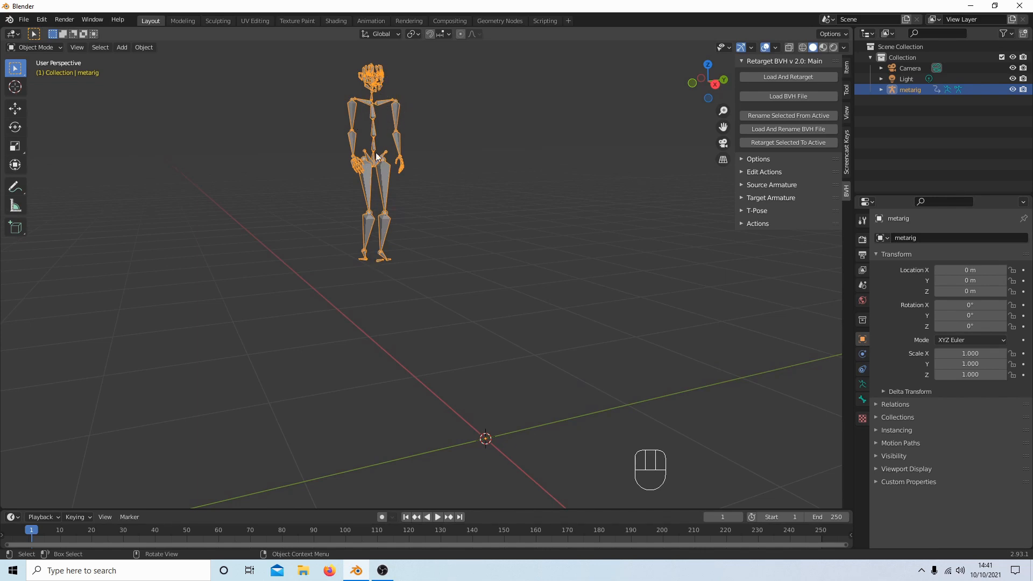
mouse_move(375, 172)
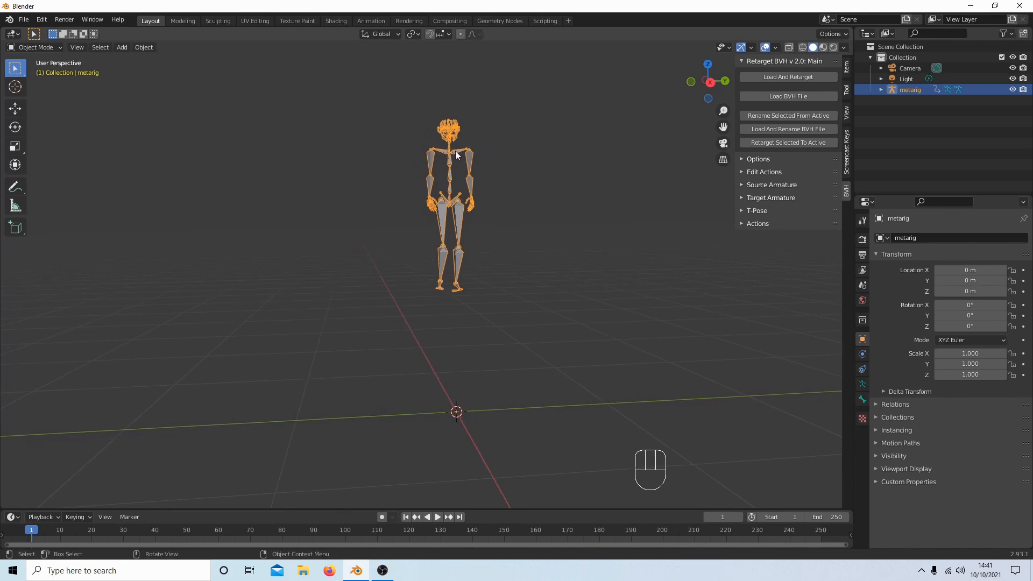
mouse_move(471, 161)
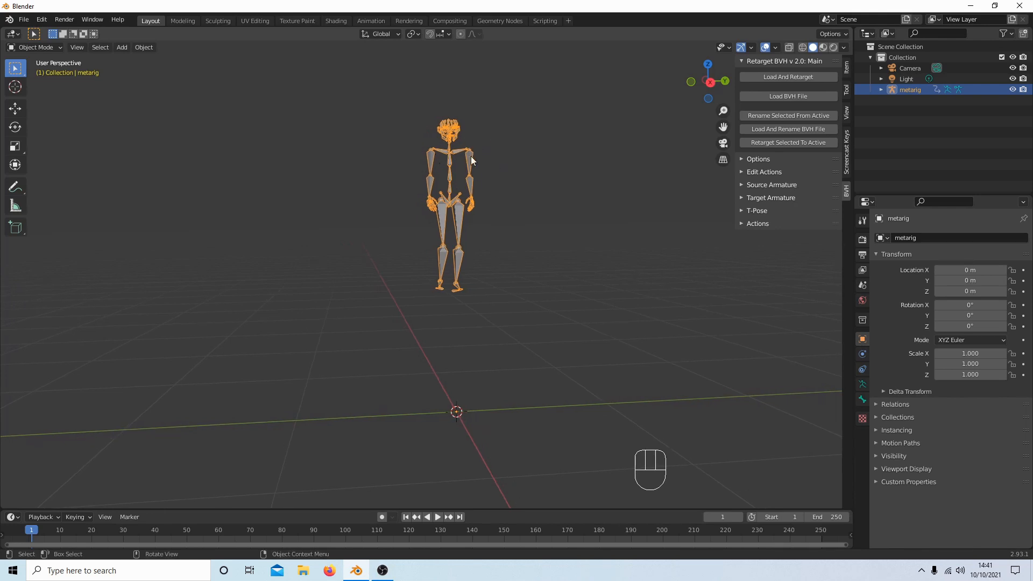
mouse_move(461, 147)
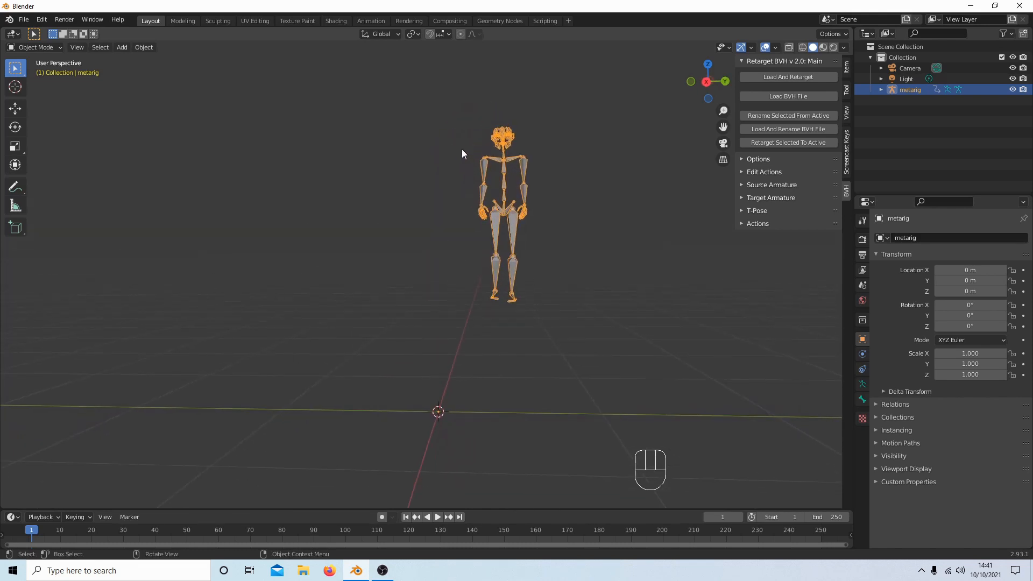
mouse_move(519, 200)
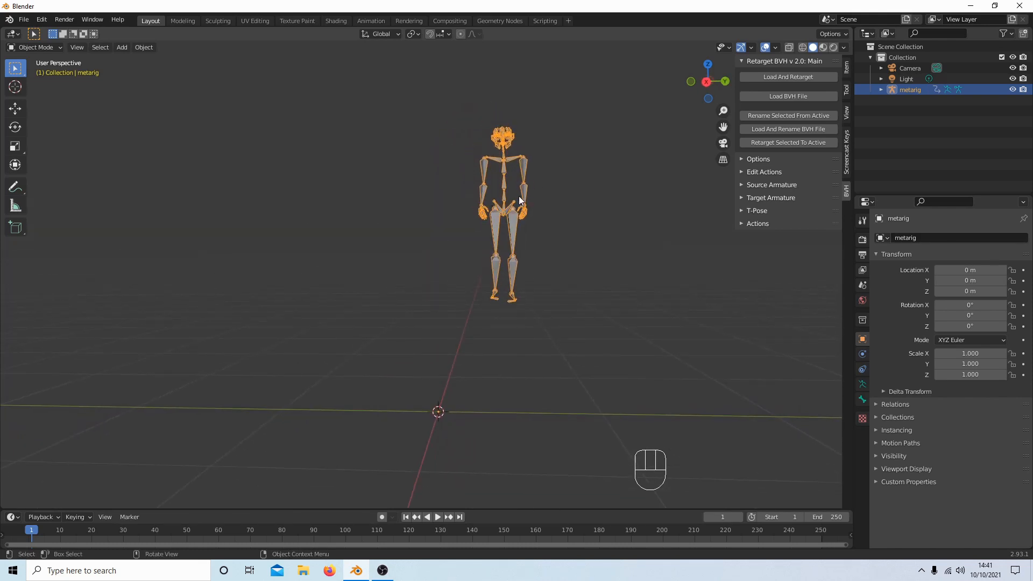
mouse_move(521, 150)
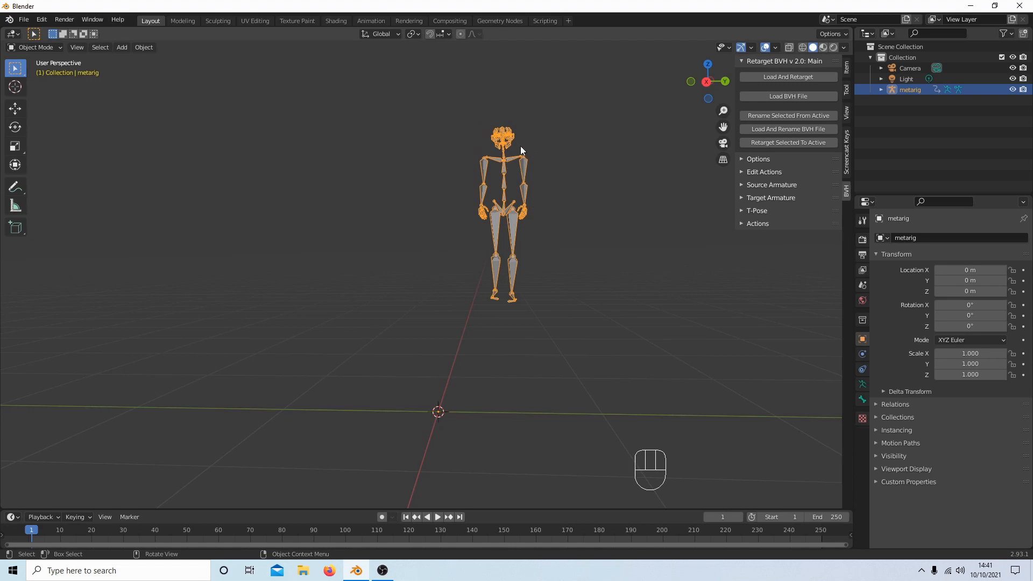
mouse_move(528, 211)
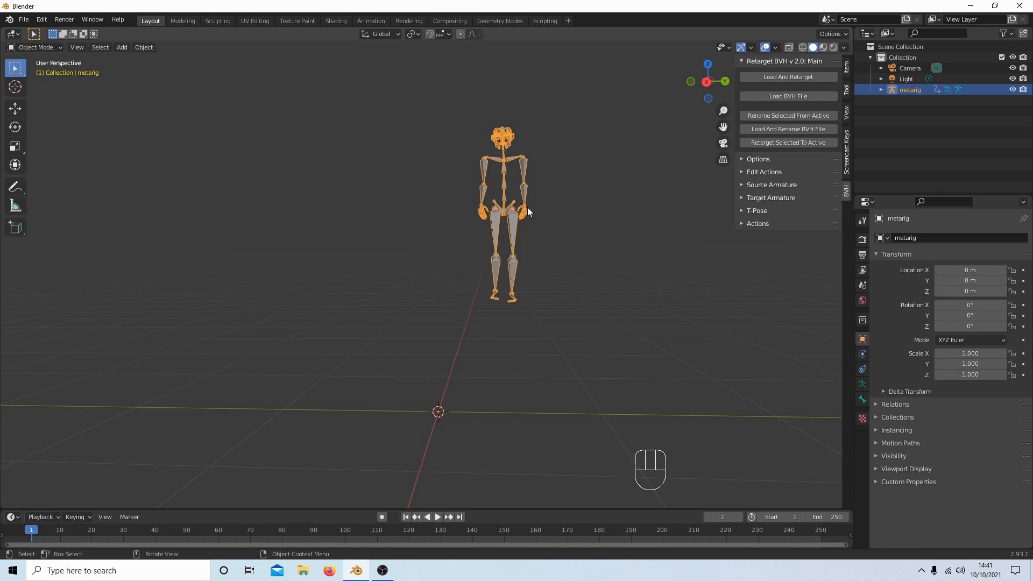
mouse_move(516, 141)
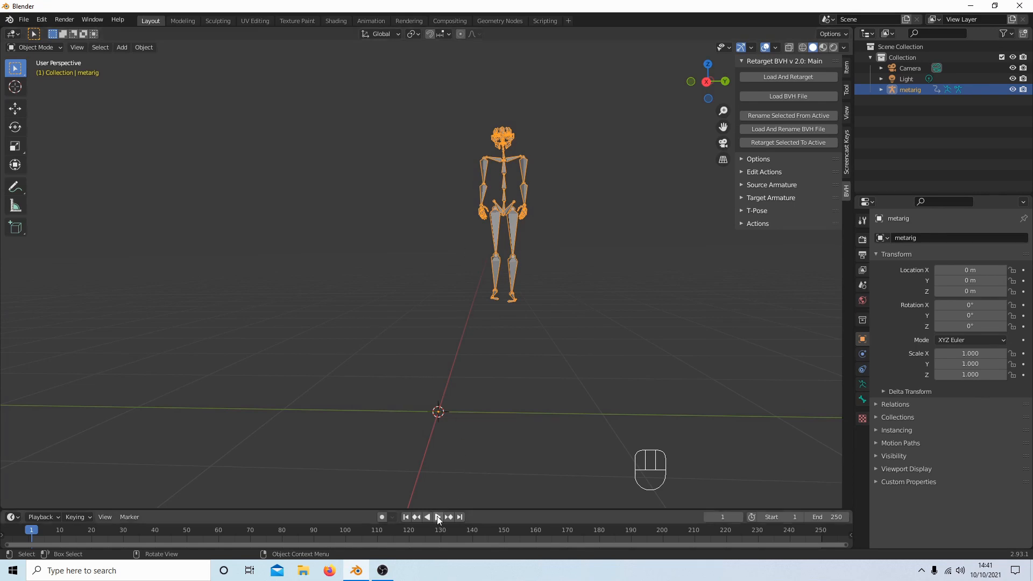
Play the walking animation again from a front view of the metarig.
left_click(437, 516)
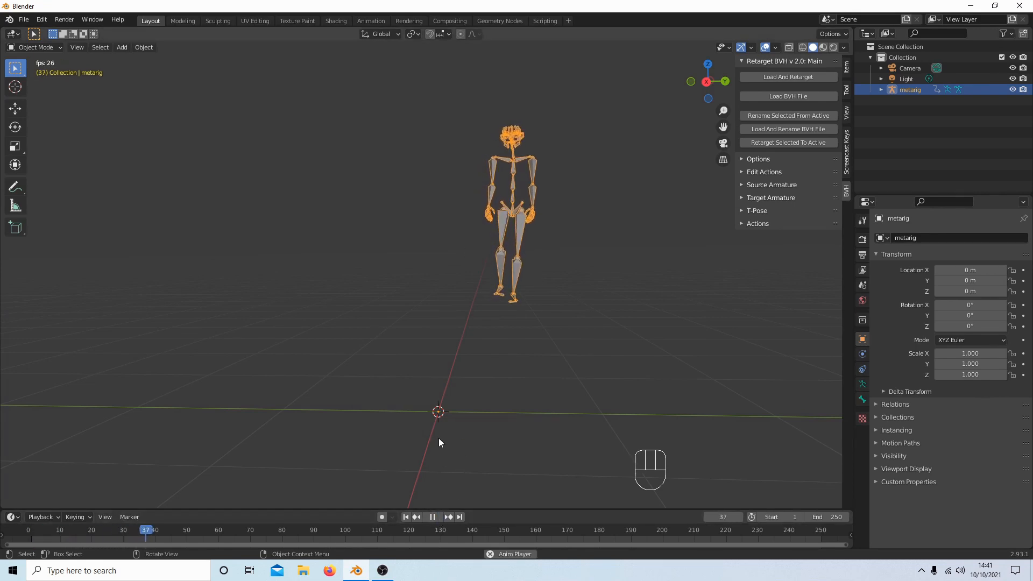